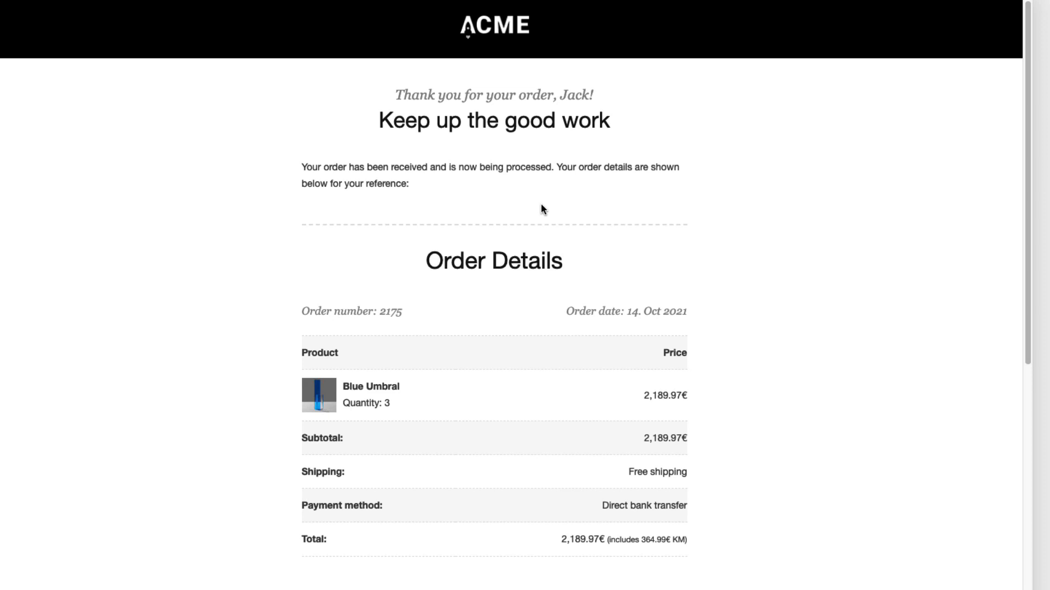
pyautogui.moveTo(705, 187)
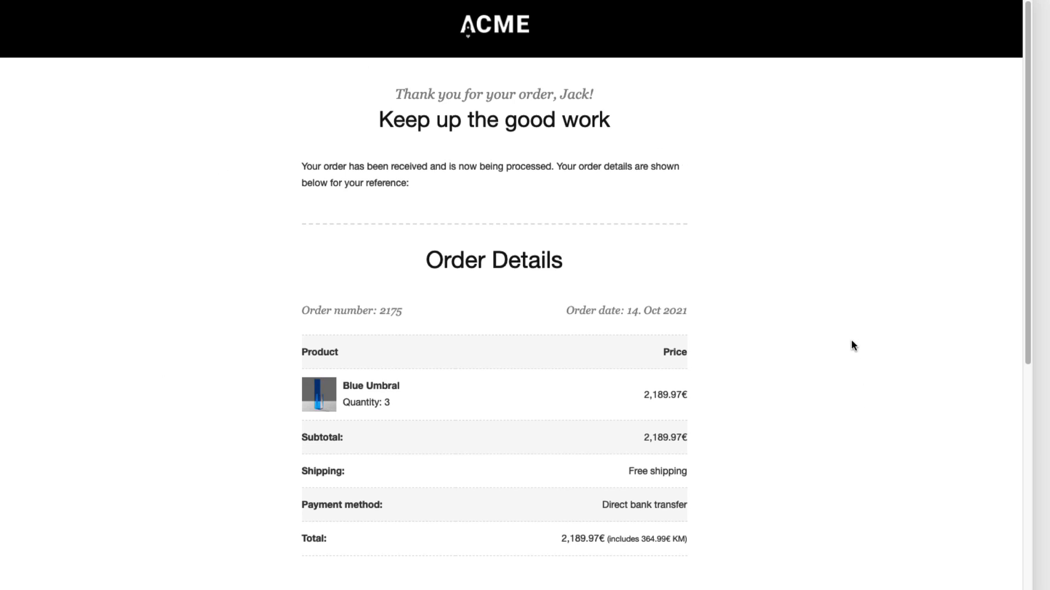
pyautogui.moveTo(472, 13)
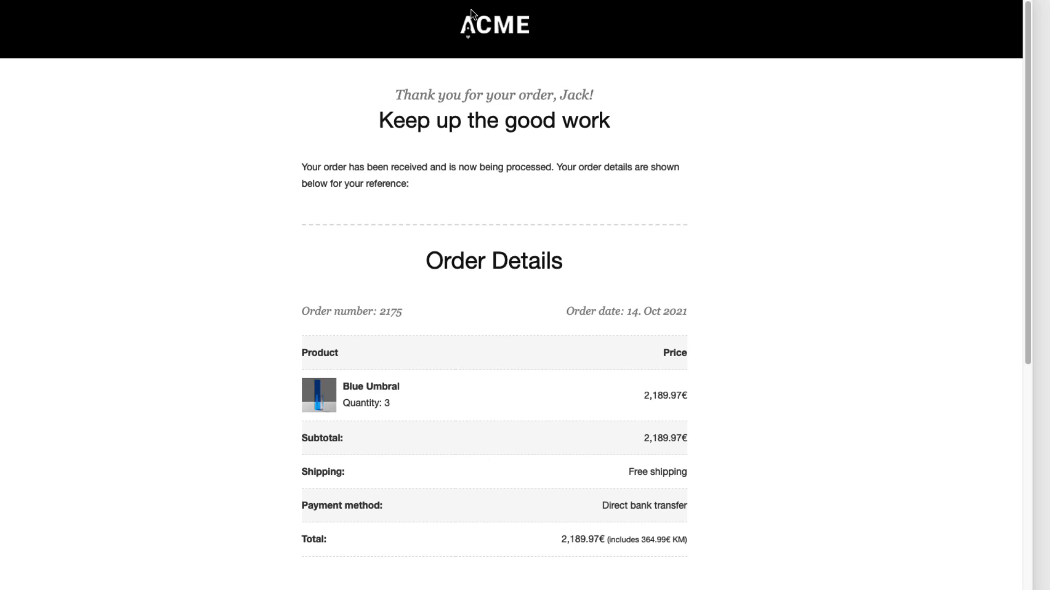
# Check the plugins list via Add New to confirm Kadence Email Designer is active
pyautogui.scroll(-3)
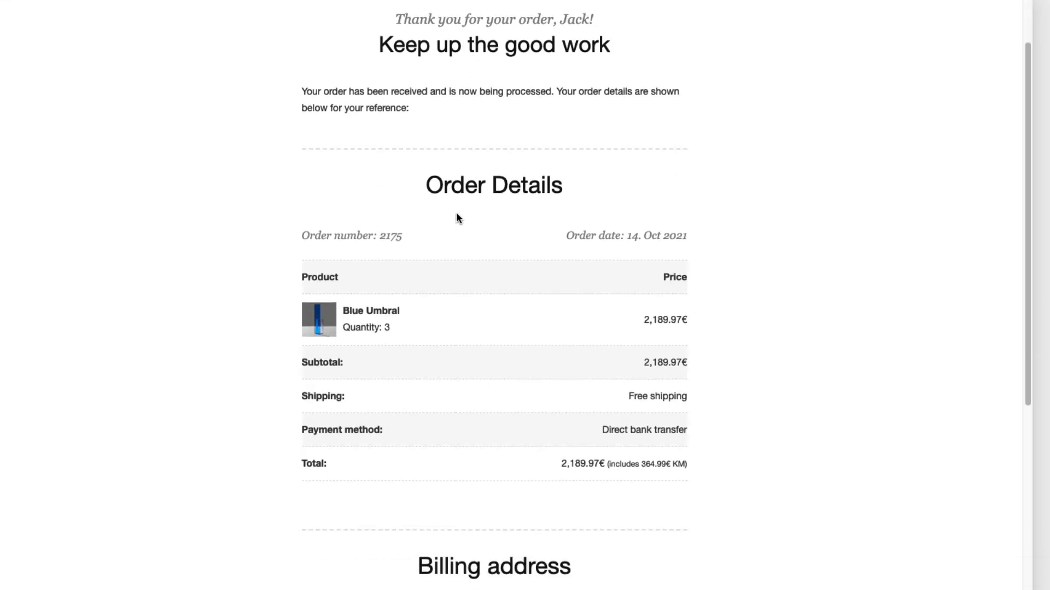
pyautogui.scroll(-3)
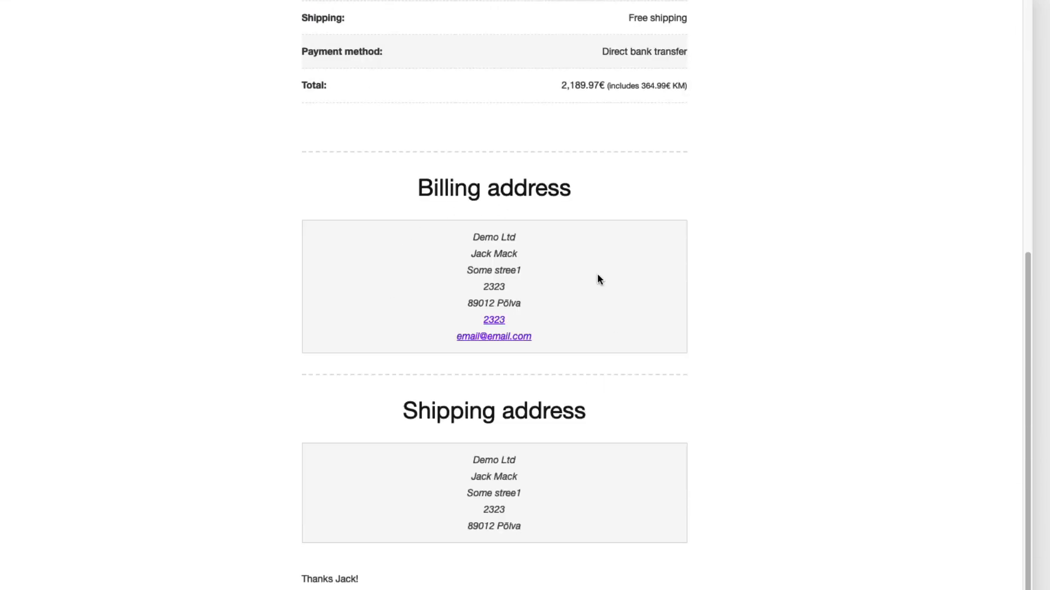
pyautogui.scroll(-3)
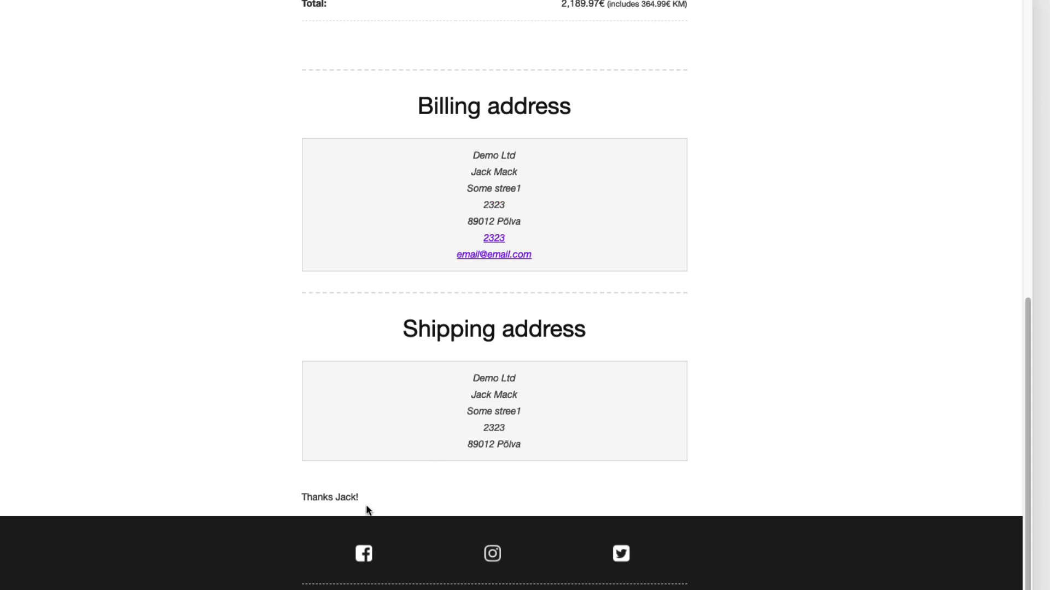
pyautogui.scroll(-3)
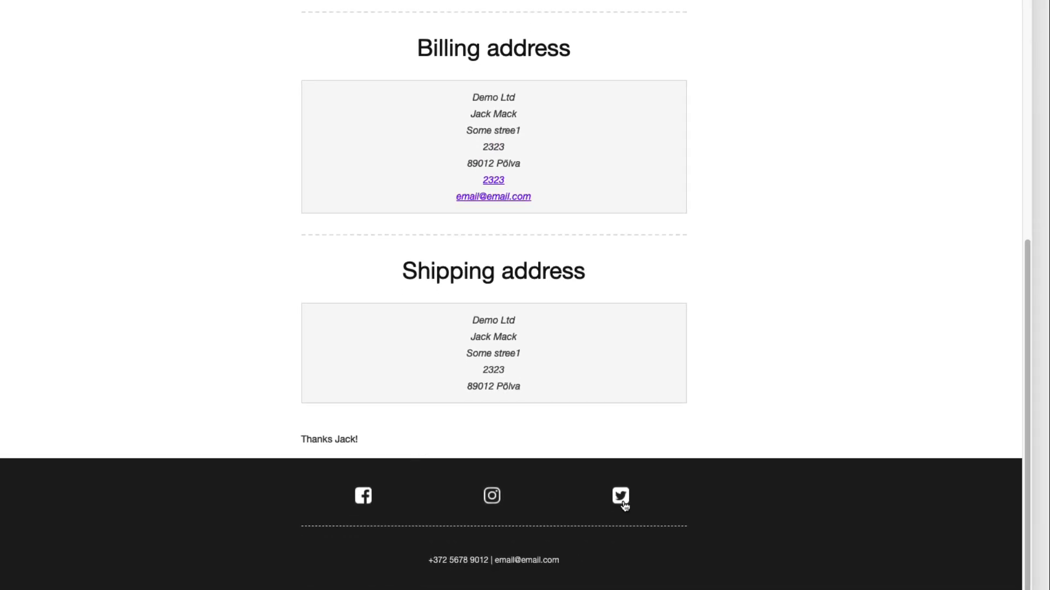
pyautogui.scroll(3)
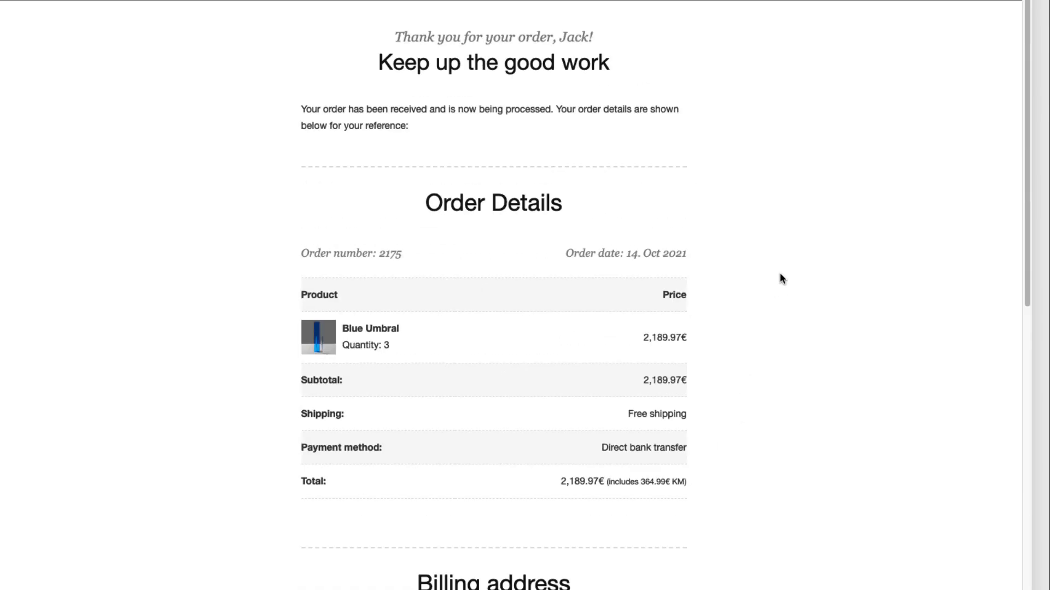
pyautogui.moveTo(712, 137)
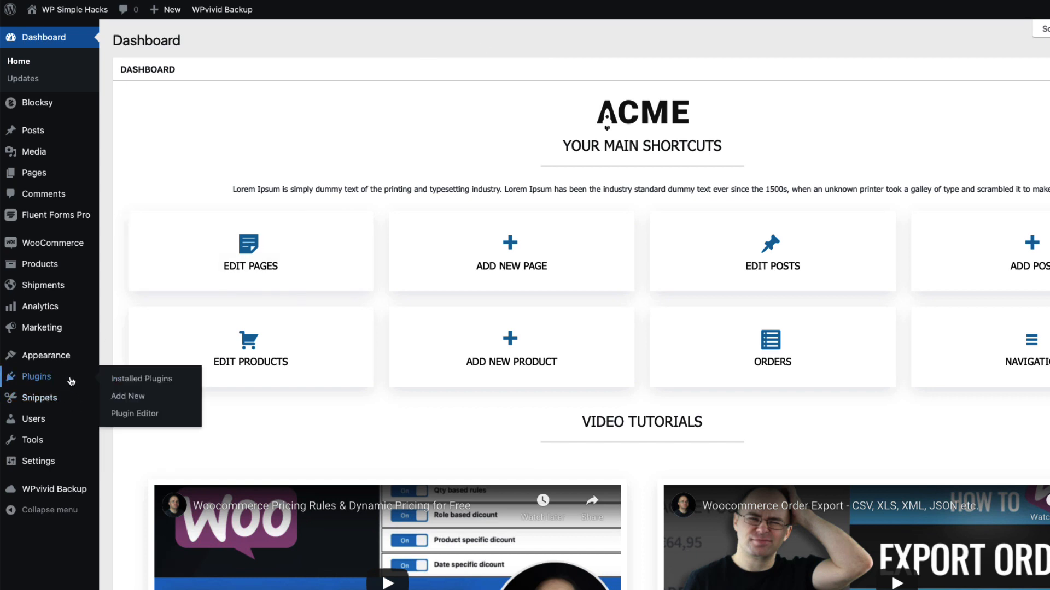
pyautogui.moveTo(127, 396)
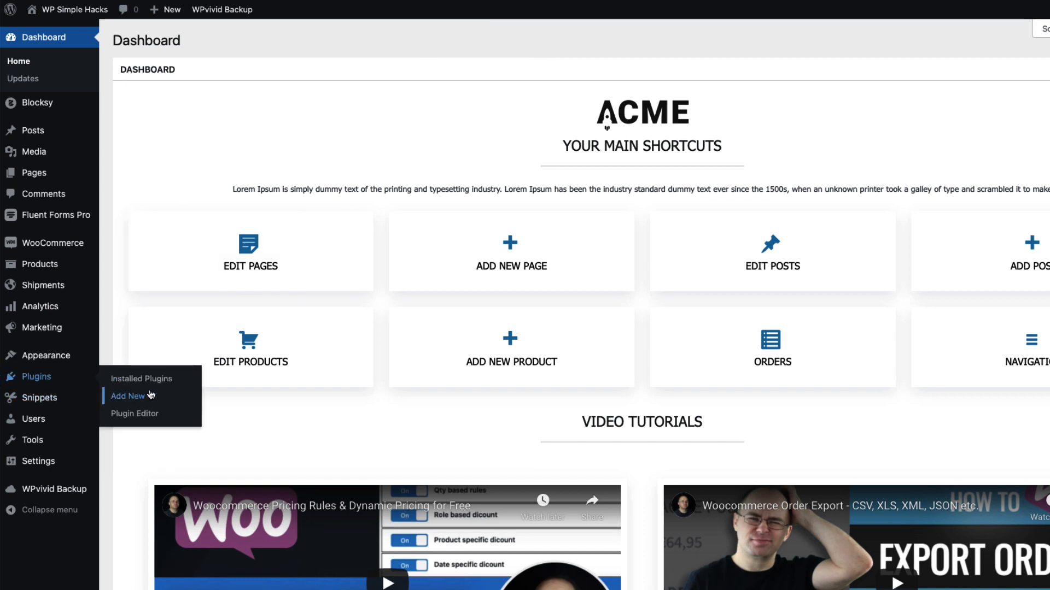
pyautogui.click(128, 395)
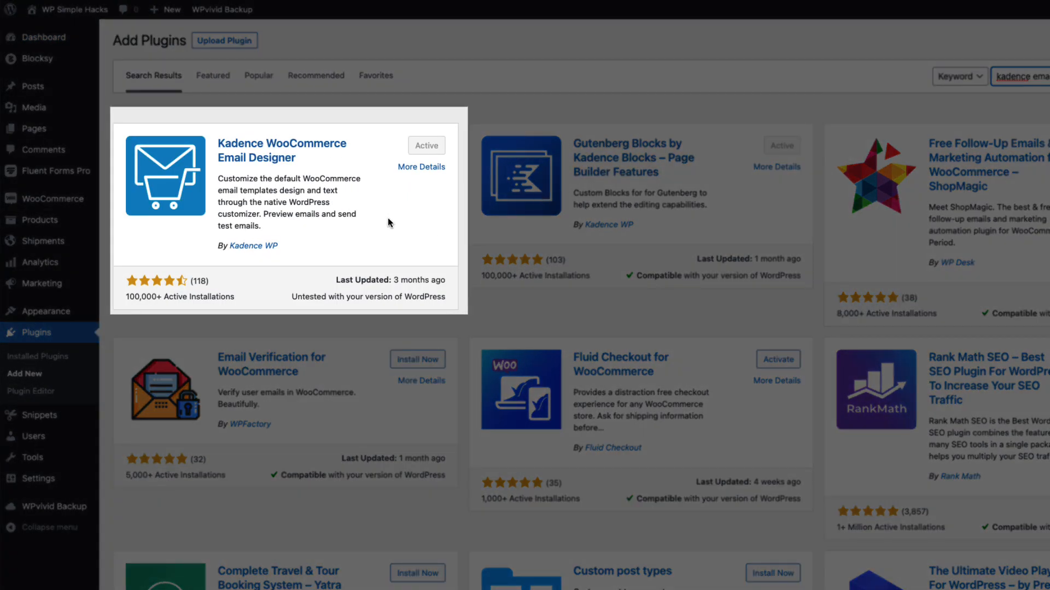
pyautogui.moveTo(377, 239)
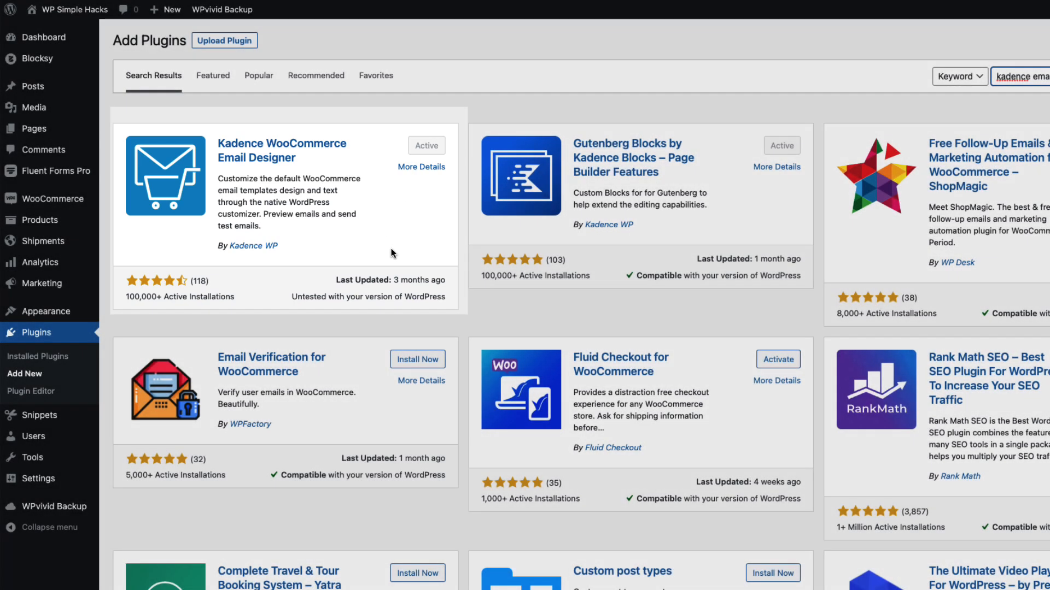
pyautogui.moveTo(47, 199)
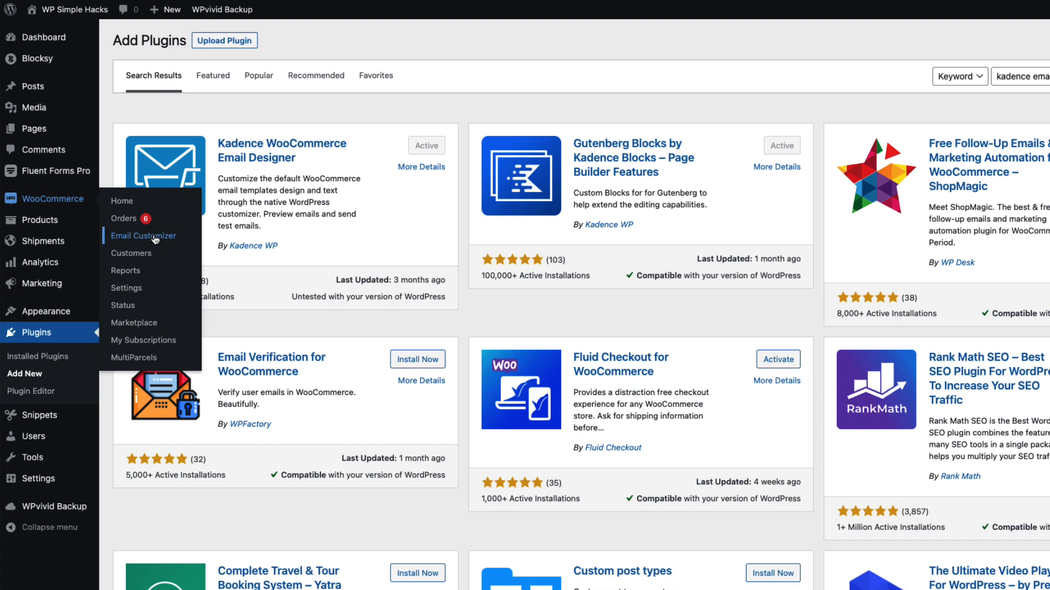
# Go to WooCommerce Email Customizer's Prebuilt Templates and visit the free fluid template download page
pyautogui.click(142, 237)
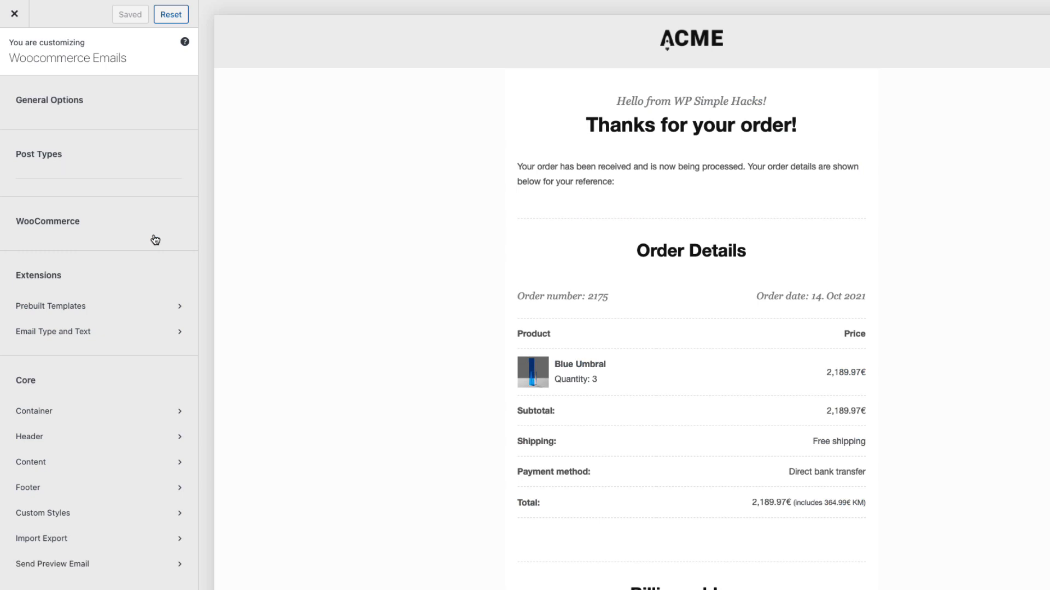
pyautogui.click(50, 306)
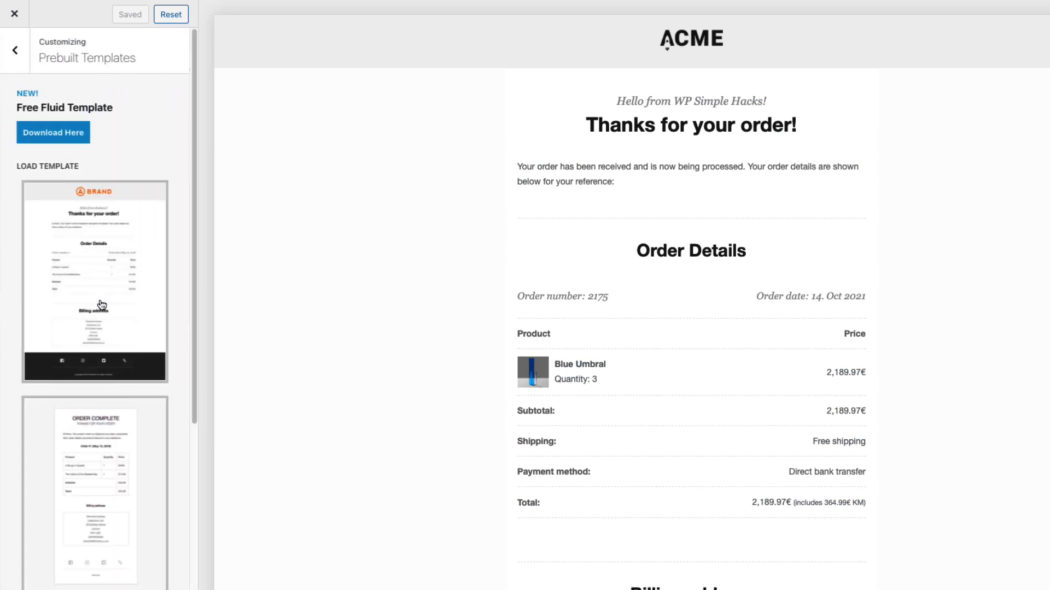
pyautogui.moveTo(136, 258)
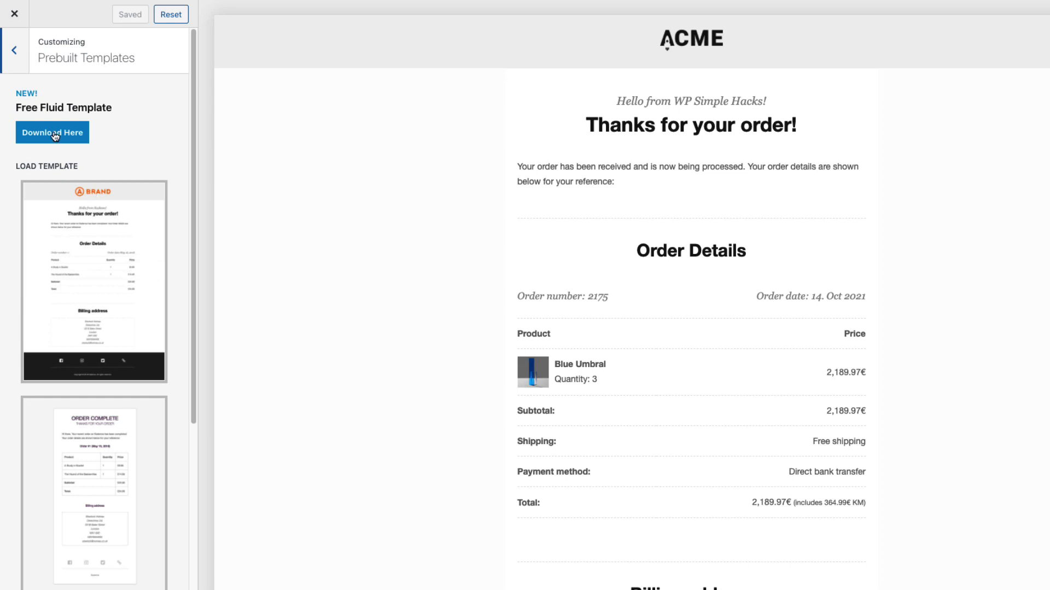
pyautogui.click(51, 133)
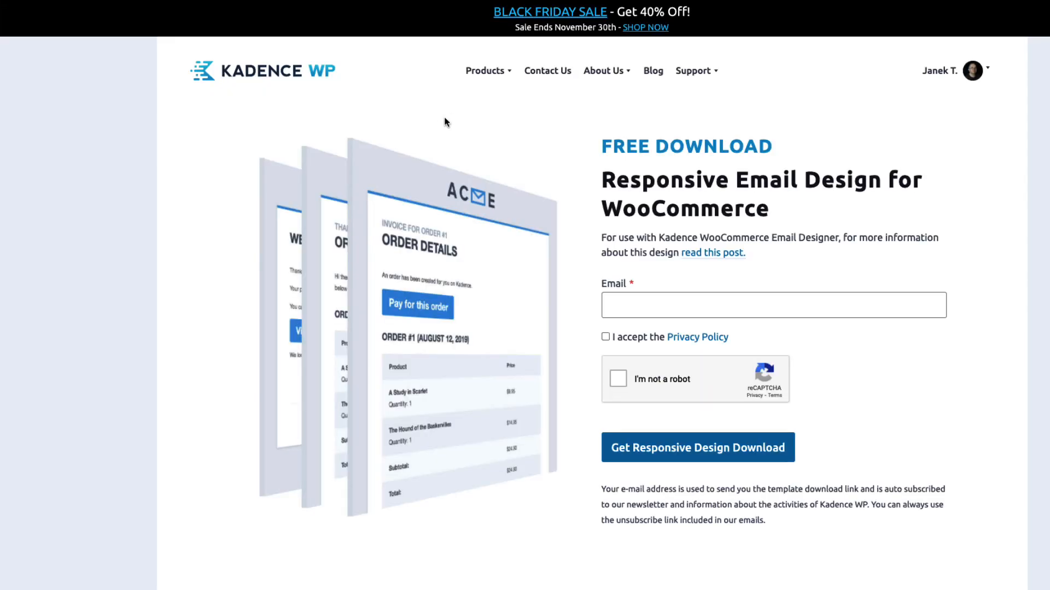
pyautogui.moveTo(598, 308)
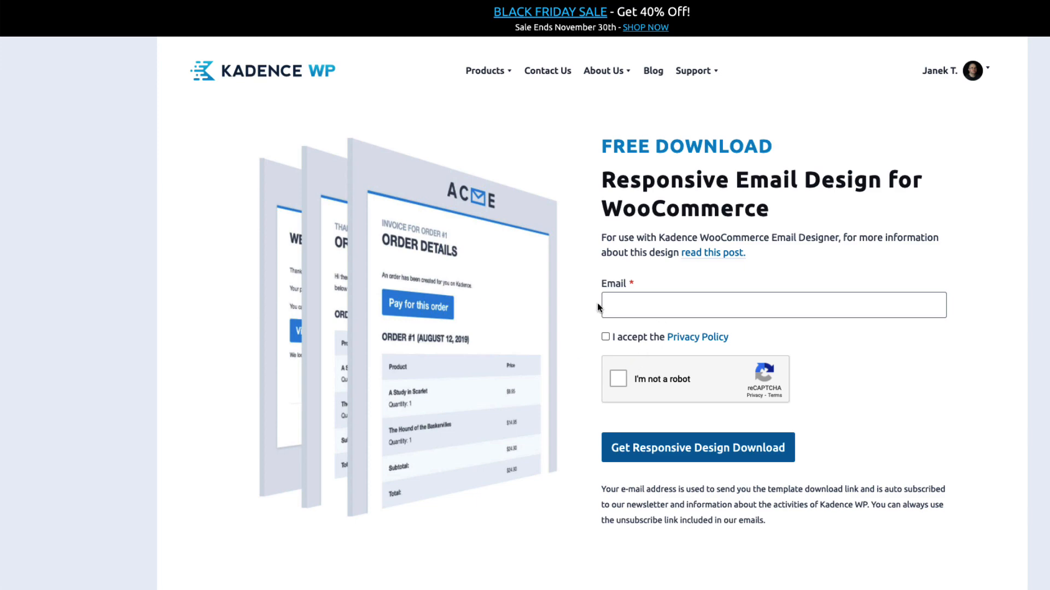
pyautogui.moveTo(437, 323)
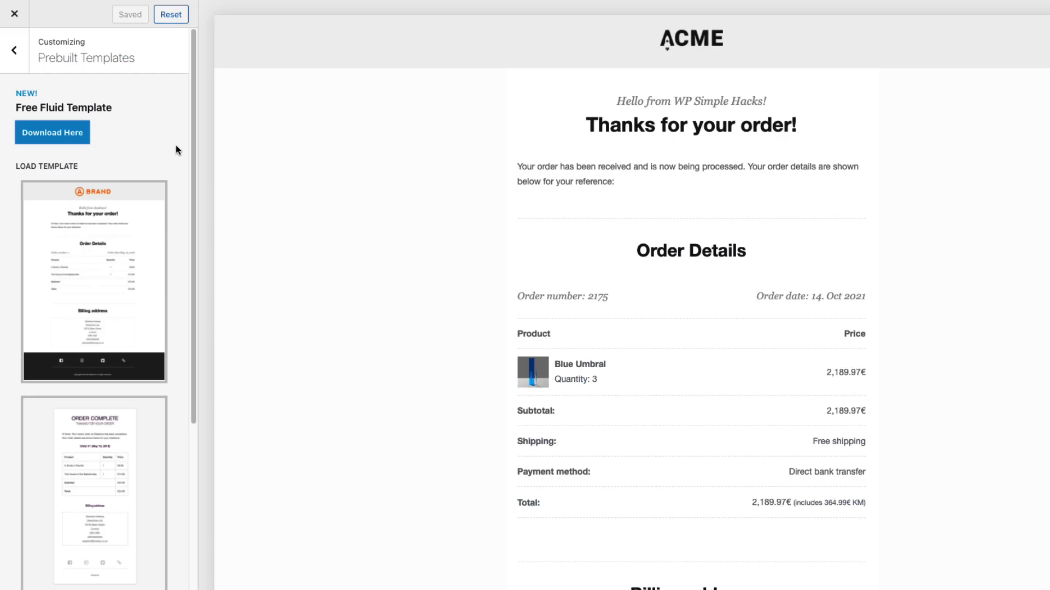
pyautogui.moveTo(89, 235)
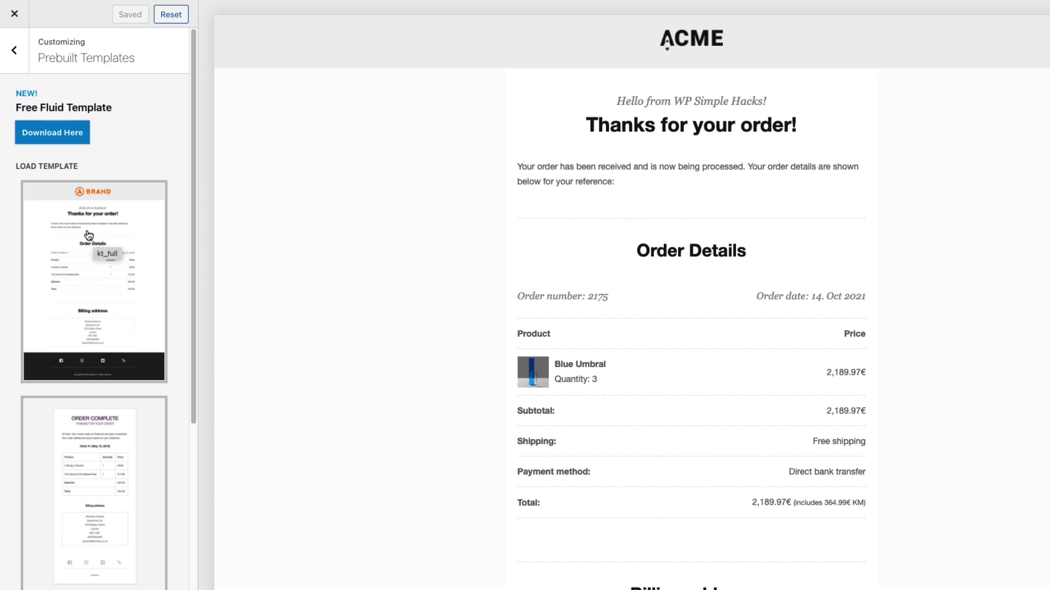
# Try the ORDER COMPLETE skinny template and then the yellow template on the email, overriding current settings
pyautogui.scroll(-3)
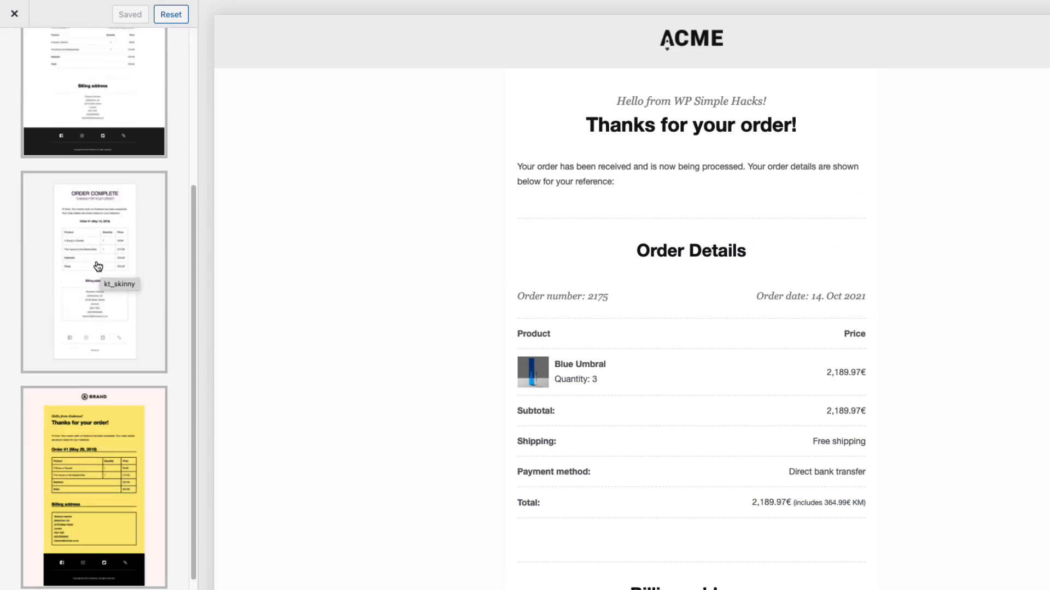
pyautogui.click(94, 271)
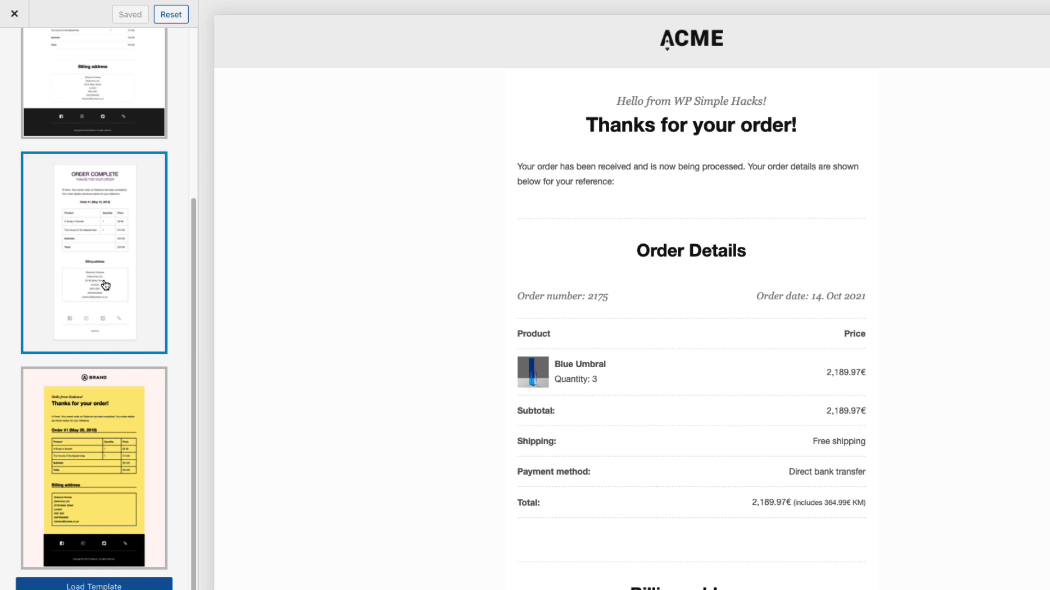
pyautogui.click(94, 578)
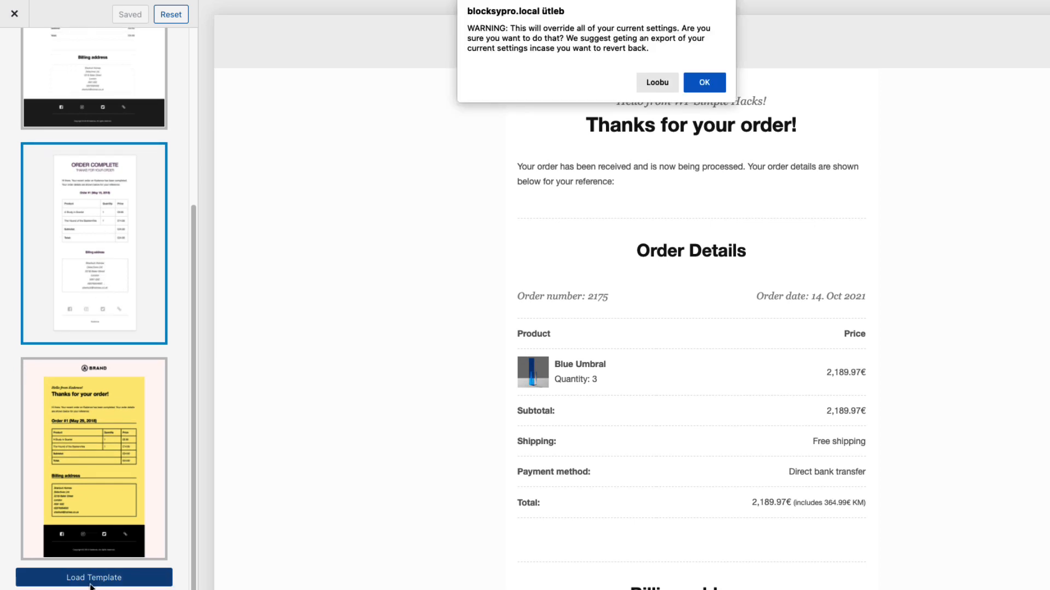
pyautogui.click(703, 82)
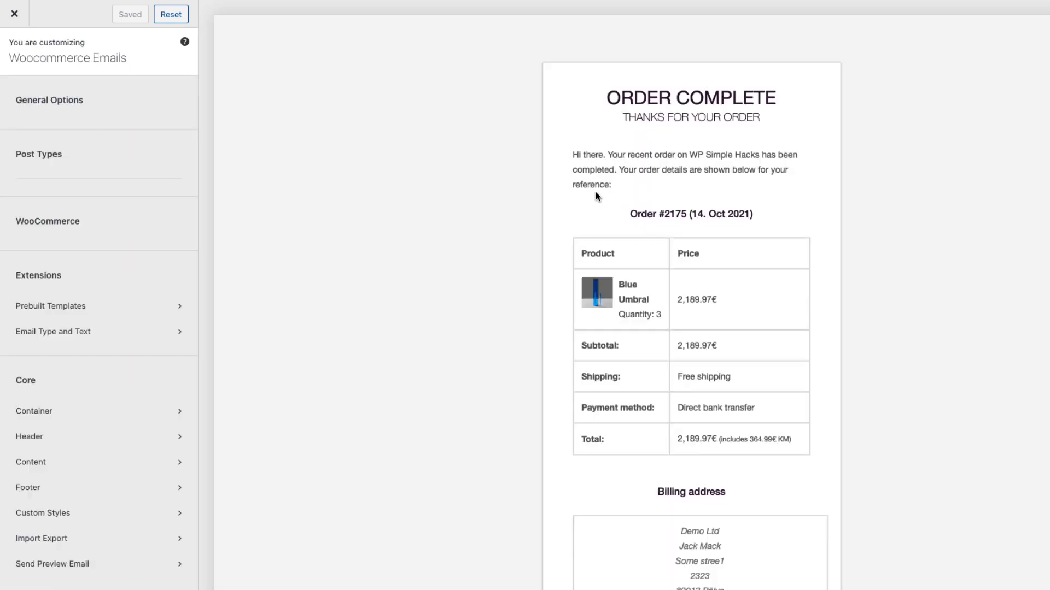
pyautogui.scroll(-3)
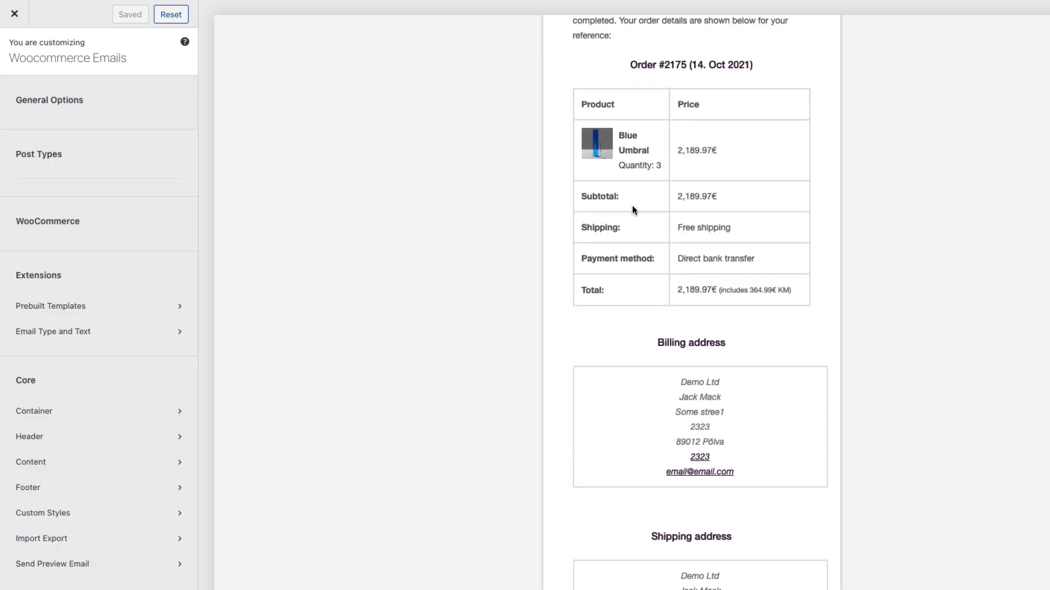
pyautogui.click(50, 306)
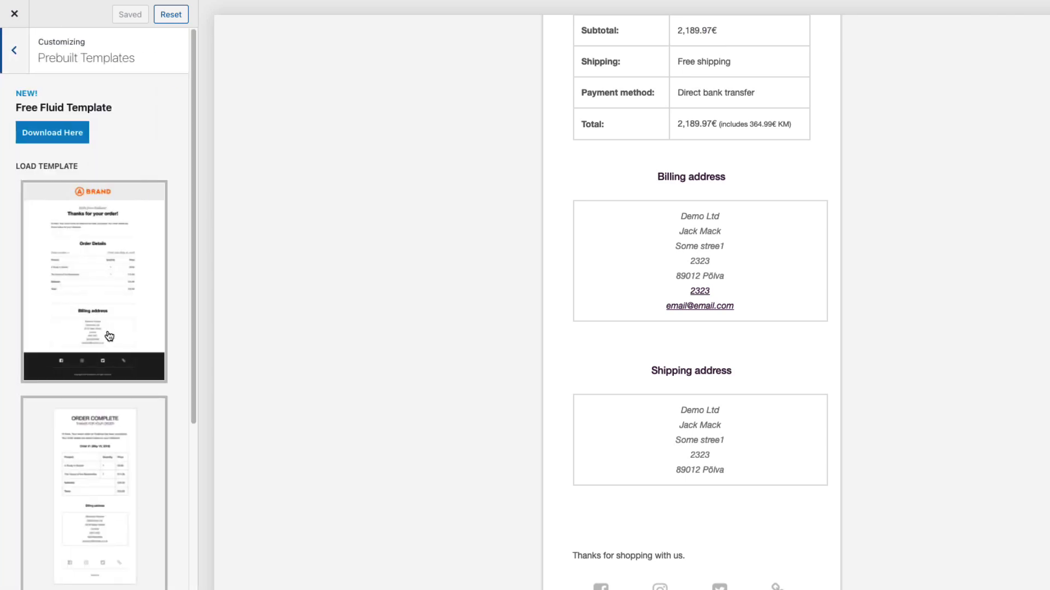
pyautogui.scroll(-3)
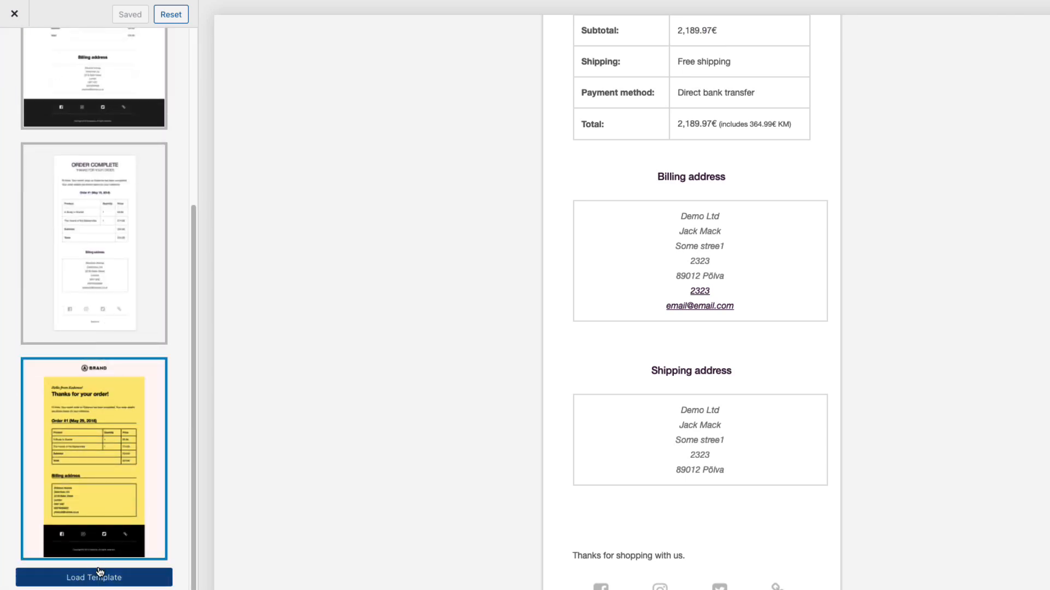
pyautogui.click(93, 577)
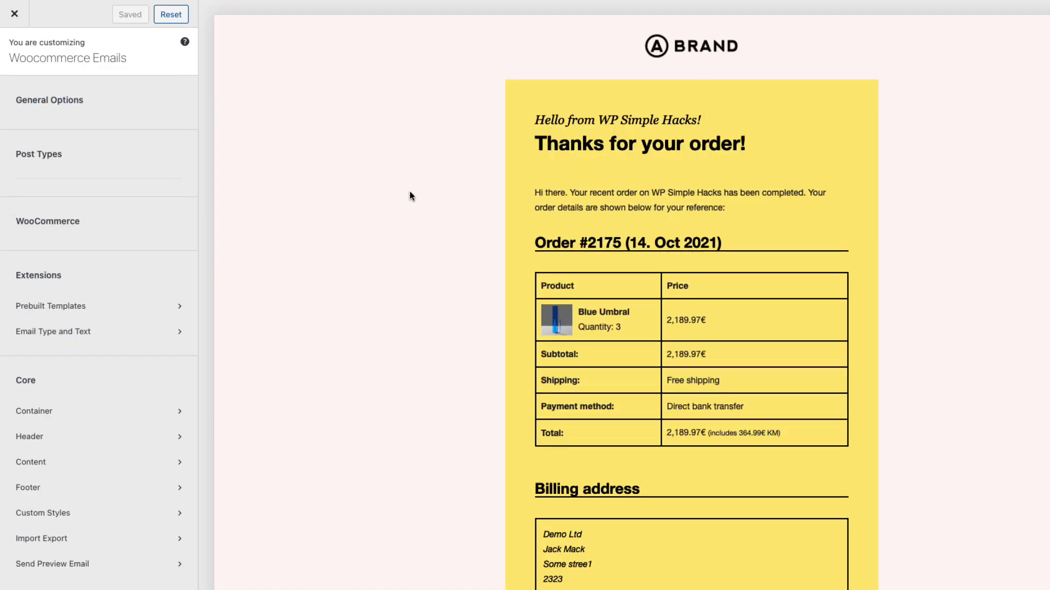
# Load the first full prebuilt template with the BRAND logo and confirm the override
pyautogui.click(50, 306)
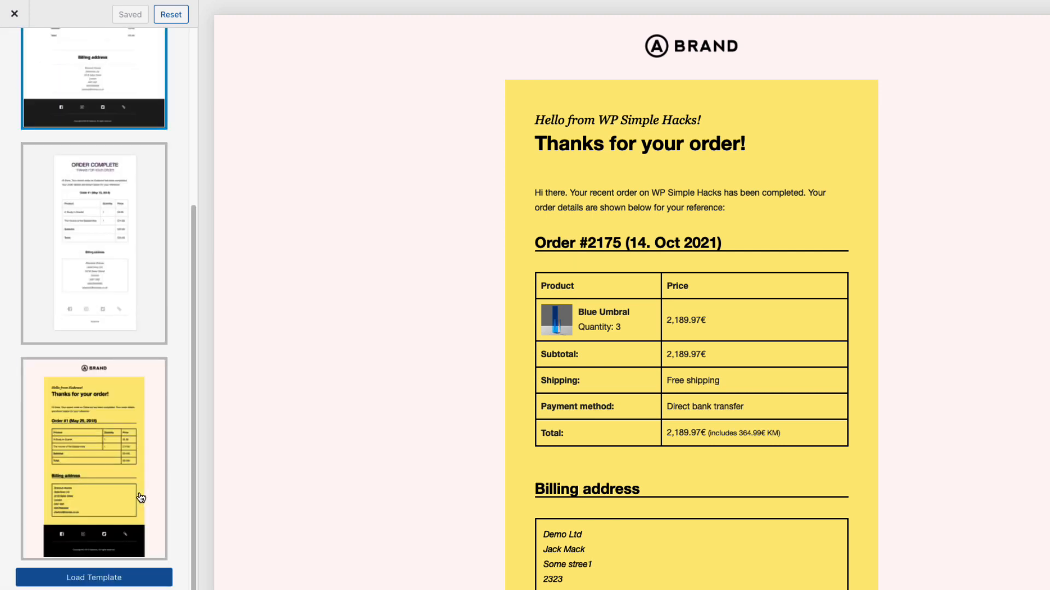
pyautogui.click(94, 577)
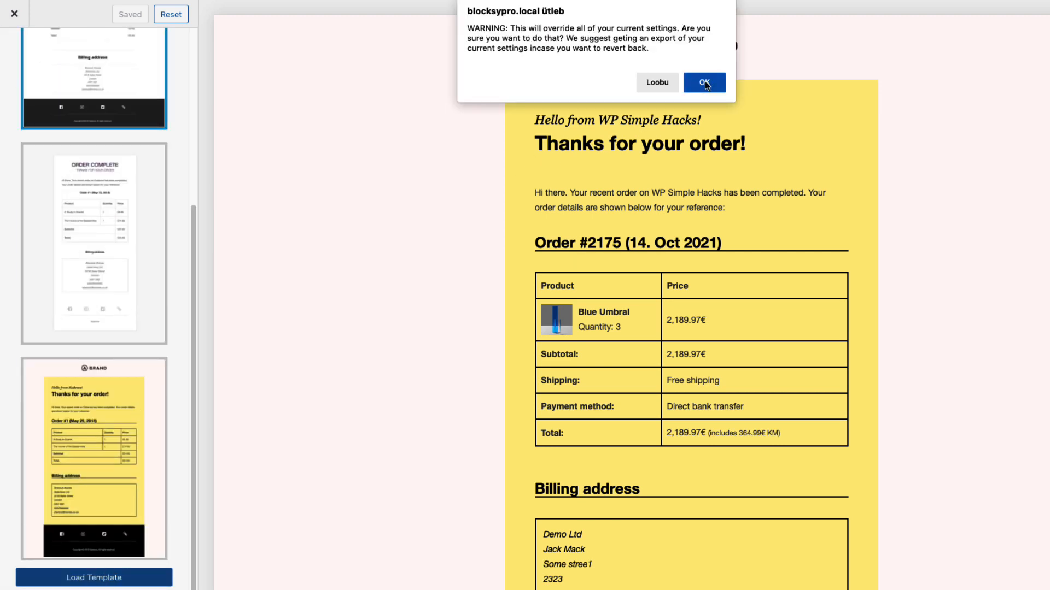
pyautogui.click(703, 82)
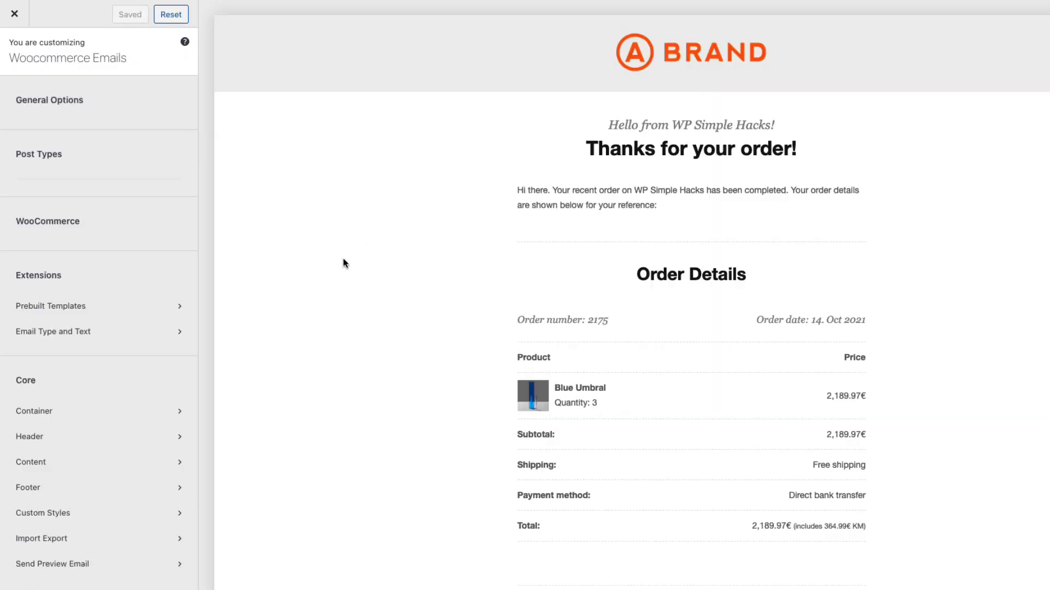
# Preview the New Order and Cancelled Order emails, then choose Customer Processing Order as the email type
pyautogui.click(53, 331)
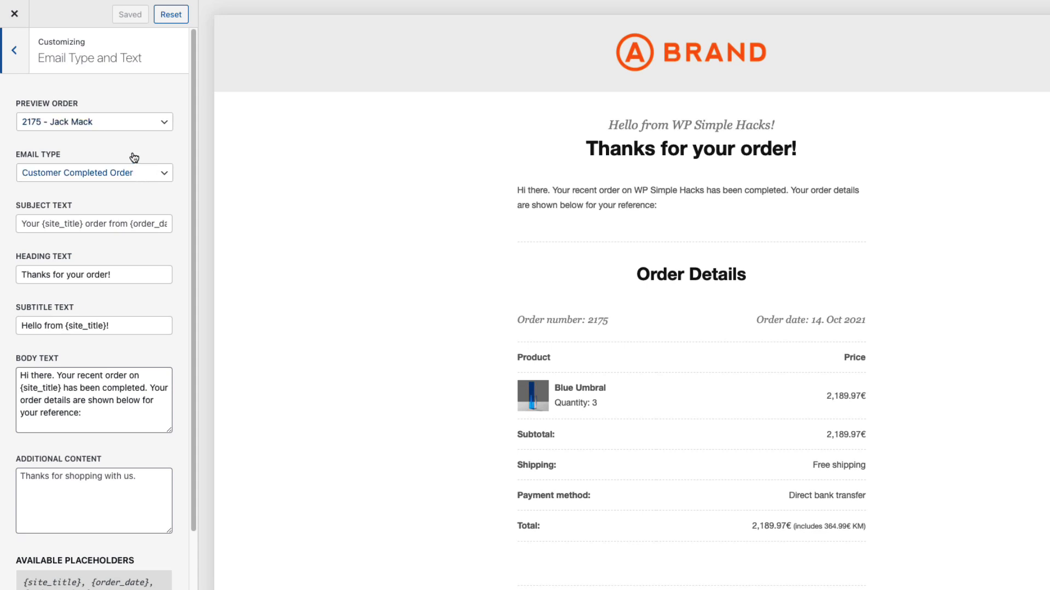
pyautogui.click(94, 173)
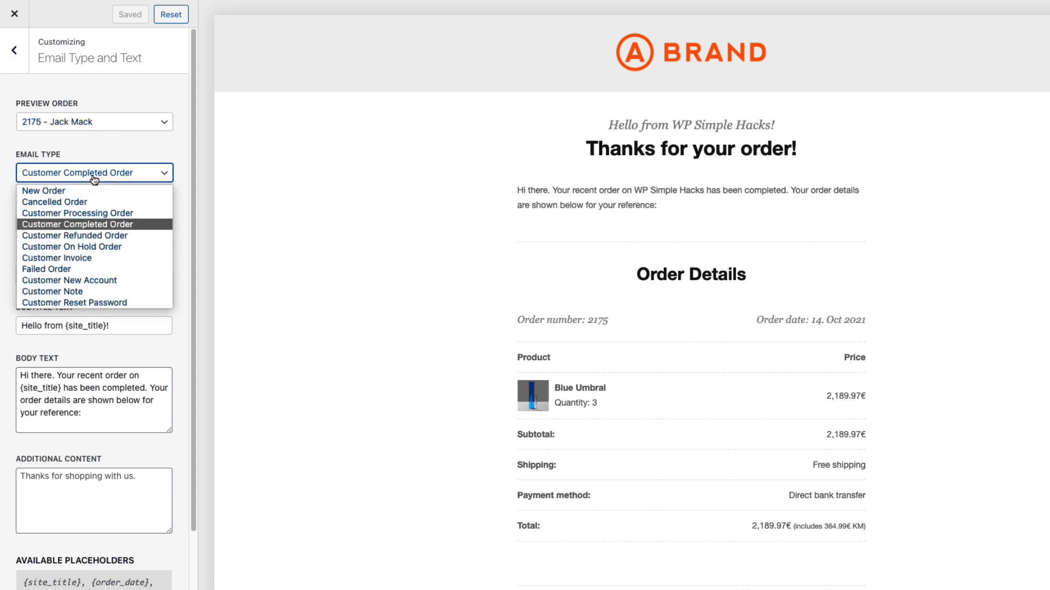
pyautogui.moveTo(55, 202)
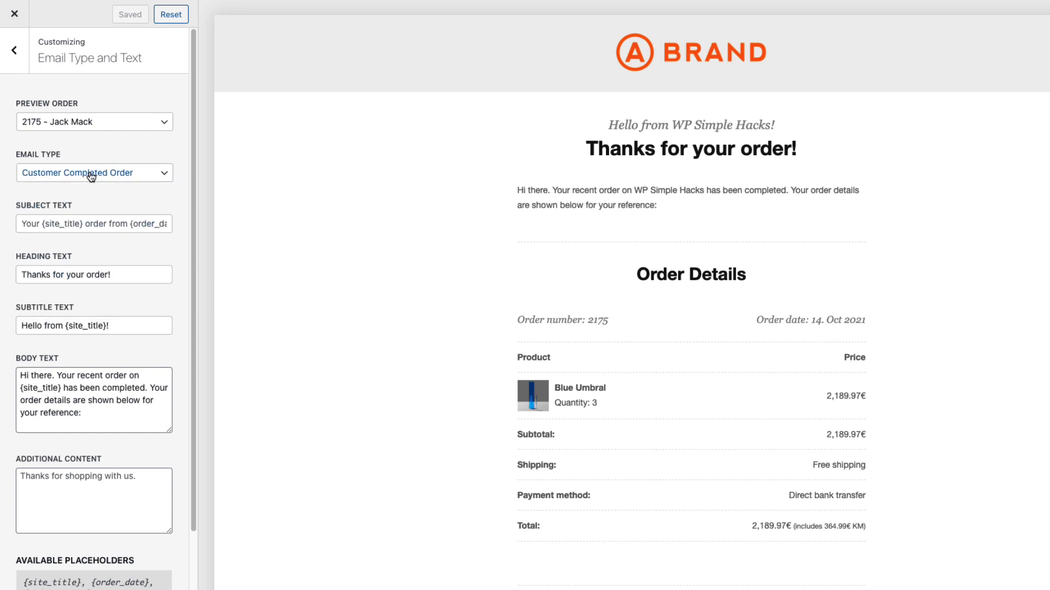
pyautogui.click(94, 173)
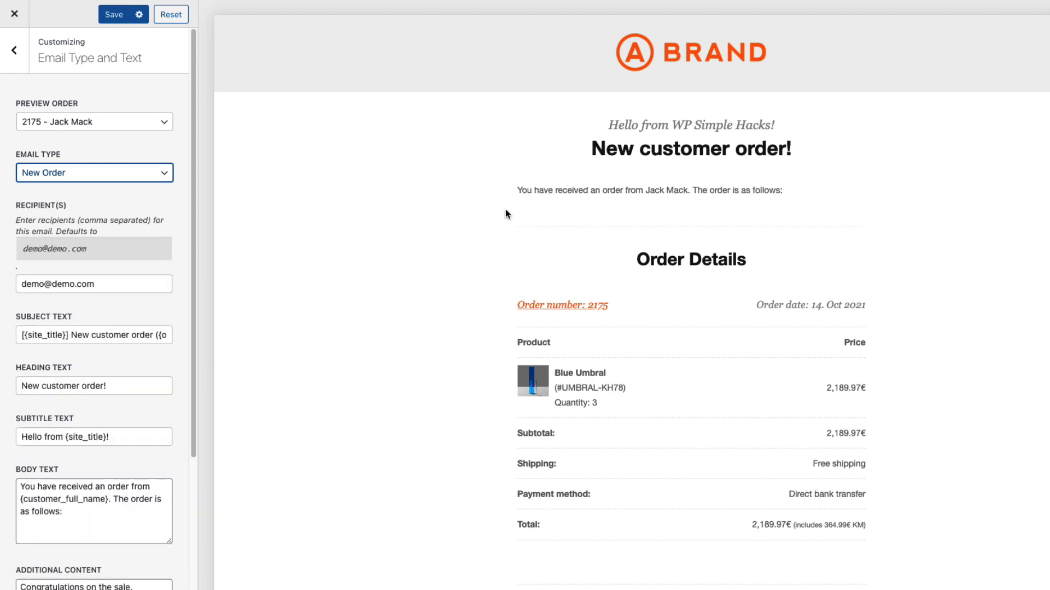
pyautogui.moveTo(262, 165)
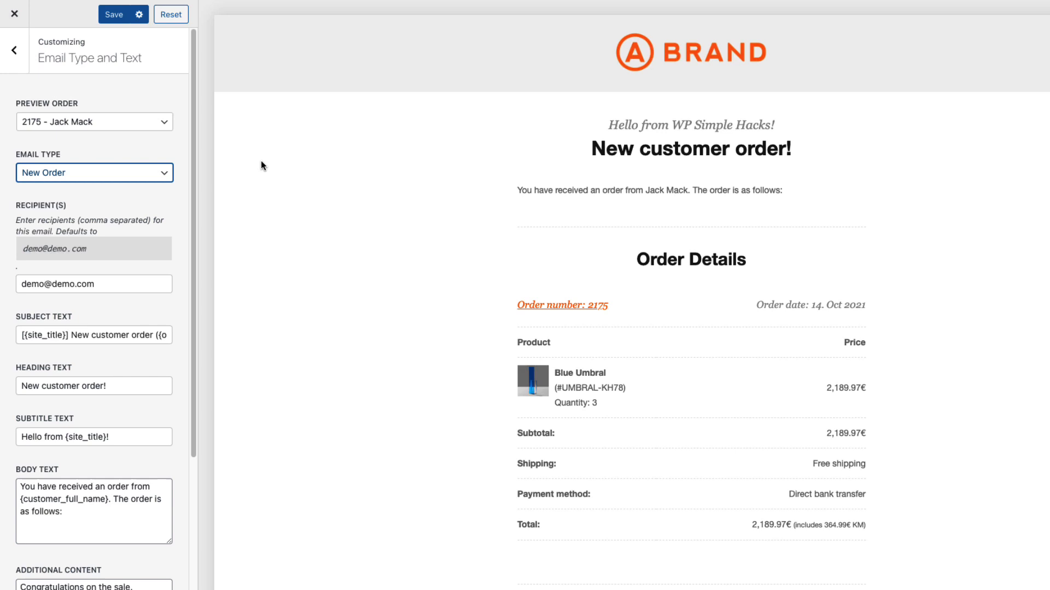
pyautogui.click(94, 173)
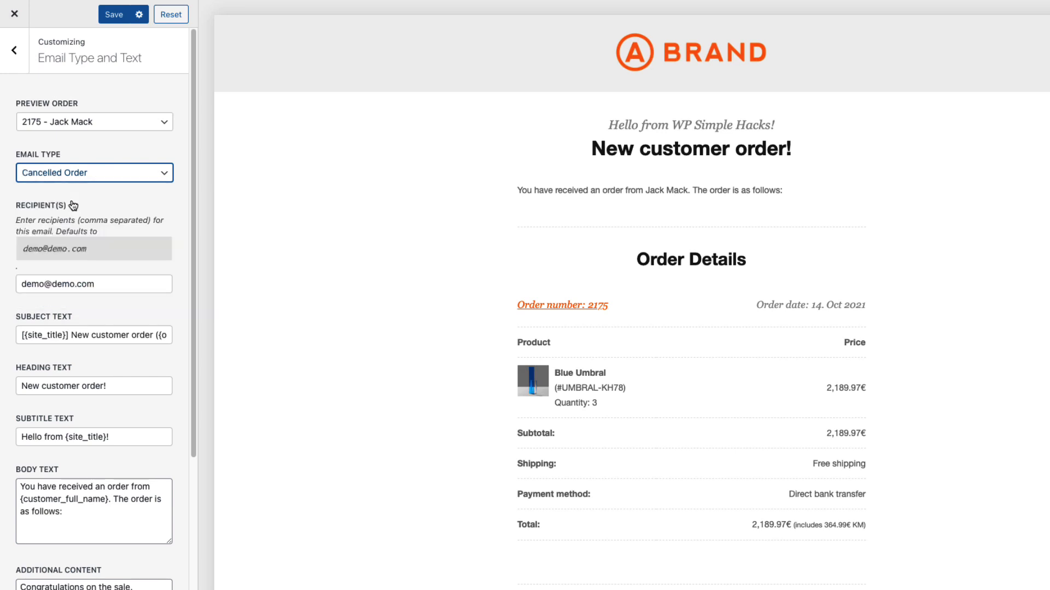
pyautogui.click(94, 173)
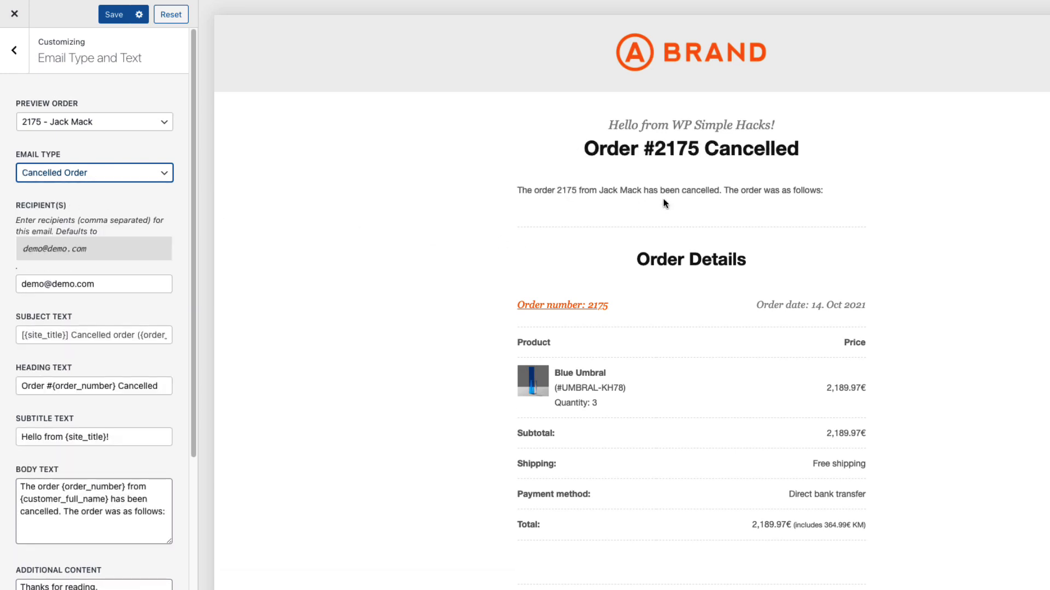
pyautogui.moveTo(5, 346)
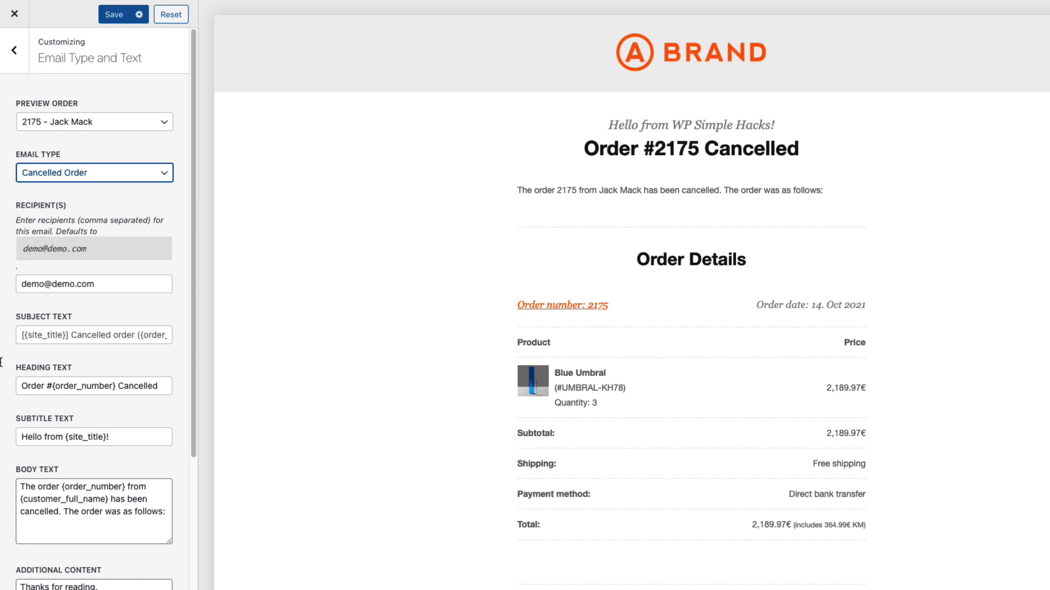
pyautogui.moveTo(163, 232)
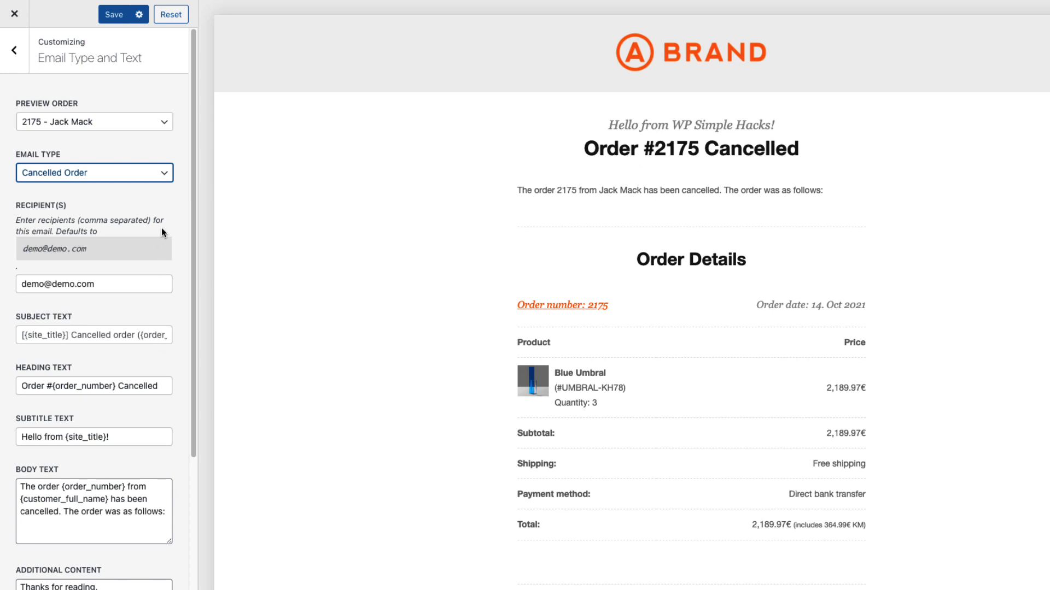
pyautogui.click(94, 173)
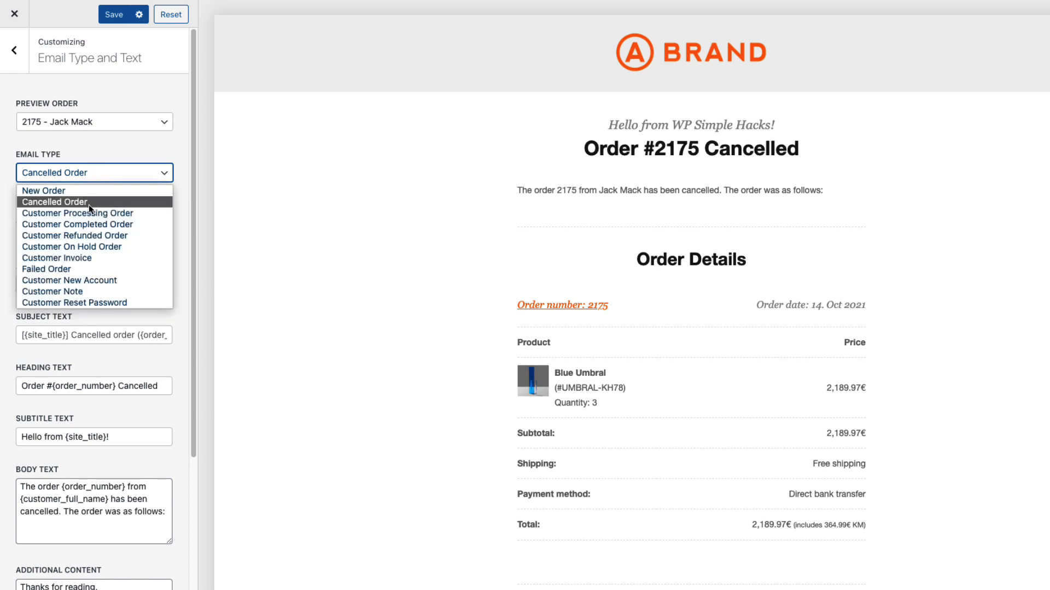
pyautogui.click(76, 213)
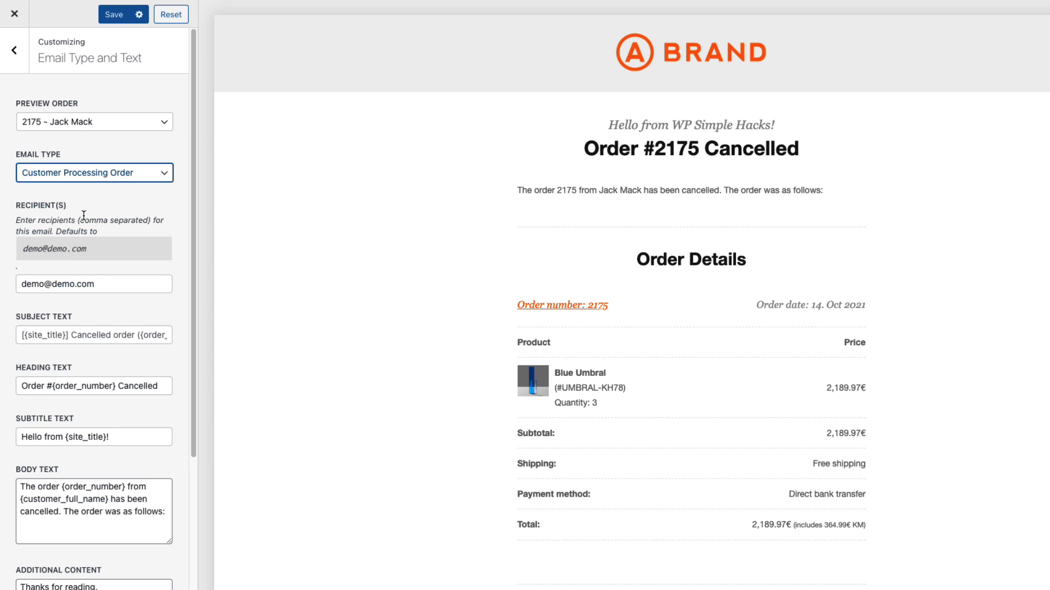
# Rewrite the subject as 'order #{order_number} is being processed'
pyautogui.click(94, 173)
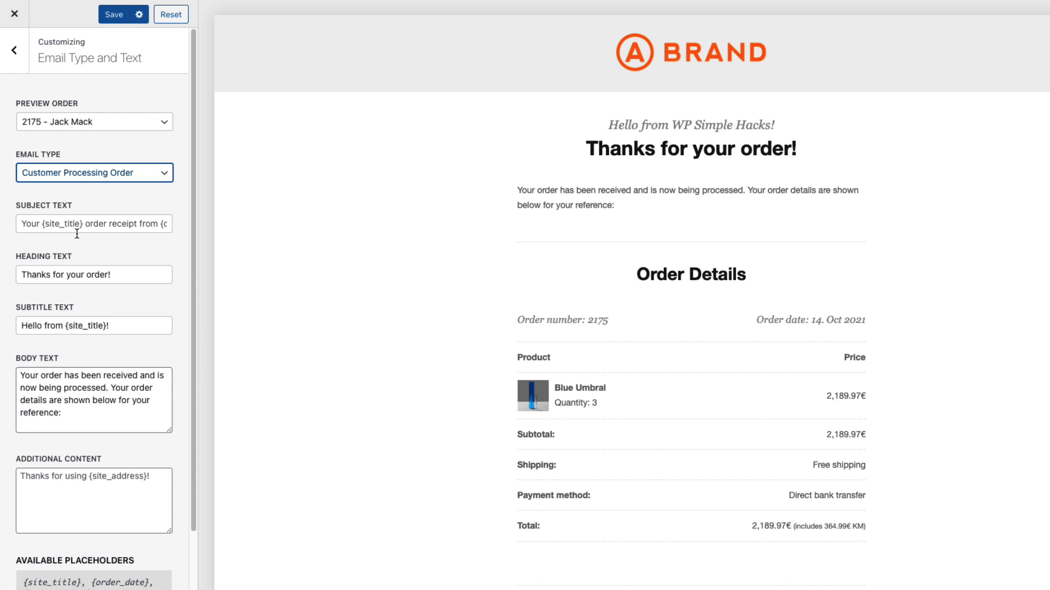
pyautogui.click(94, 223)
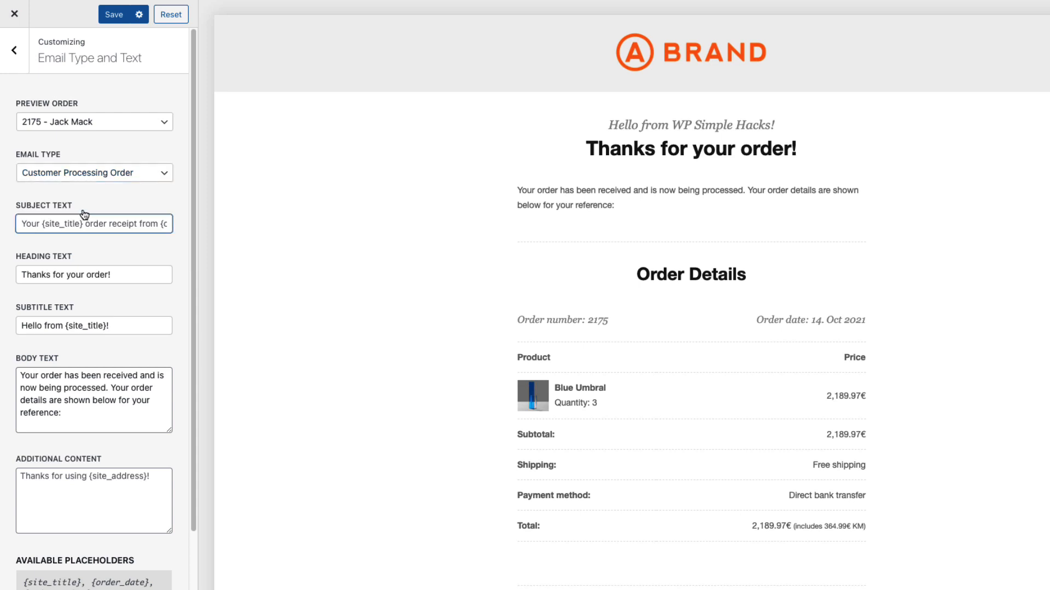
pyautogui.scroll(-3)
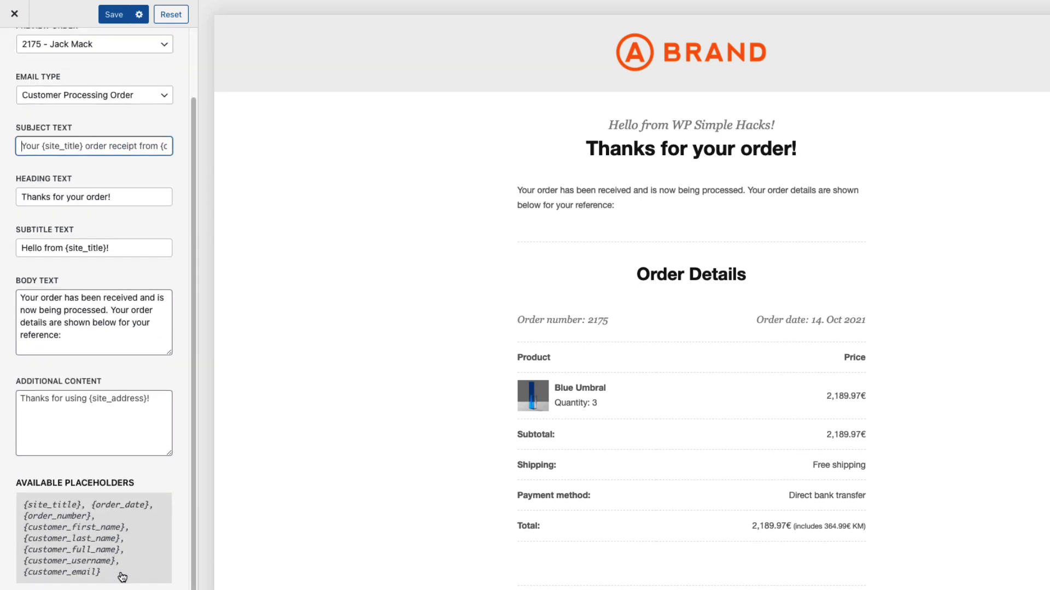
pyautogui.moveTo(90, 521)
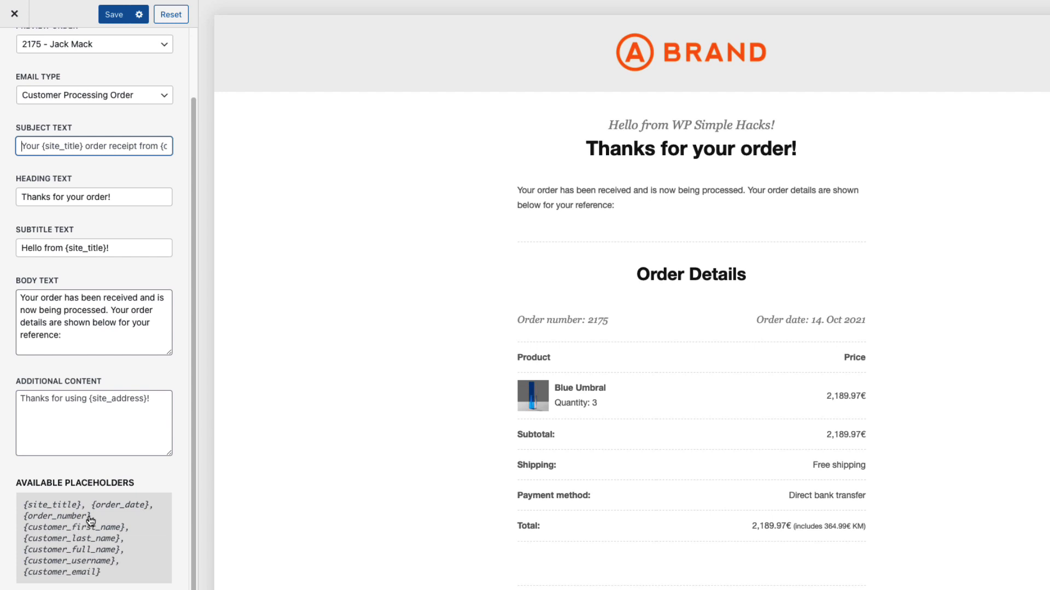
pyautogui.doubleClick(57, 516)
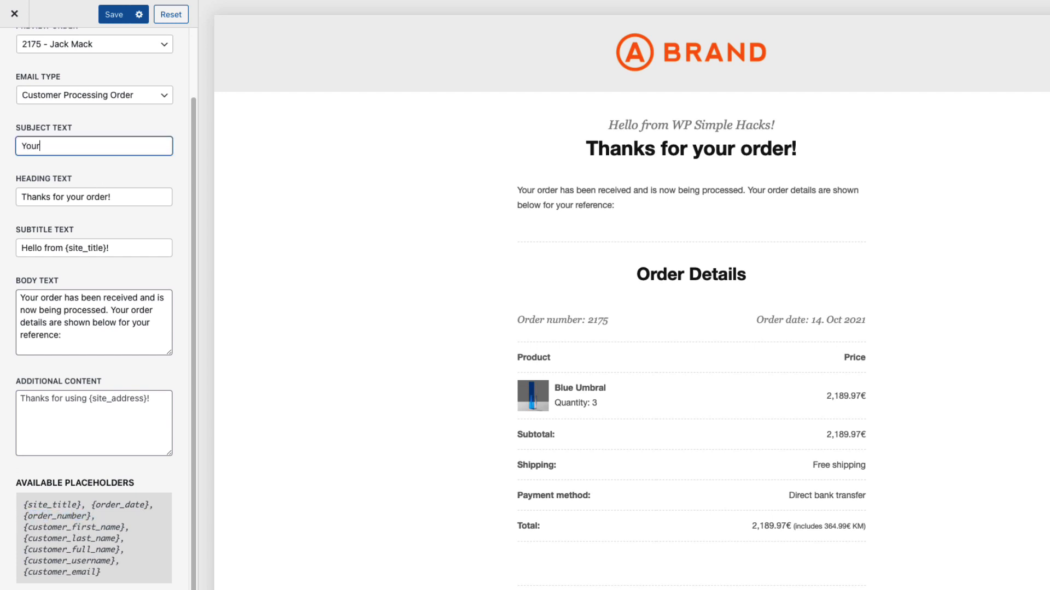
pyautogui.write('order #{order_number}')
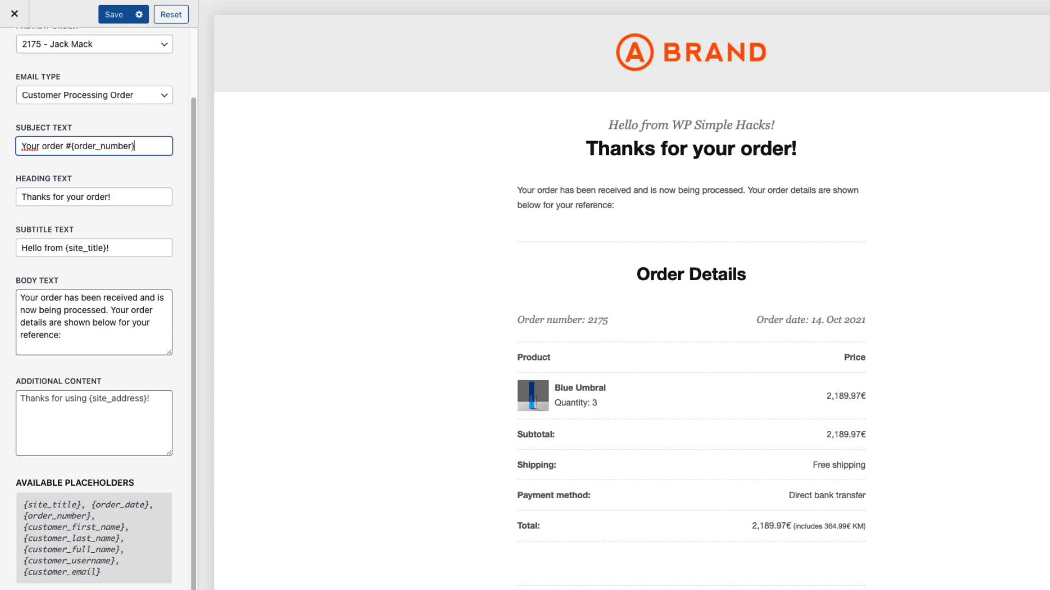
pyautogui.write('#{order_number} is being processed')
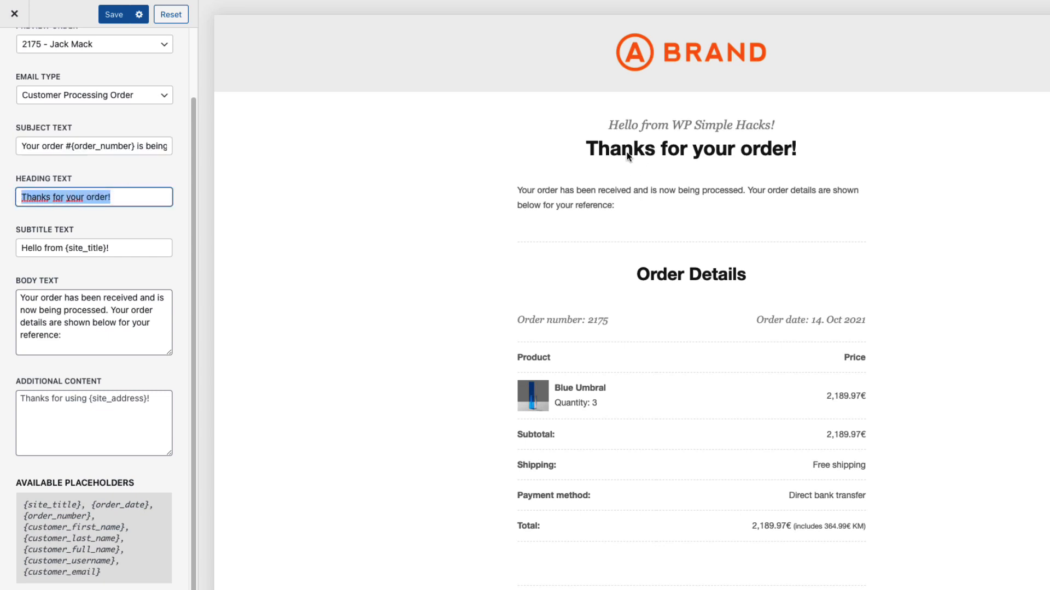
# Set the heading to 'Keep up the good work' and start the subtitle 'Thank you for your or...'
pyautogui.write('Keep up the fgood')
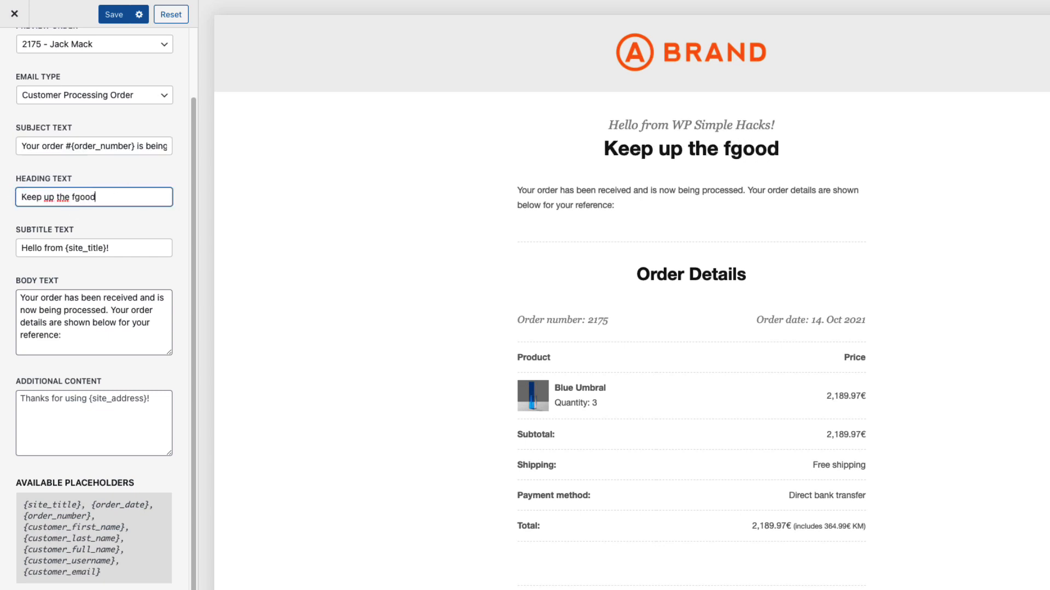
pyautogui.write('work')
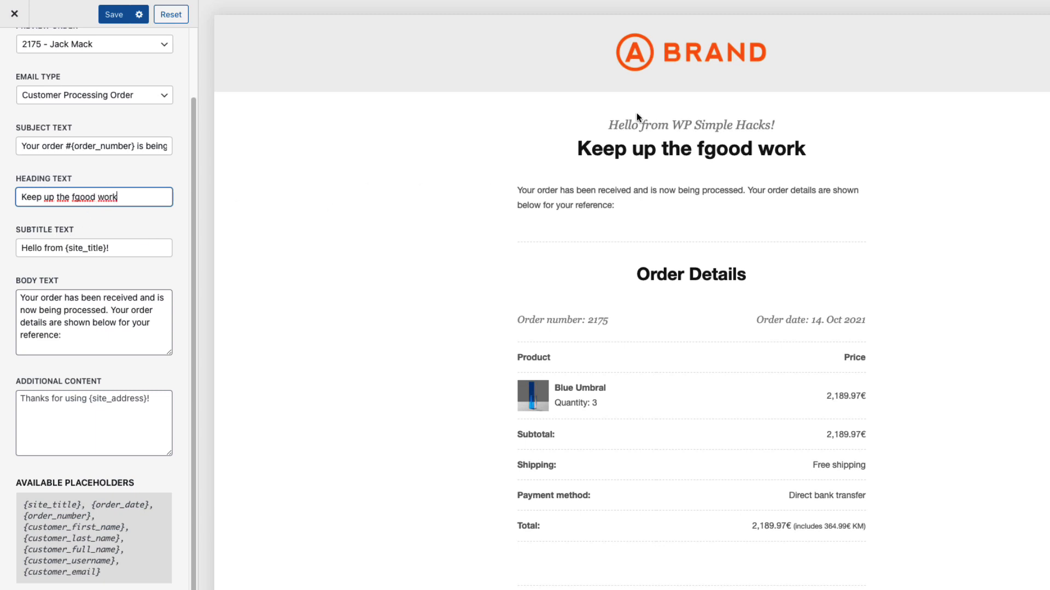
pyautogui.write('Thank you for your order, {customer_')
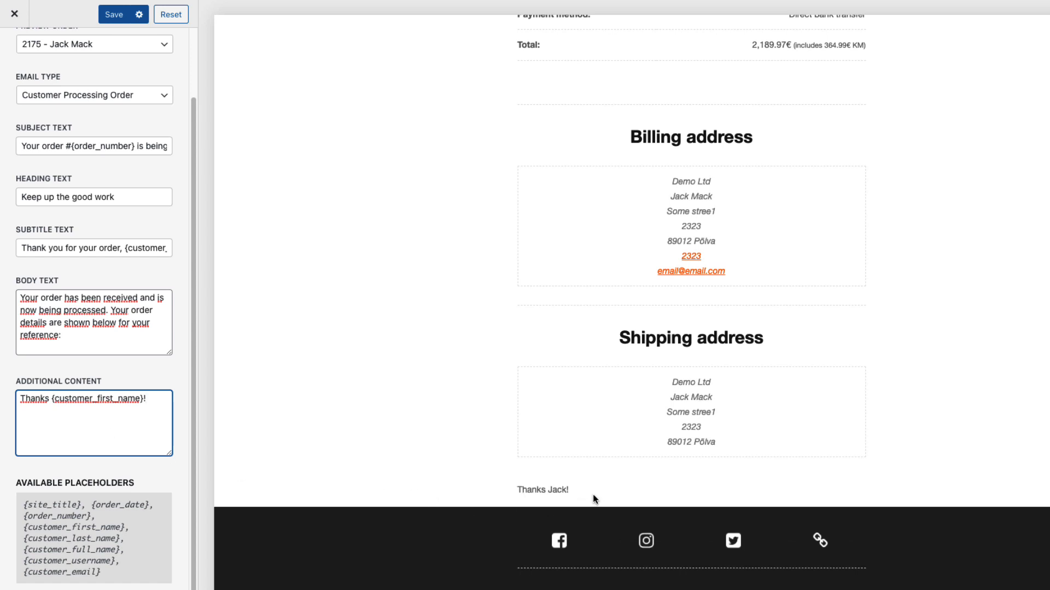
# Save the texts, preview the Completed and On Hold order emails, and return to the main sections list
pyautogui.click(114, 14)
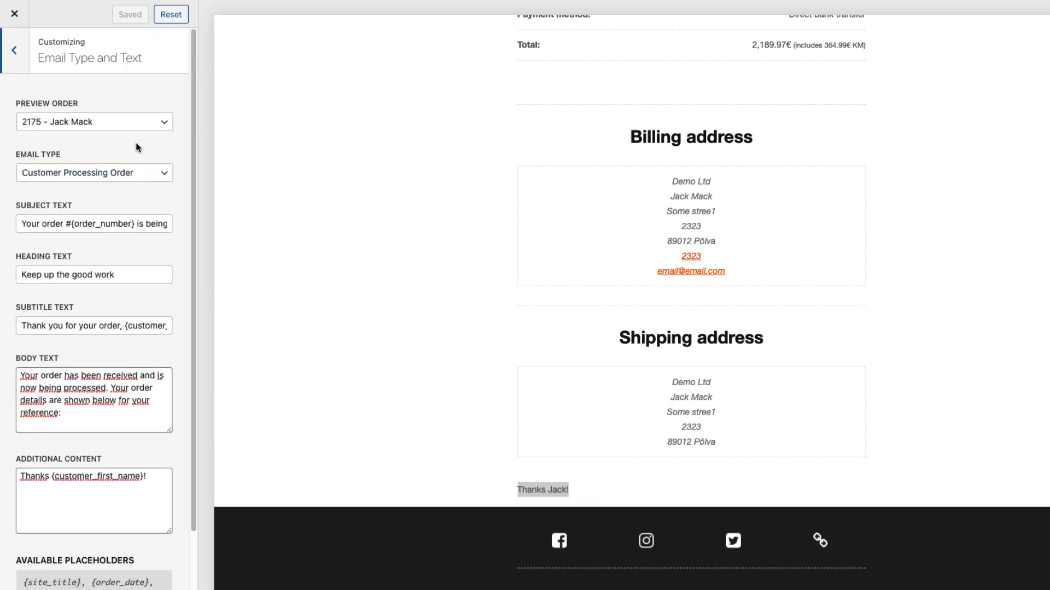
pyautogui.click(94, 172)
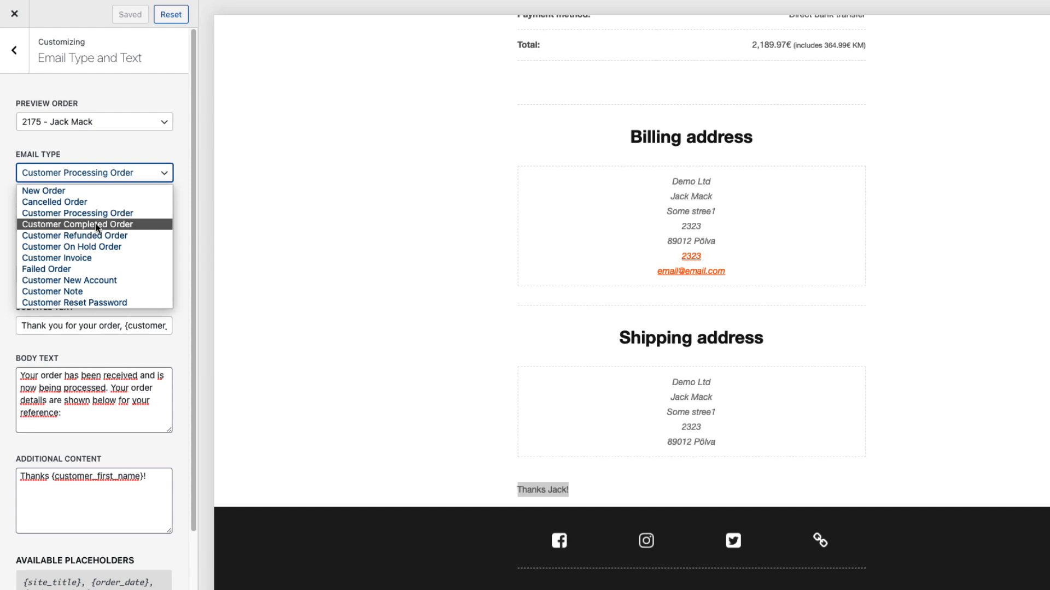
pyautogui.click(76, 224)
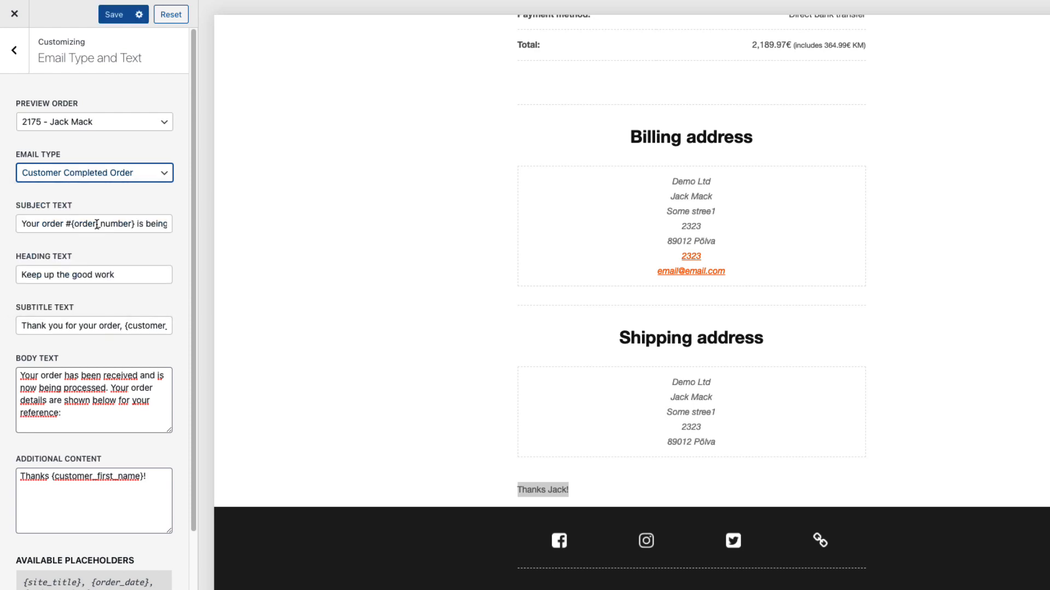
pyautogui.click(170, 14)
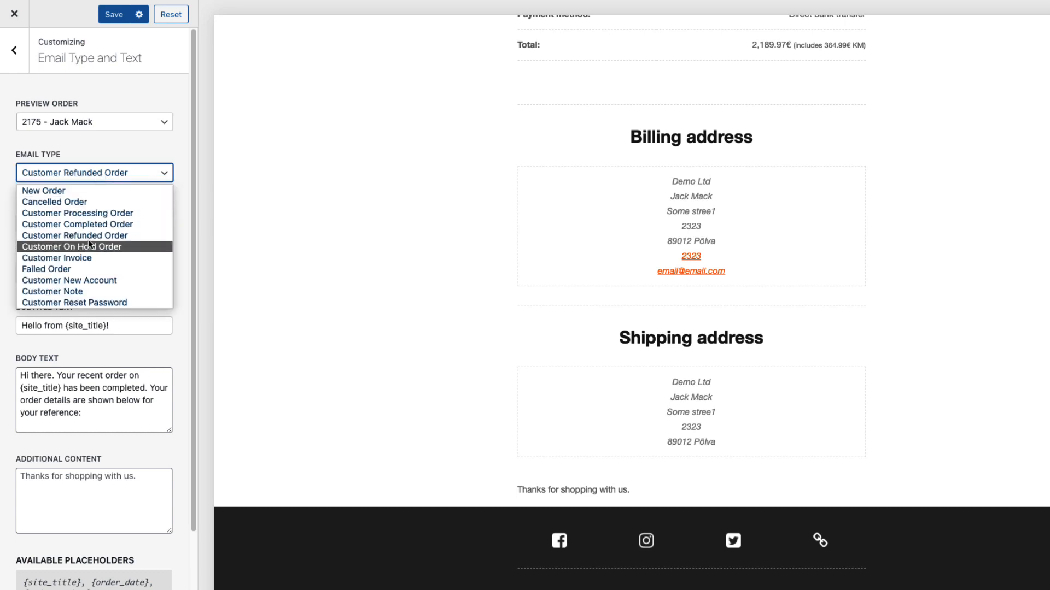
pyautogui.click(72, 246)
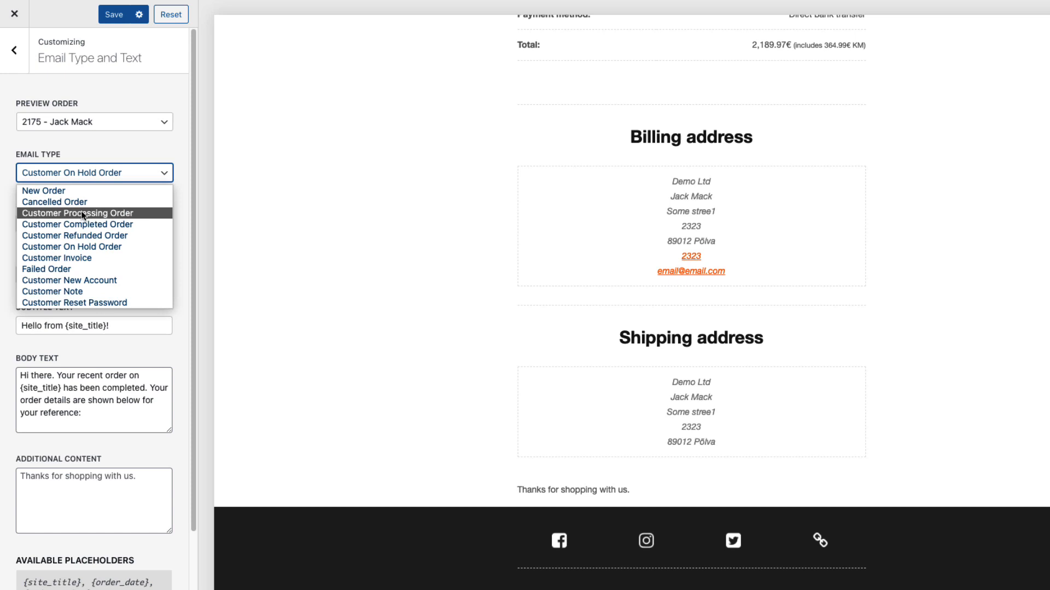
pyautogui.click(13, 50)
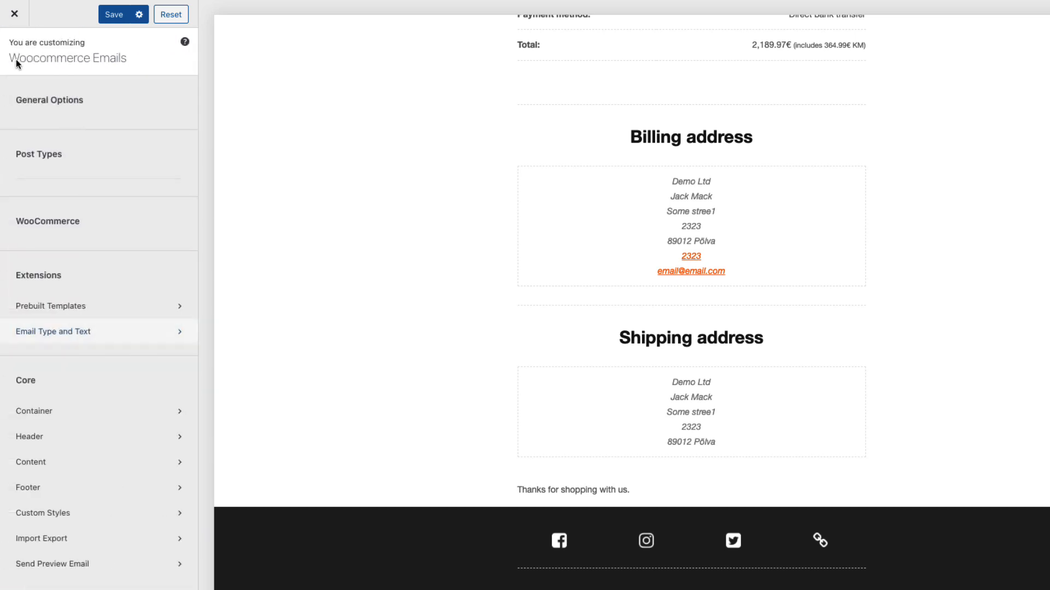
pyautogui.click(34, 411)
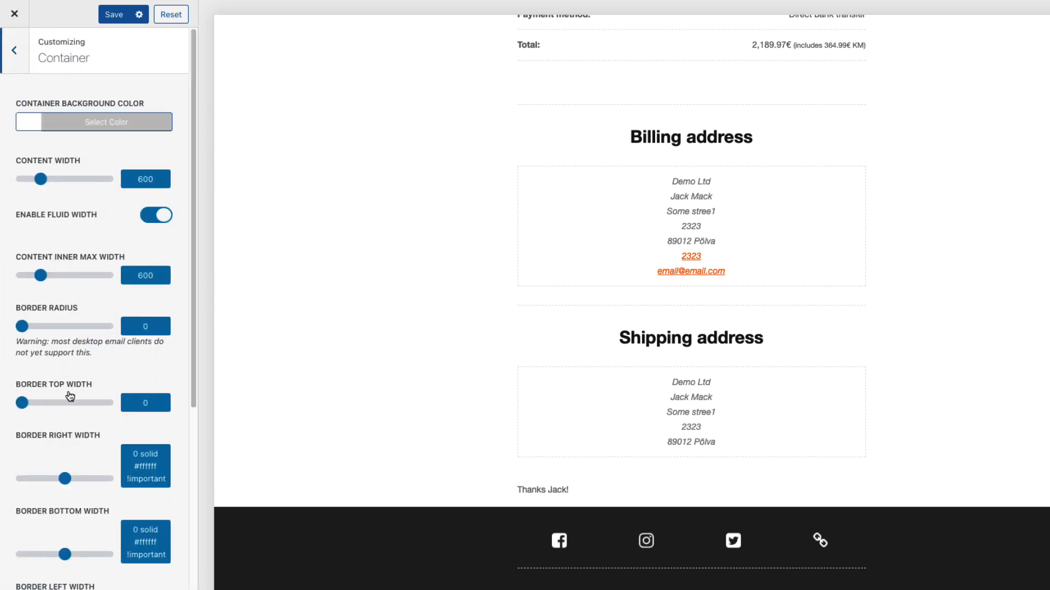
pyautogui.scroll(3)
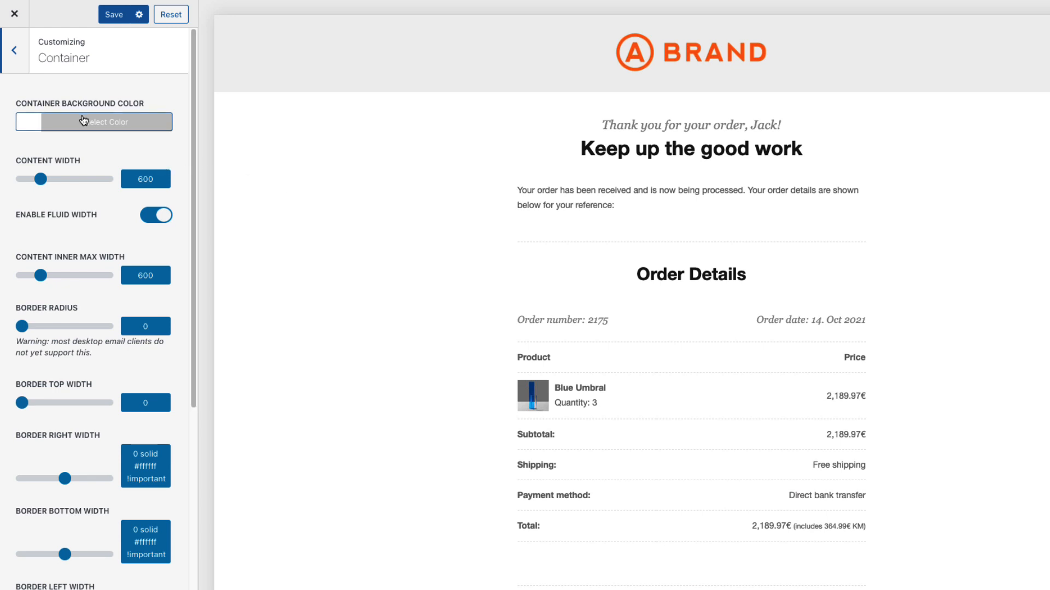
pyautogui.click(94, 121)
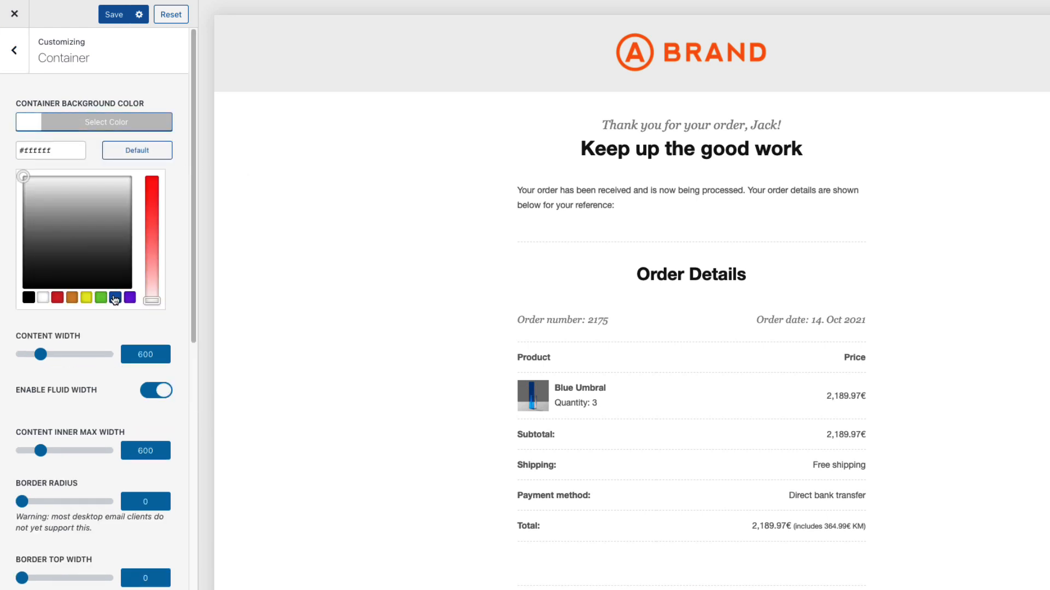
pyautogui.click(115, 298)
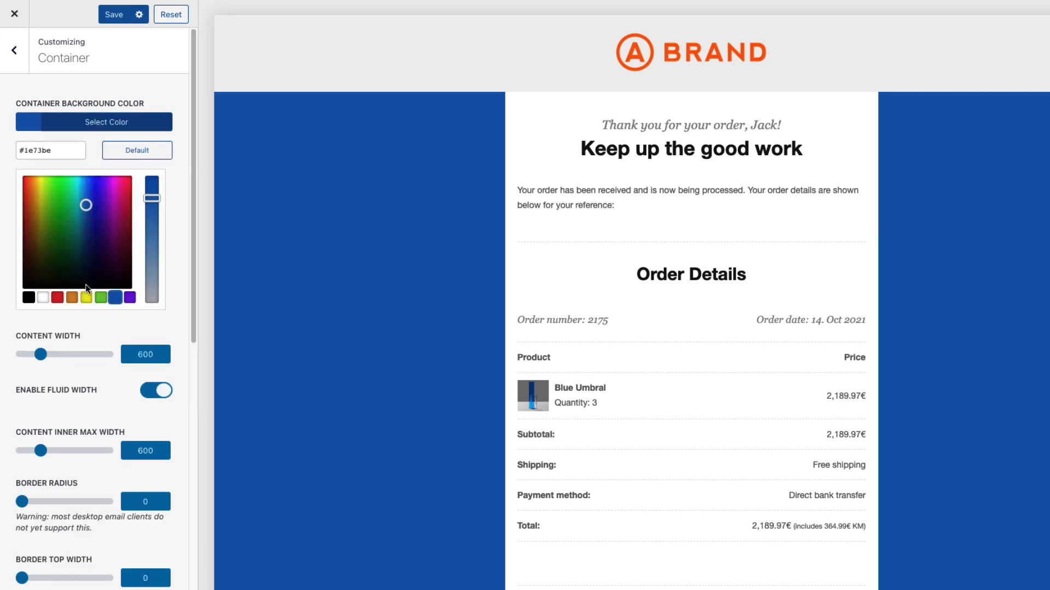
pyautogui.click(43, 297)
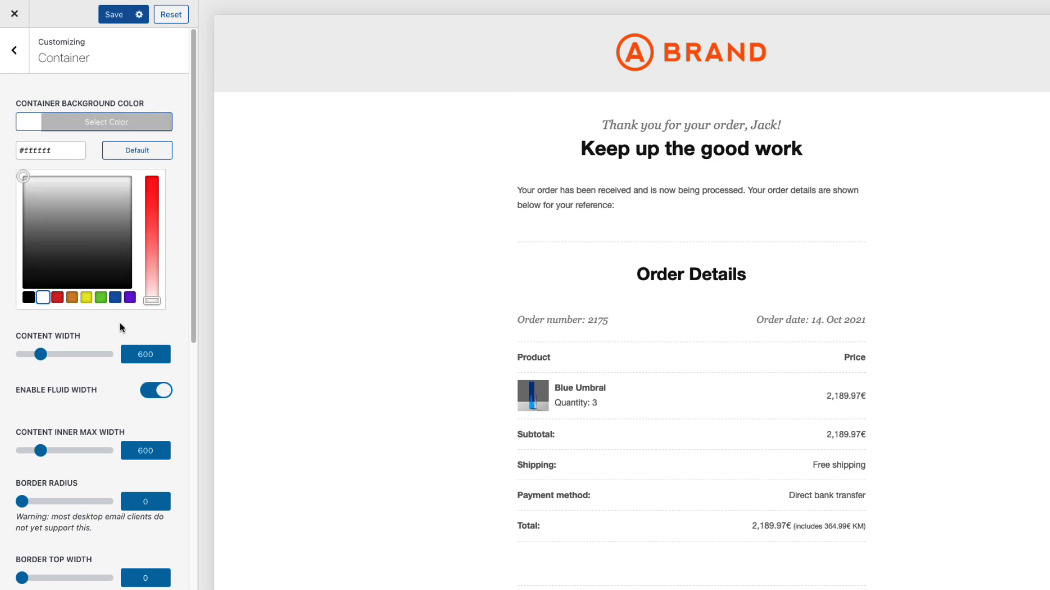
pyautogui.click(94, 122)
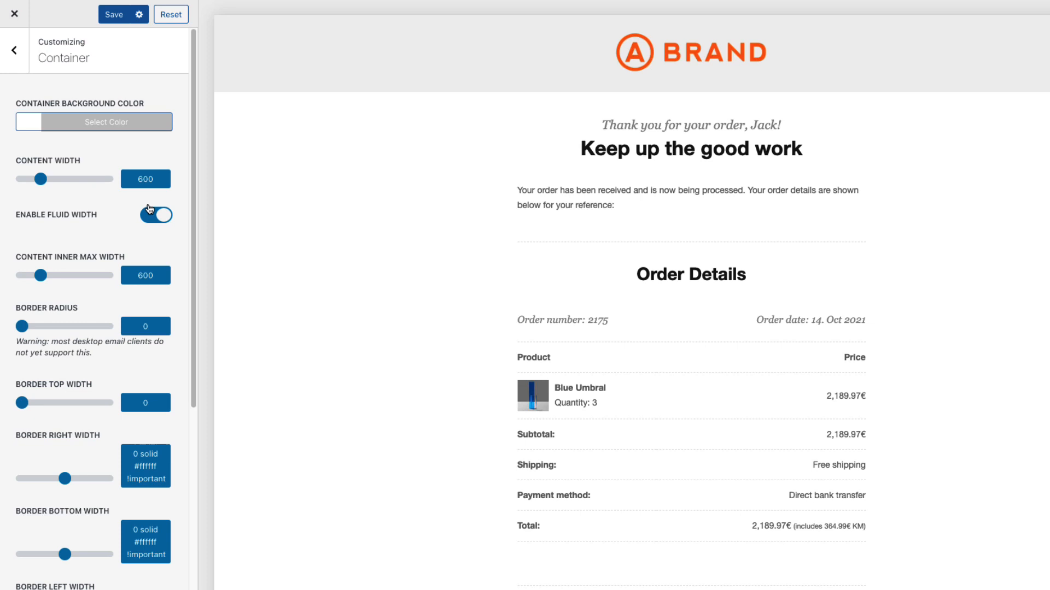
pyautogui.click(156, 216)
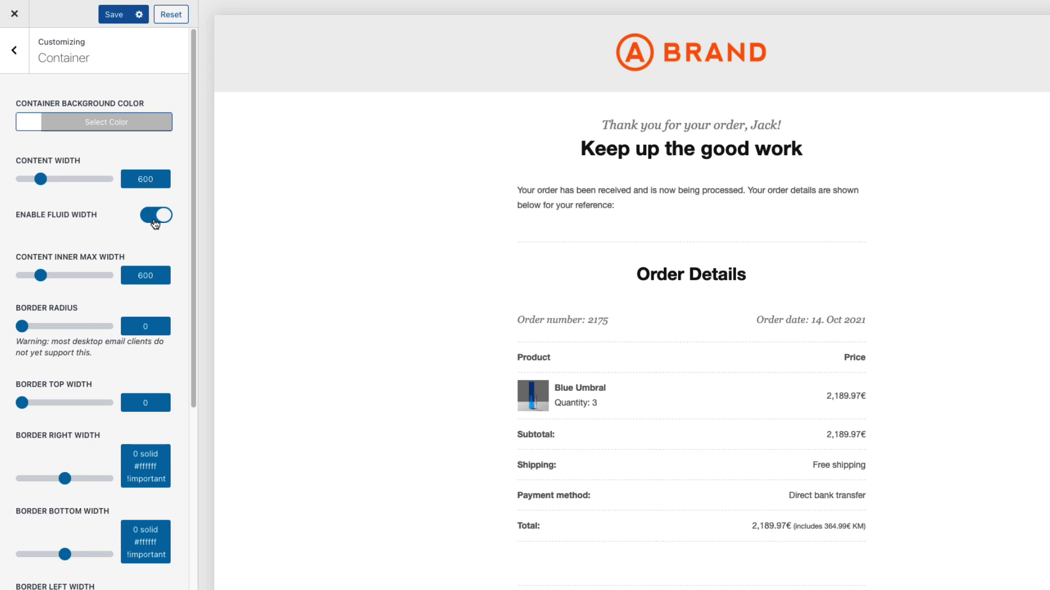
pyautogui.moveTo(44, 178); pyautogui.dragTo(34, 178)
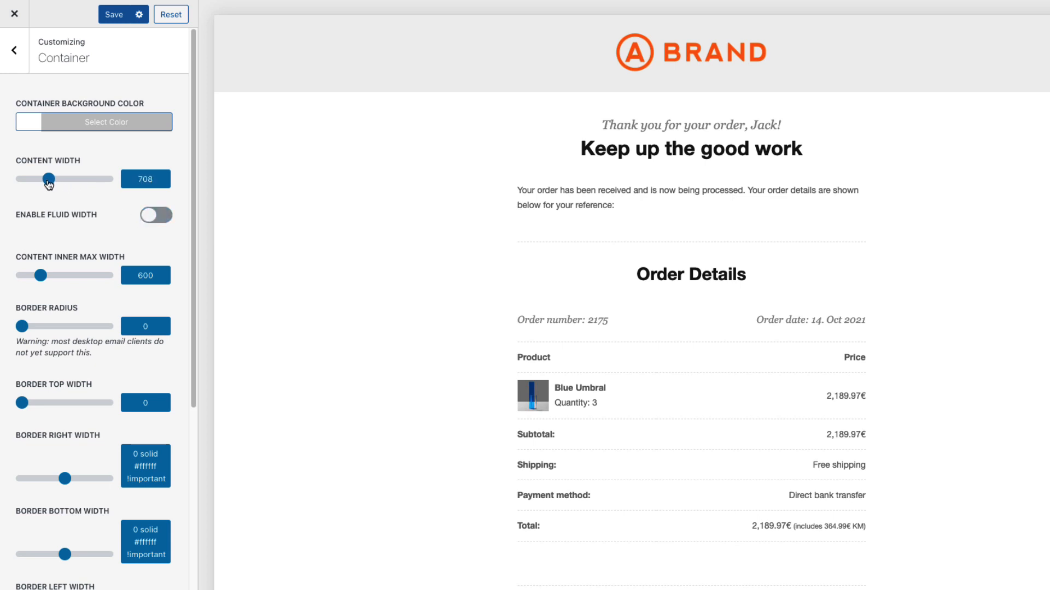
pyautogui.click(155, 215)
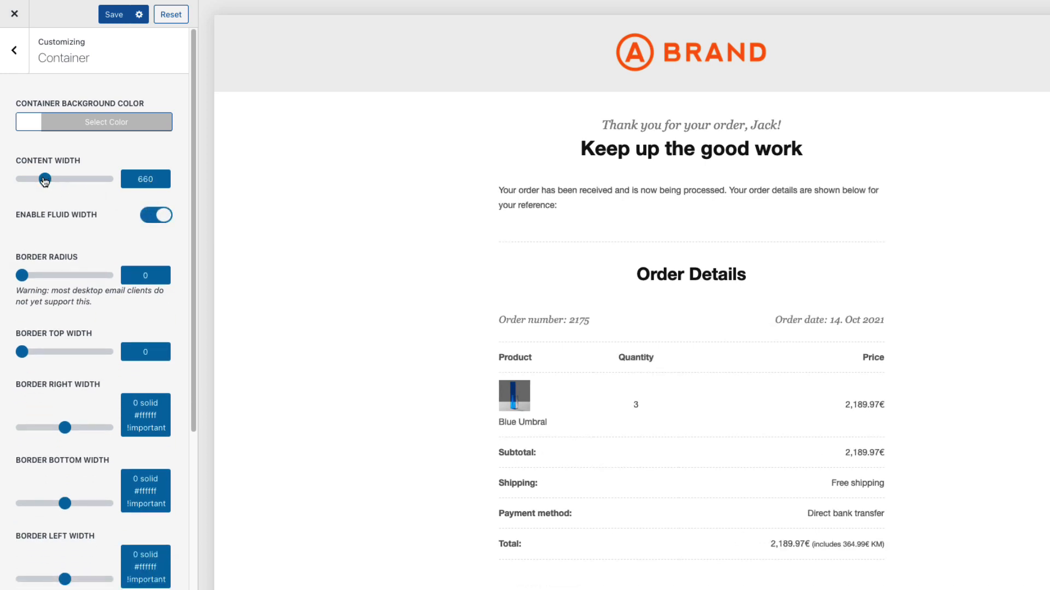
pyautogui.moveTo(46, 178); pyautogui.dragTo(26, 178)
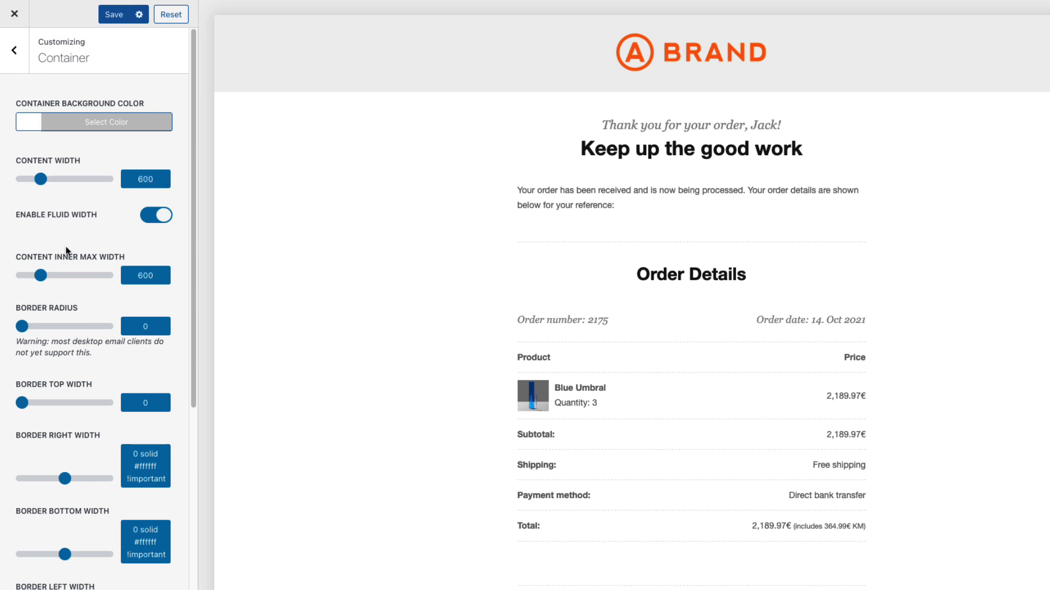
pyautogui.moveTo(48, 315)
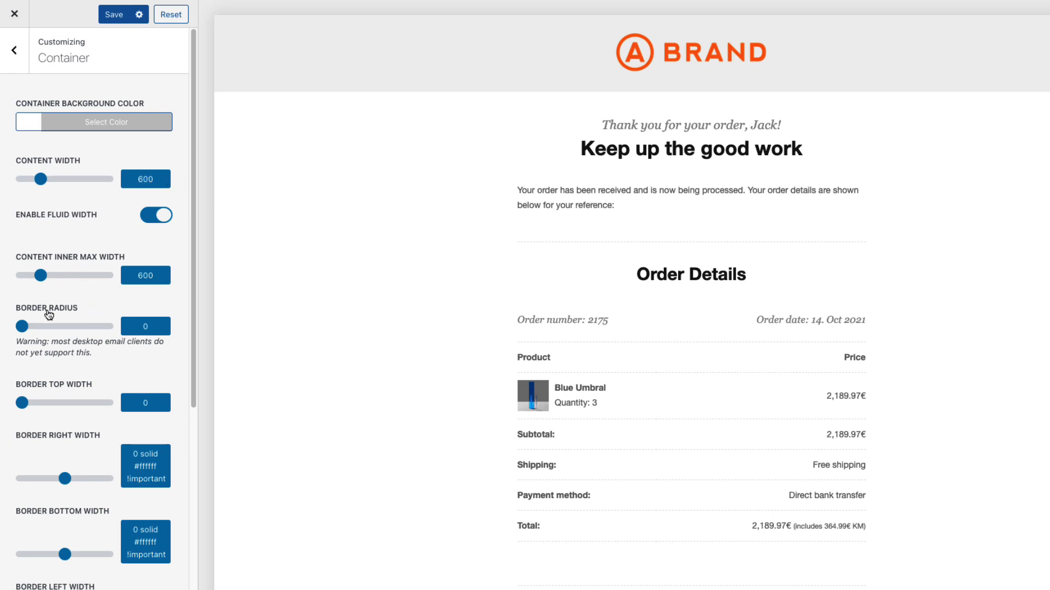
# Make the container border colour black and drag its top border width back to 0
pyautogui.scroll(-3)
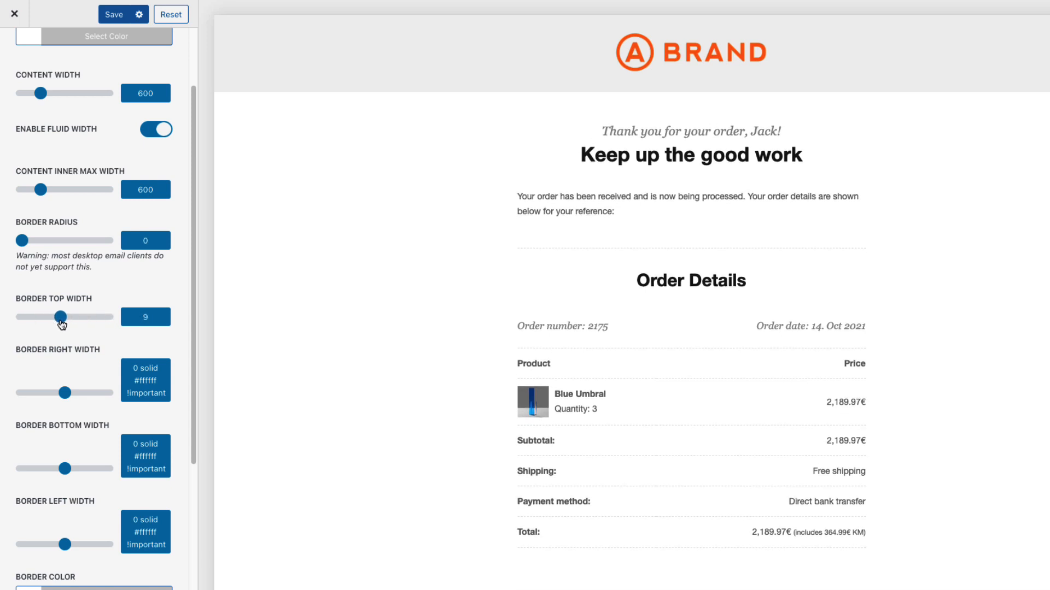
pyautogui.moveTo(150, 378)
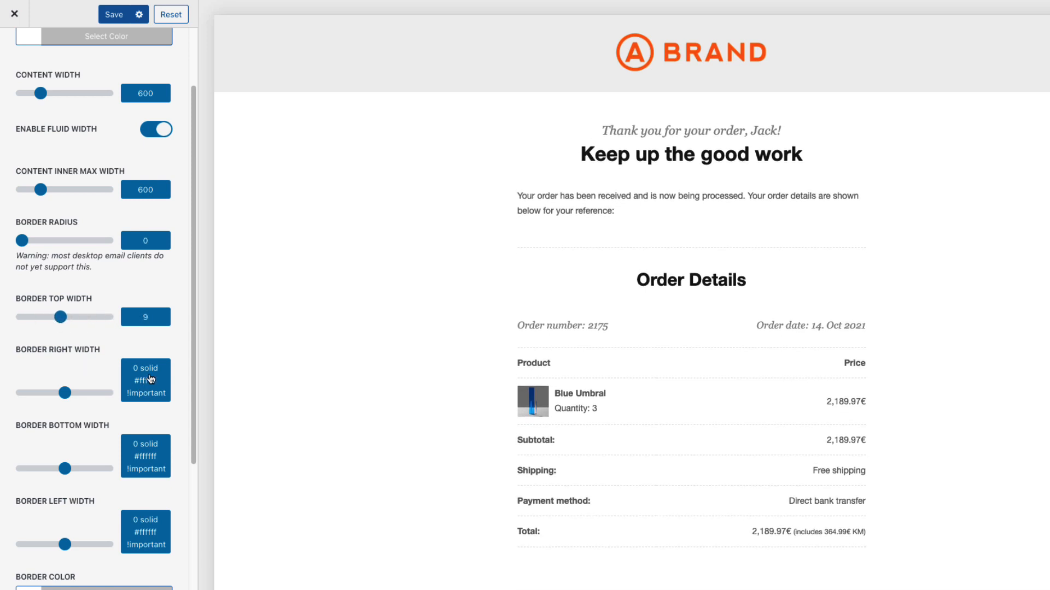
pyautogui.scroll(-3)
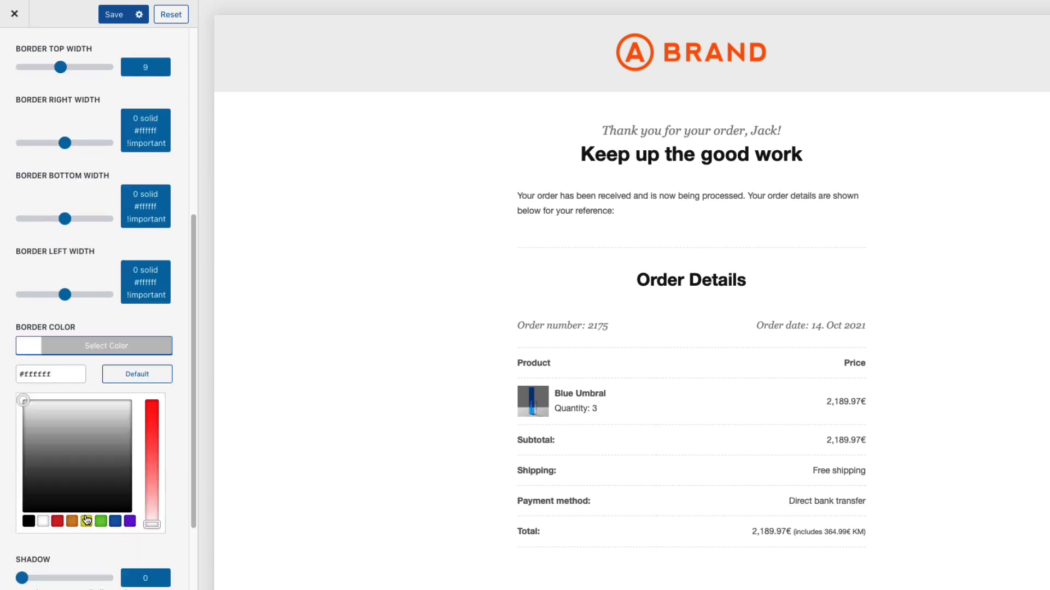
pyautogui.click(28, 521)
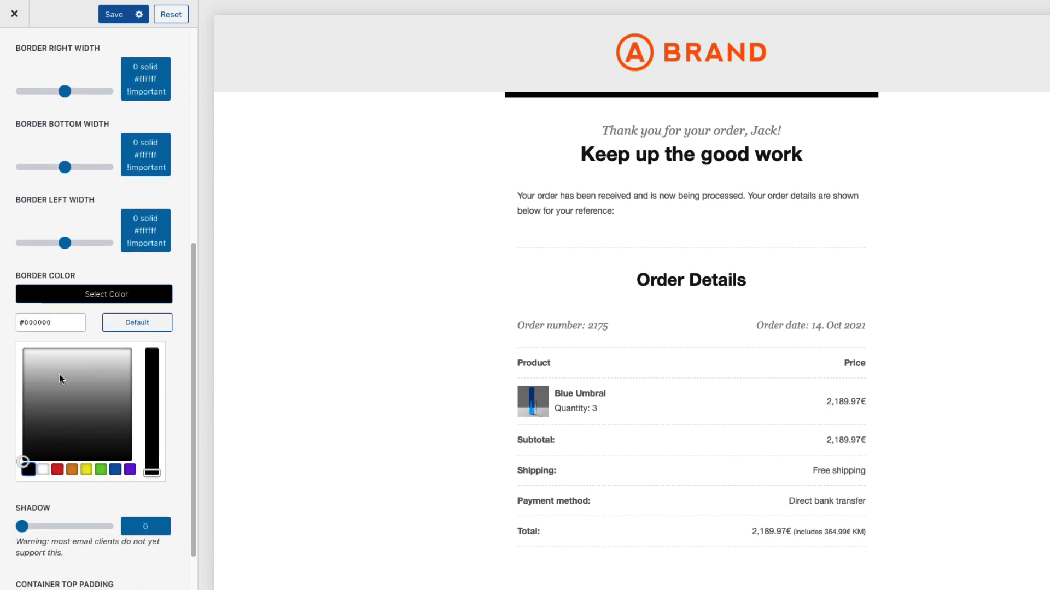
pyautogui.scroll(3)
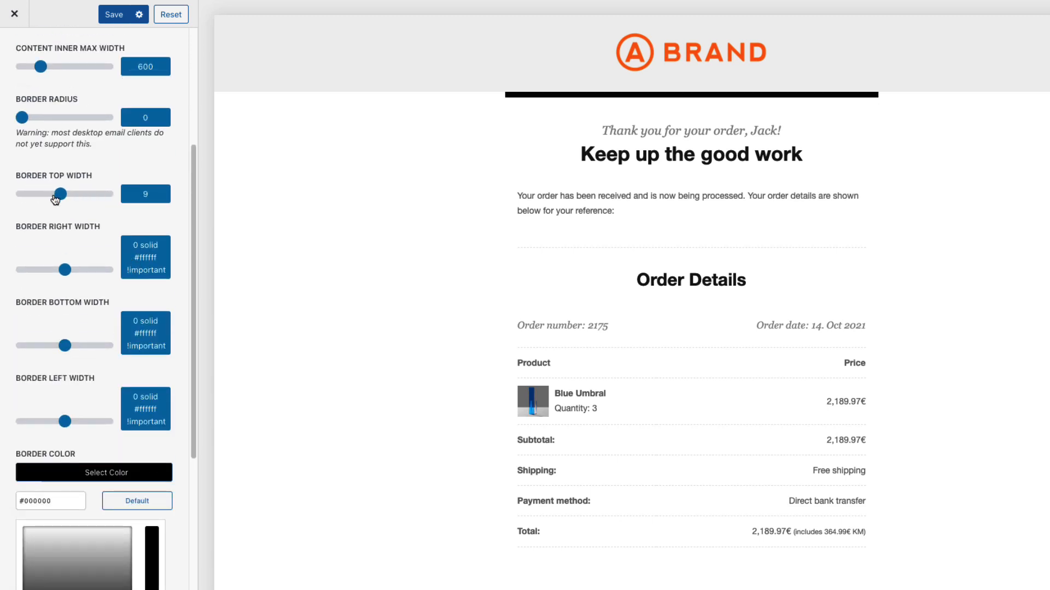
pyautogui.moveTo(63, 194); pyautogui.dragTo(19, 194)
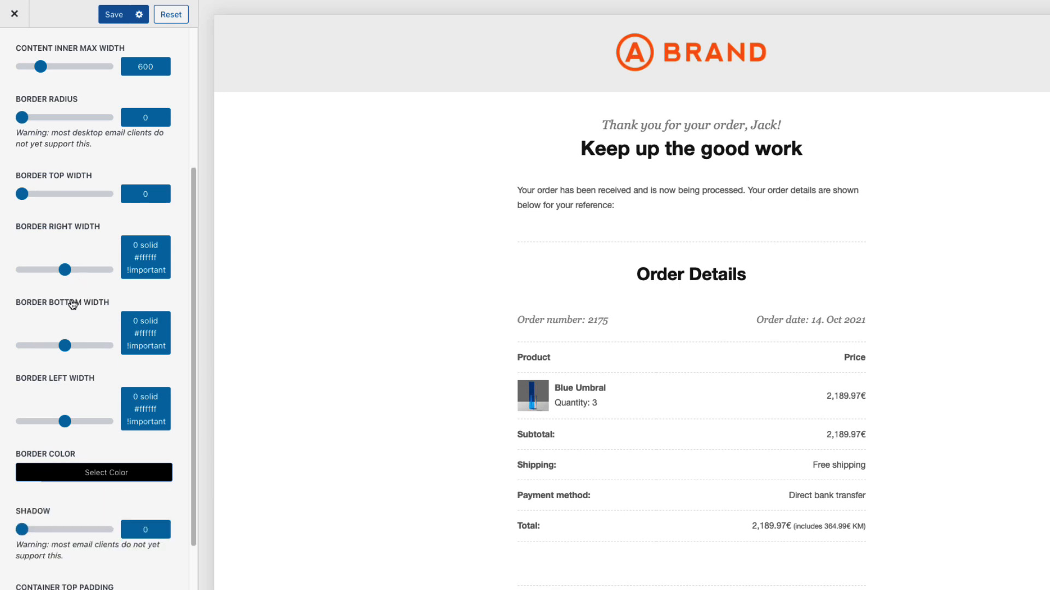
pyautogui.scroll(-3)
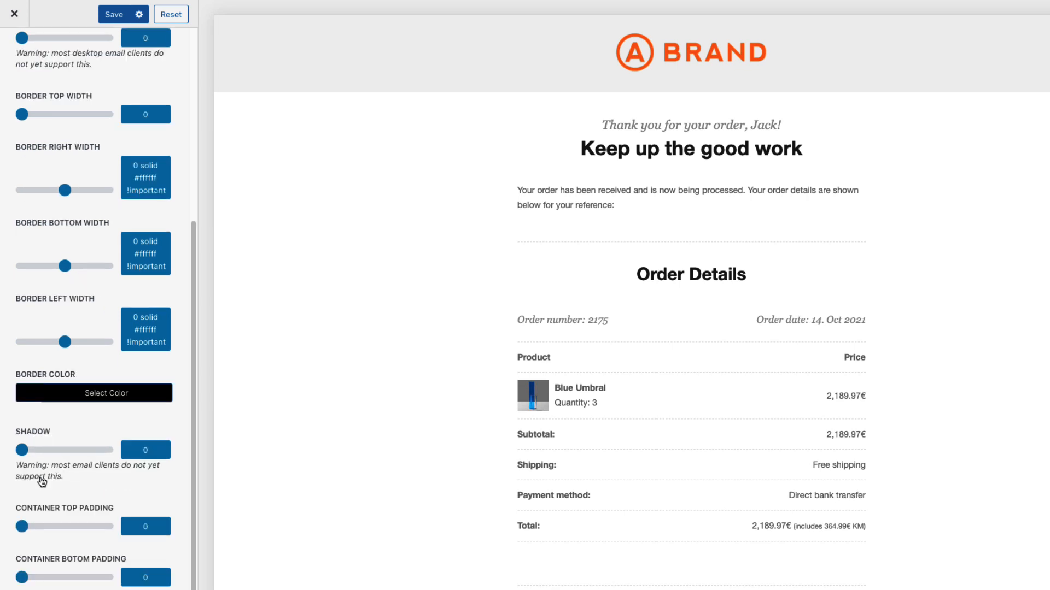
pyautogui.moveTo(73, 478)
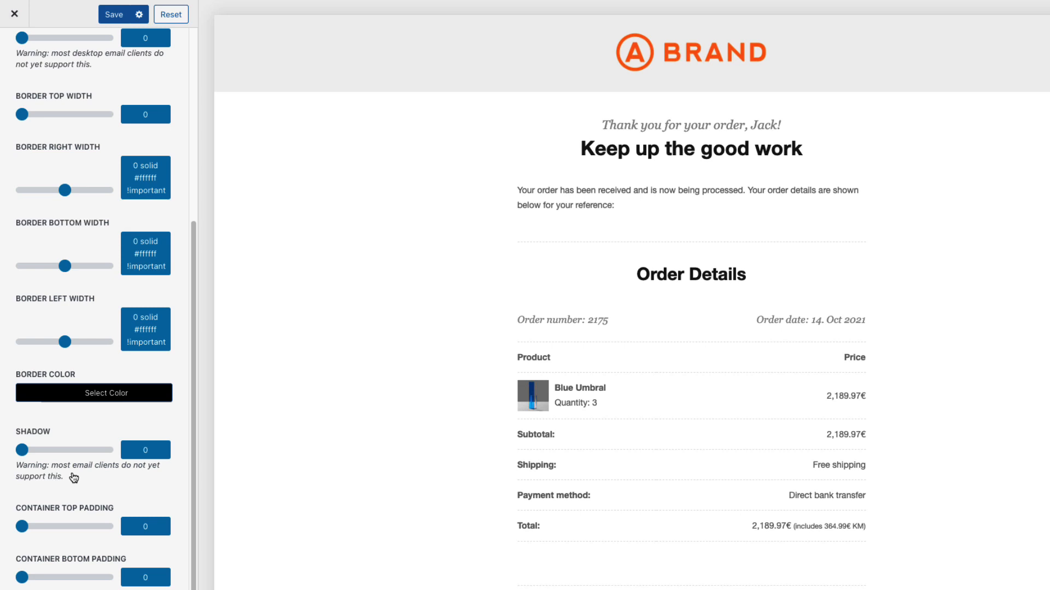
pyautogui.moveTo(84, 493)
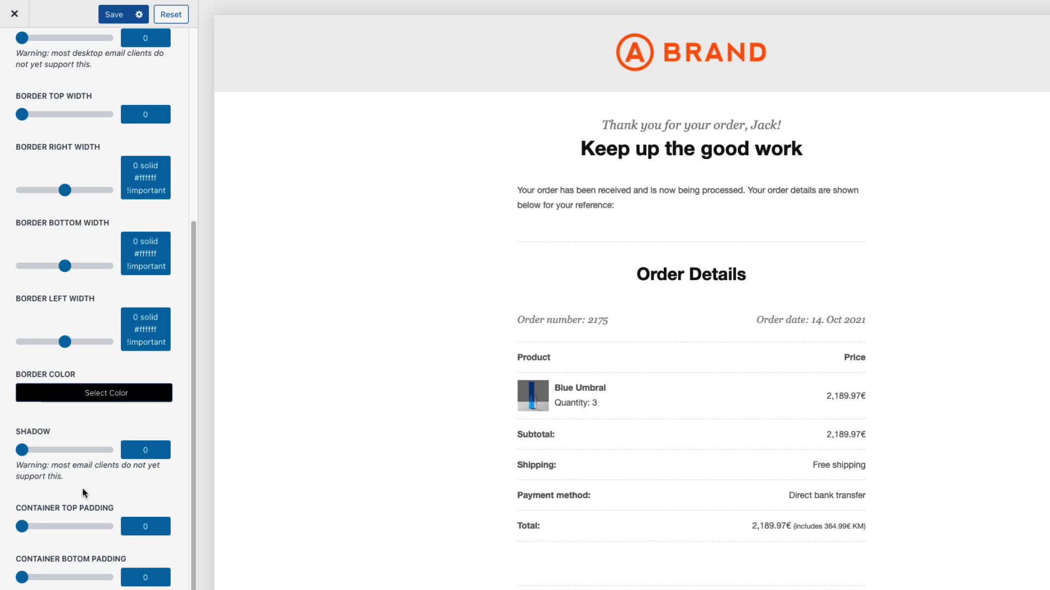
pyautogui.scroll(3)
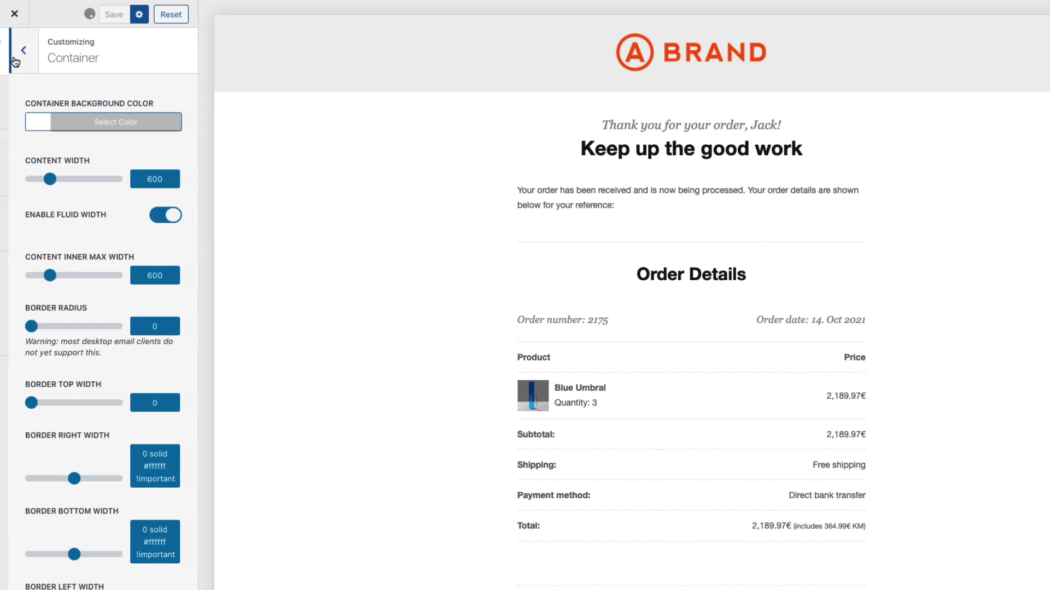
# Give the header a black background with the white ACME logo image and save the design
pyautogui.click(22, 50)
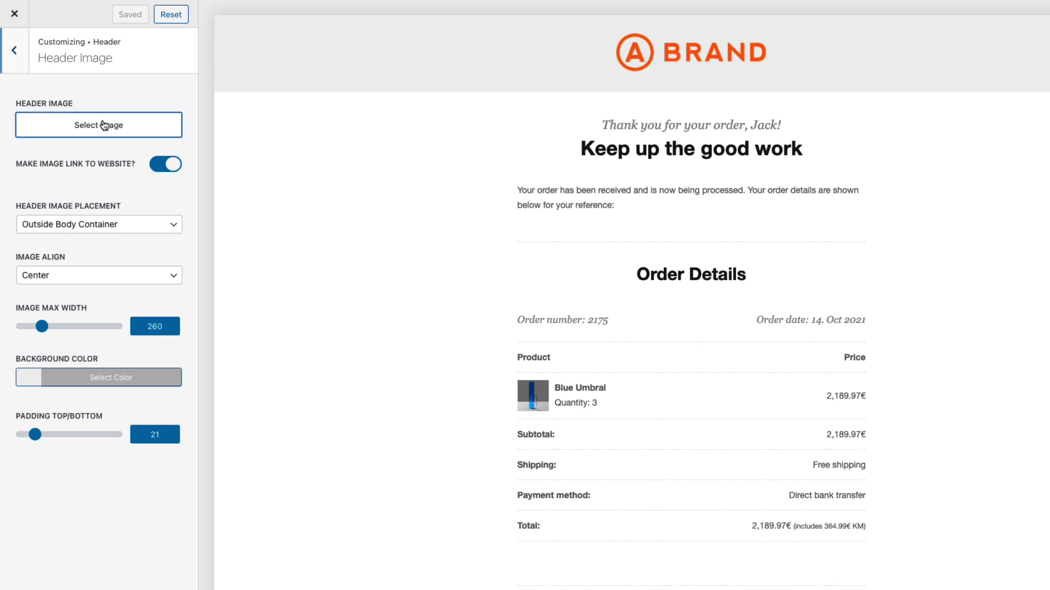
pyautogui.click(99, 124)
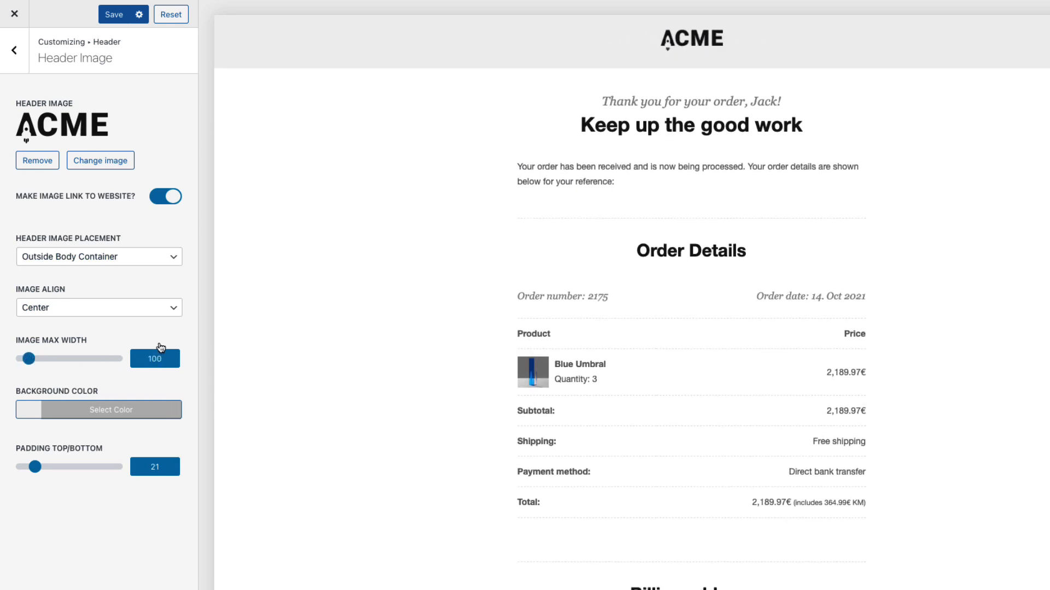
pyautogui.click(98, 410)
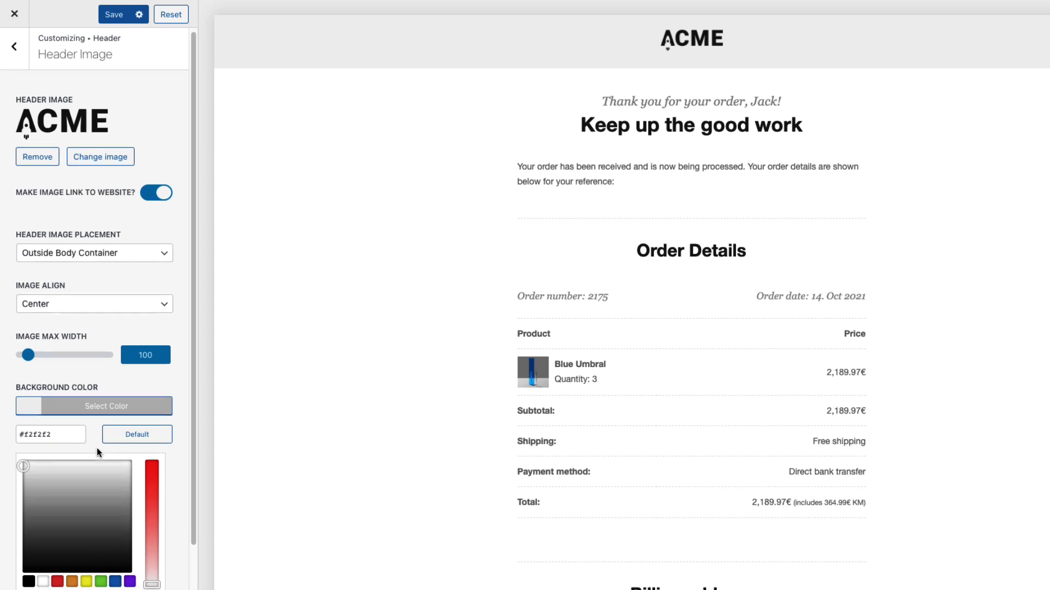
pyautogui.click(38, 157)
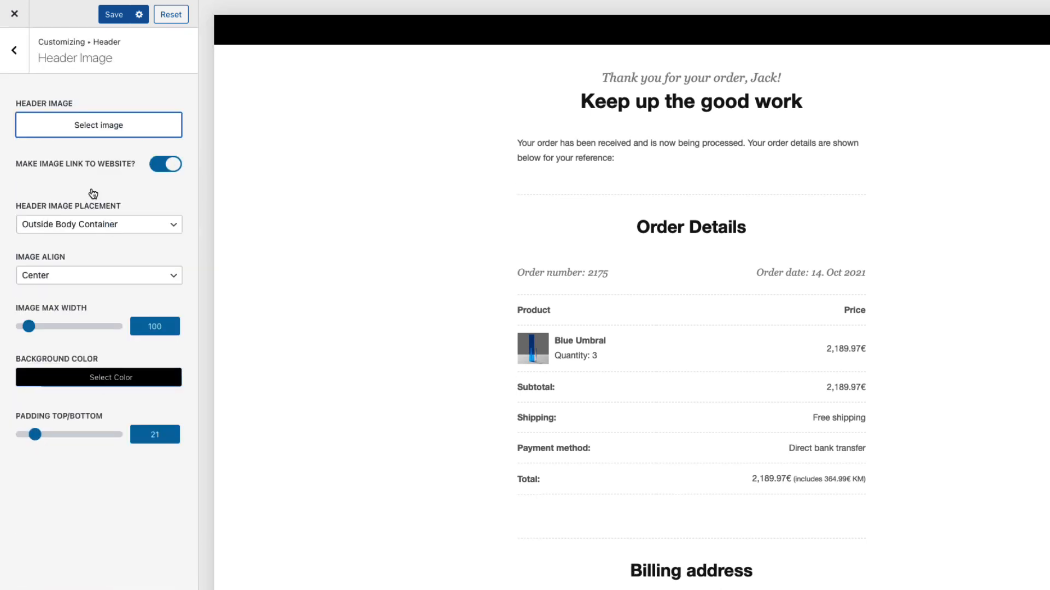
pyautogui.click(99, 125)
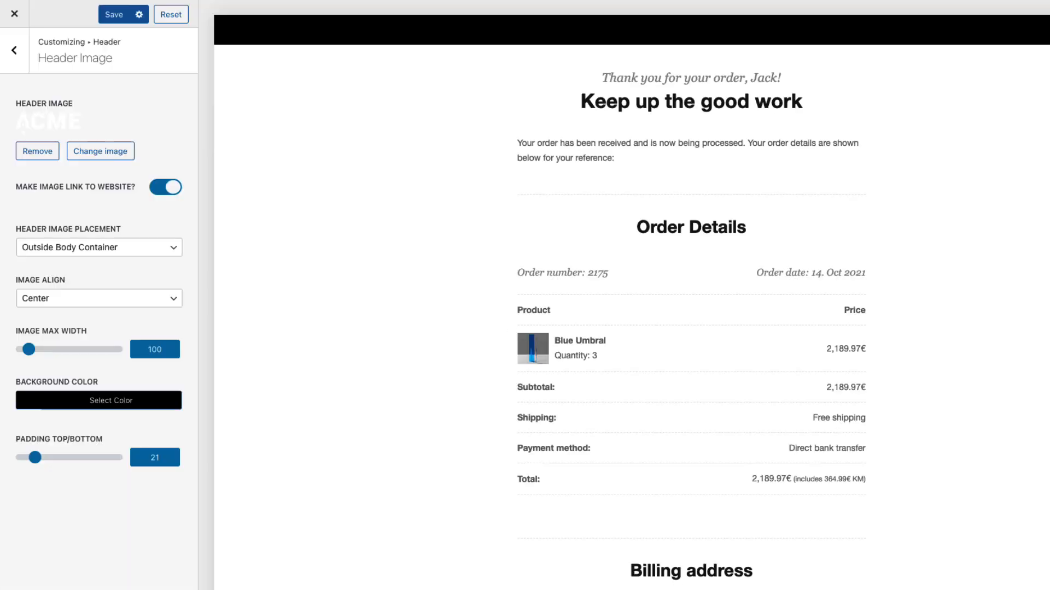
pyautogui.moveTo(288, 174)
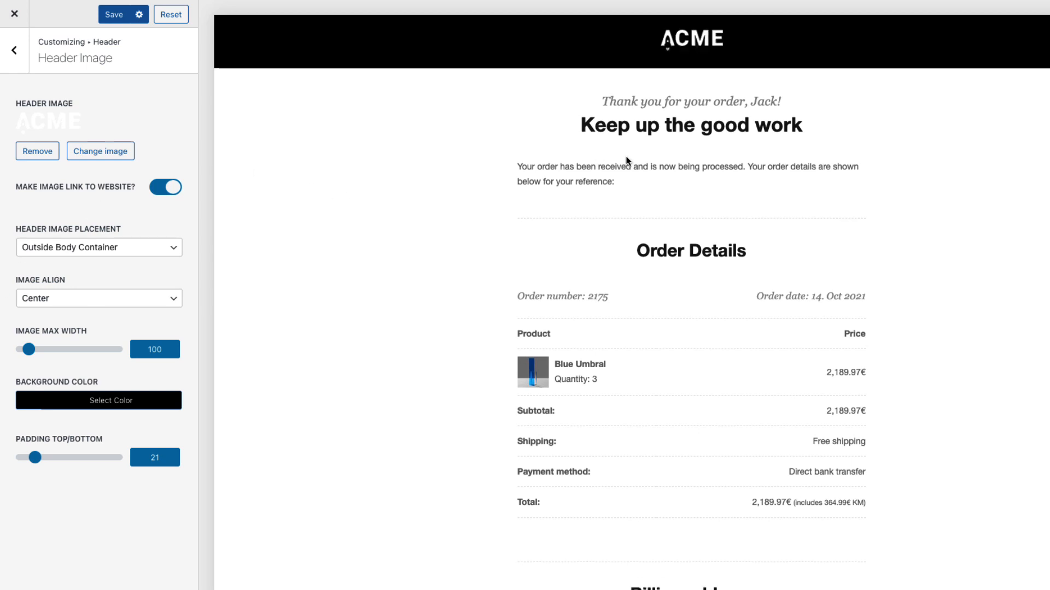
pyautogui.click(113, 15)
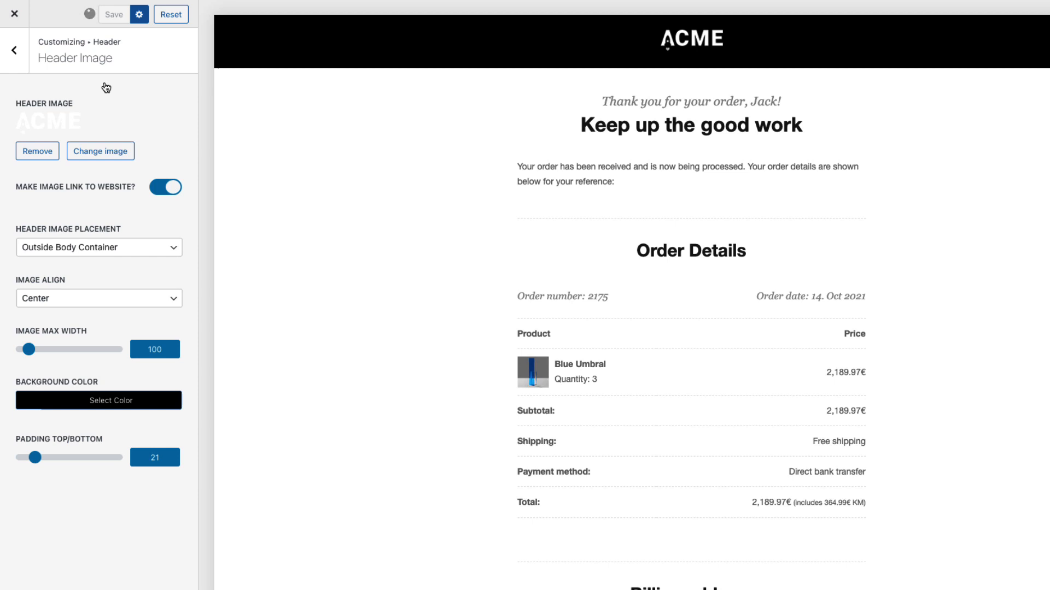
# Test header placement inside the body and left alignment, leaving it outside the container and centred
pyautogui.click(113, 13)
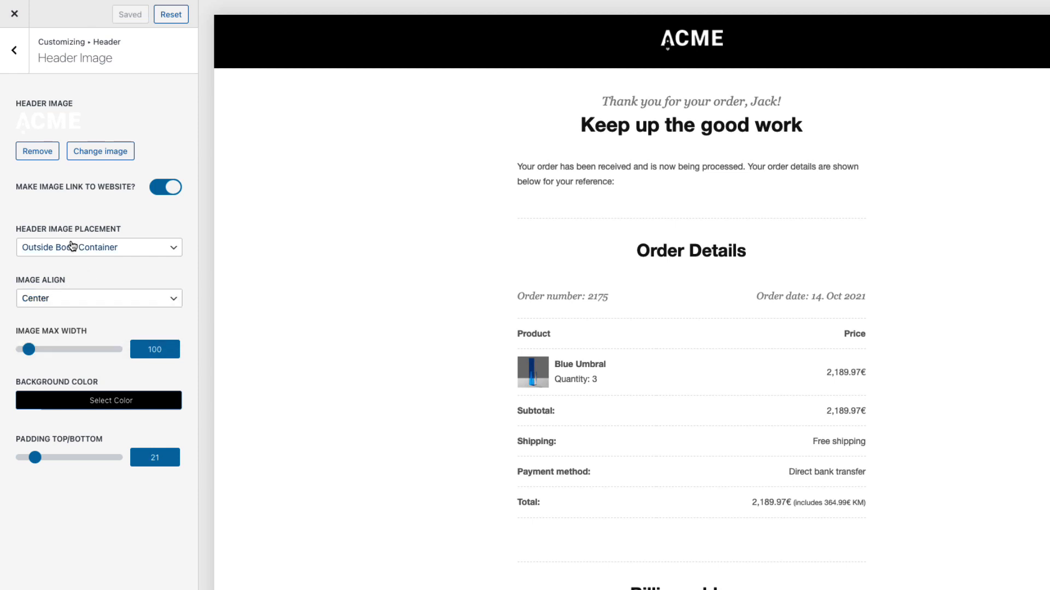
pyautogui.click(100, 247)
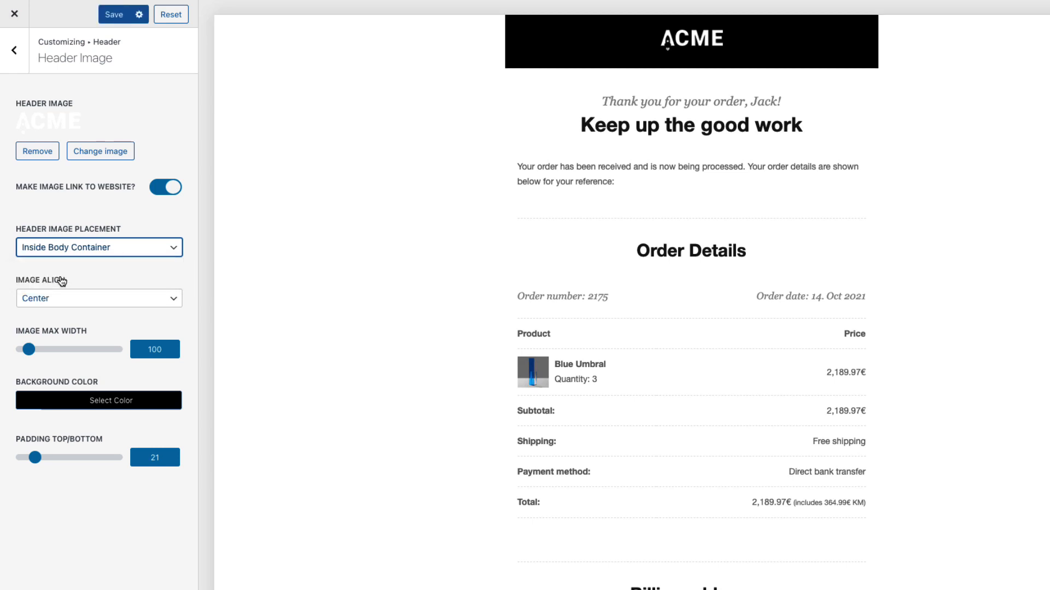
pyautogui.click(99, 247)
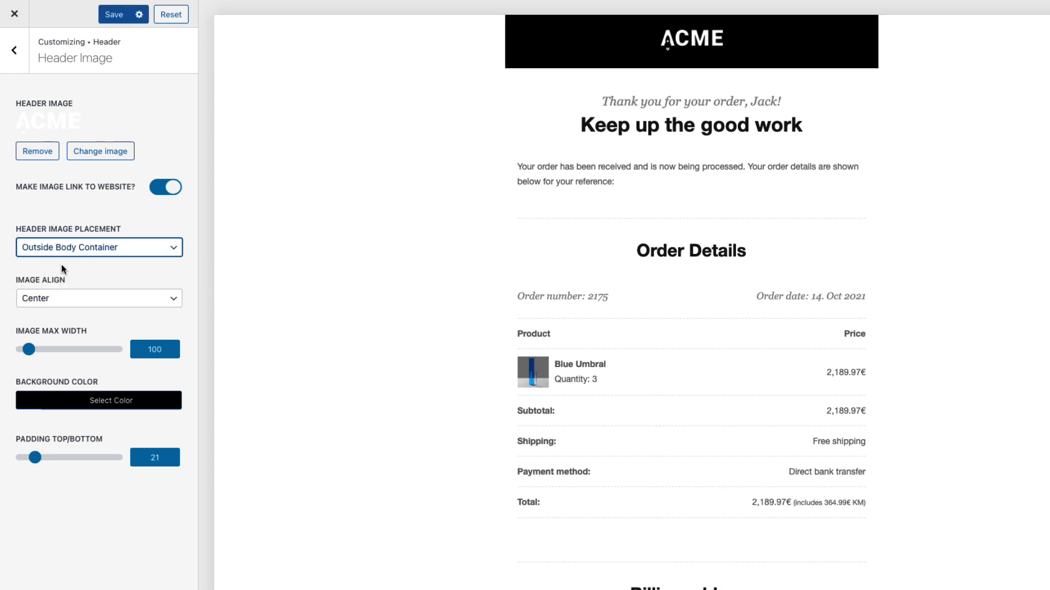
pyautogui.click(98, 298)
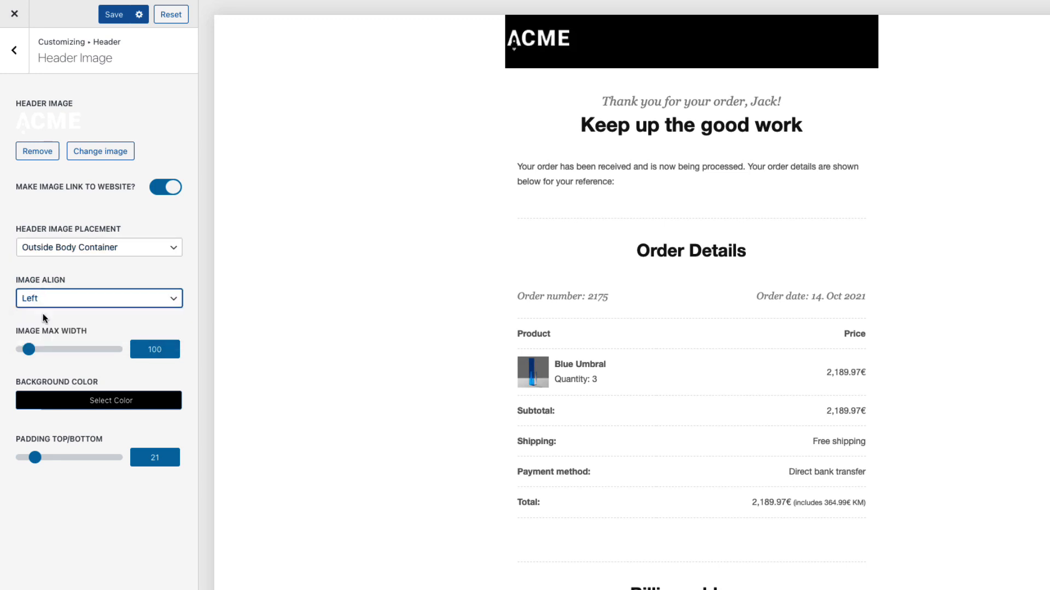
pyautogui.click(99, 298)
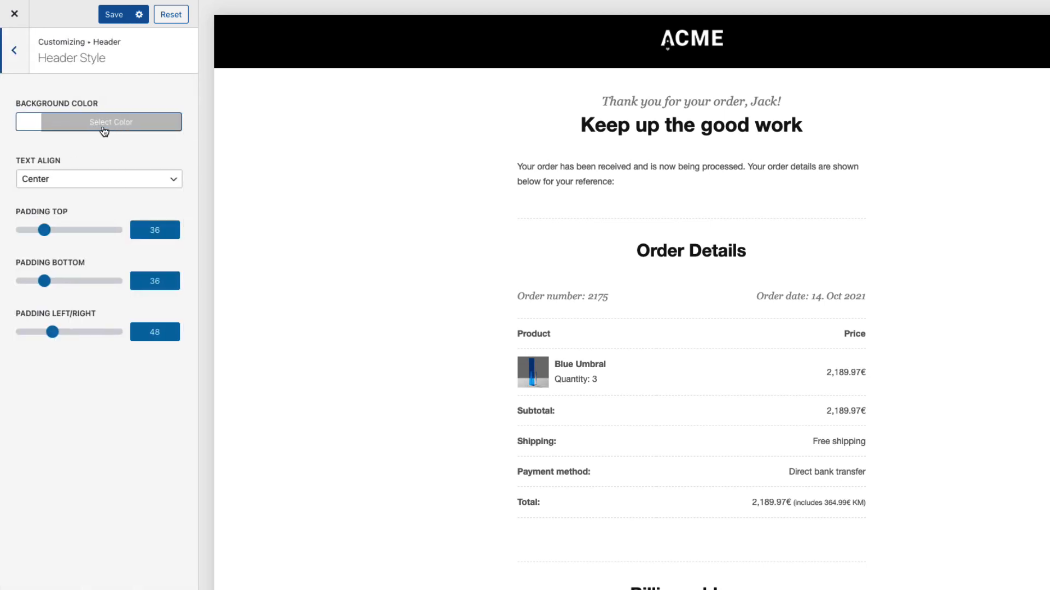
# In Header Style try left text alignment, restore it to centre, and go back to the header options
pyautogui.click(111, 122)
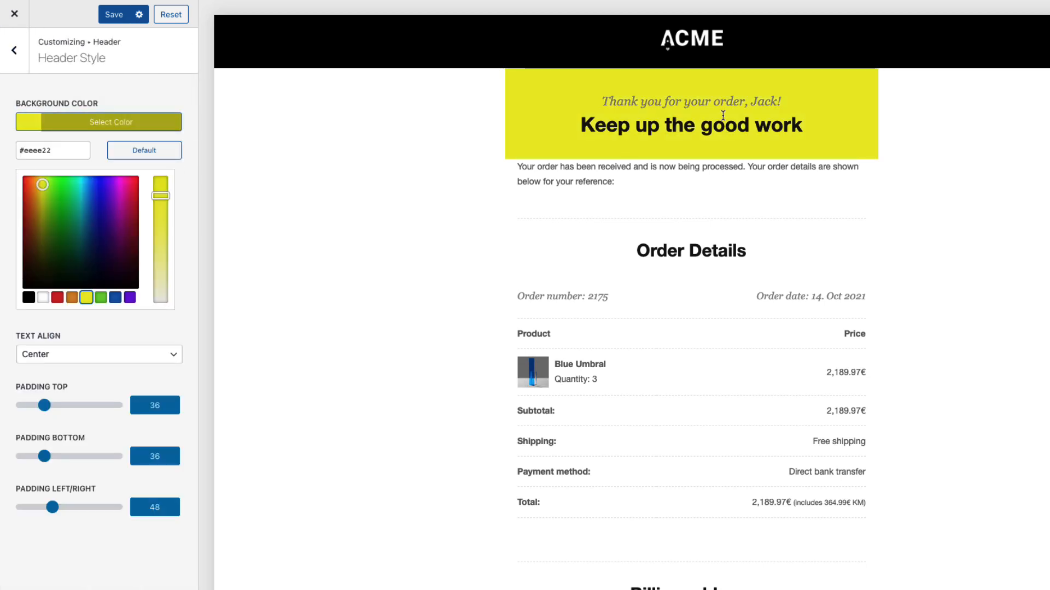
pyautogui.moveTo(503, 90)
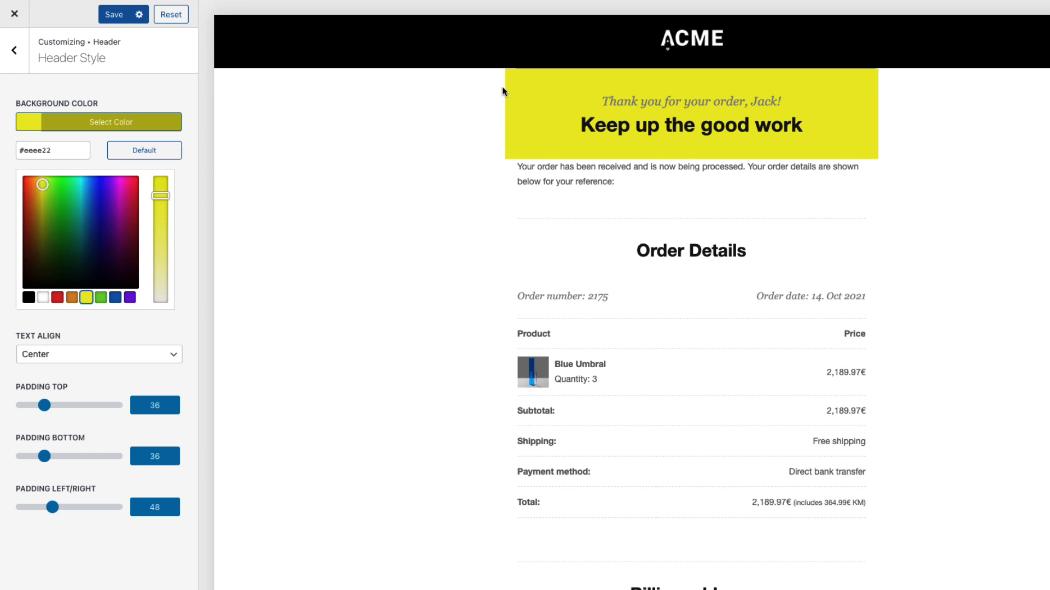
pyautogui.moveTo(43, 299)
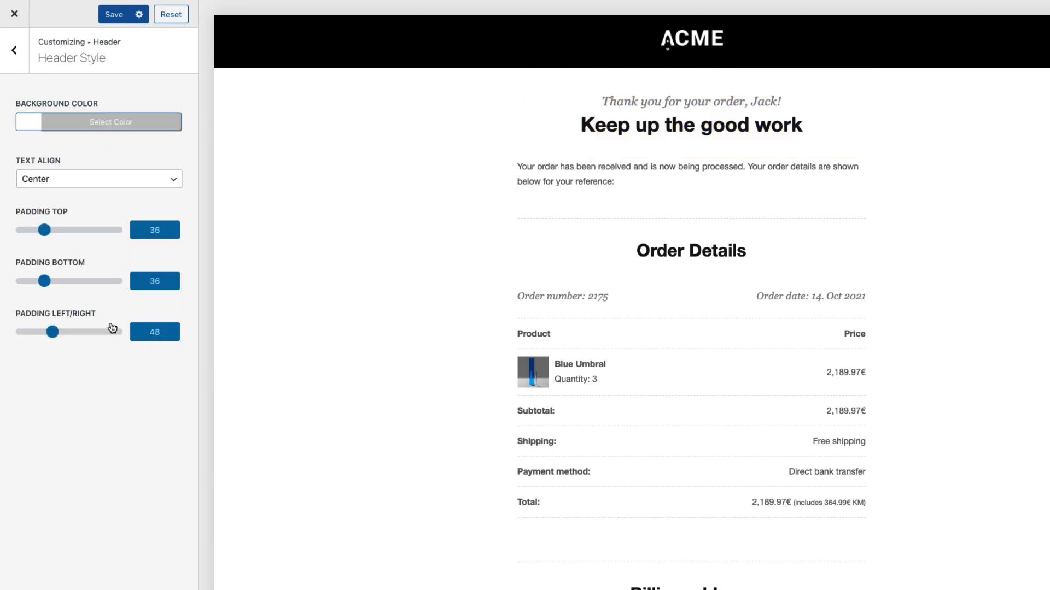
pyautogui.click(99, 178)
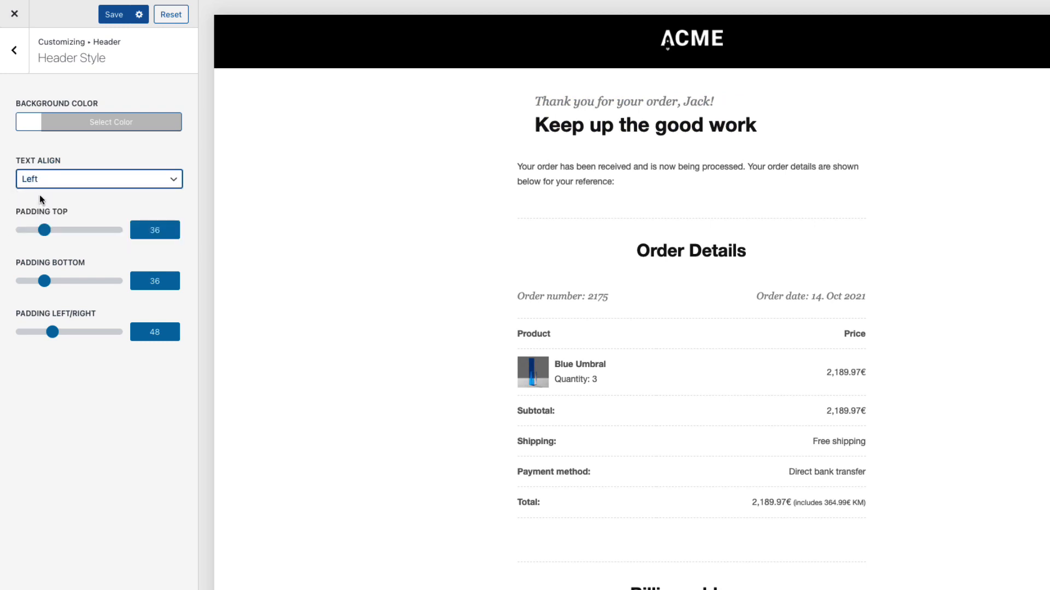
pyautogui.click(100, 178)
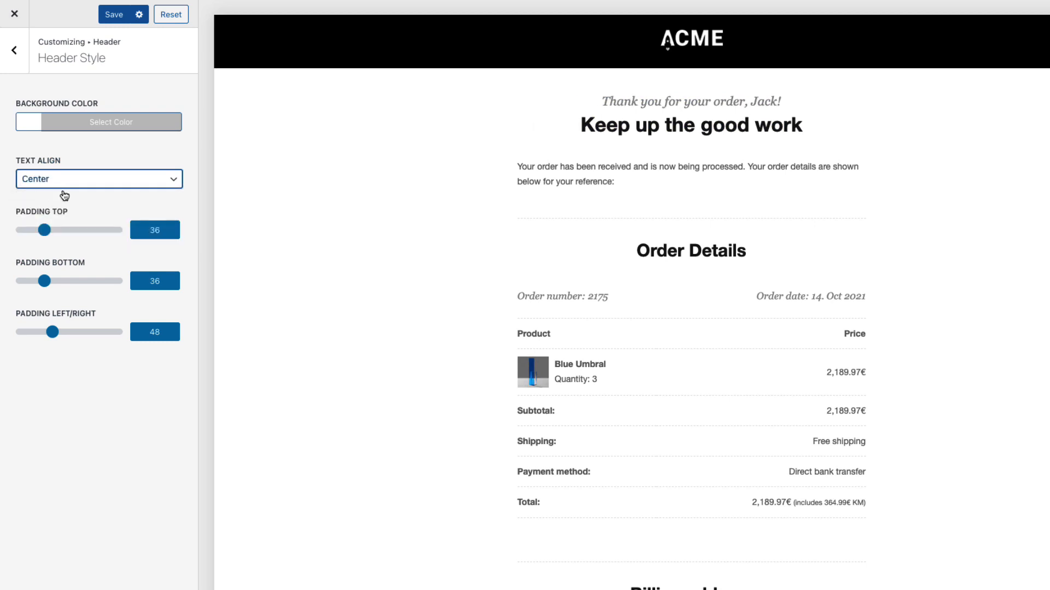
pyautogui.click(14, 49)
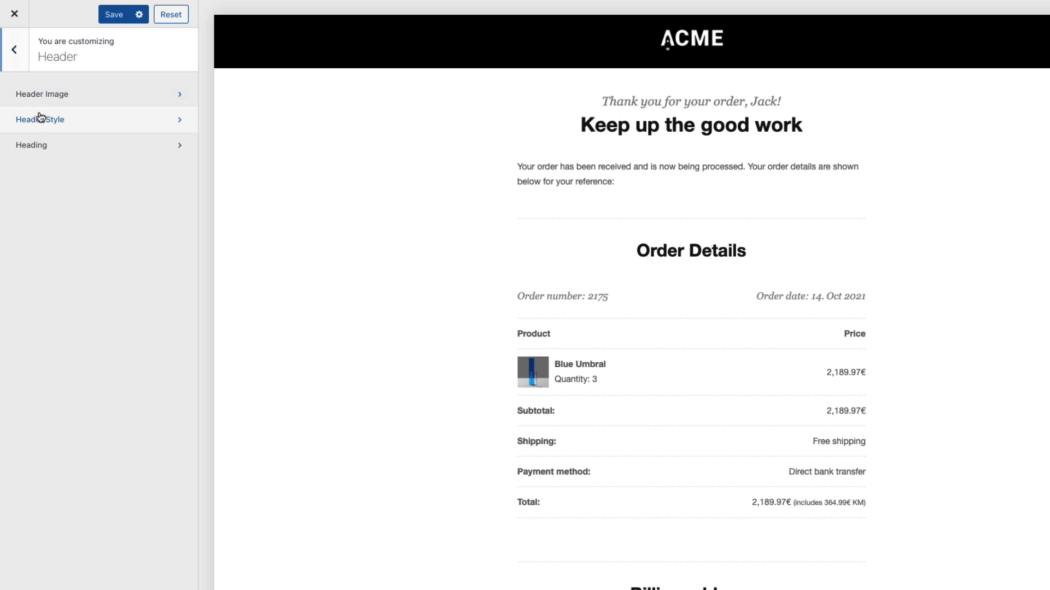
# Test the heading font size and family, then set Heading Font Weight to 400
pyautogui.click(31, 144)
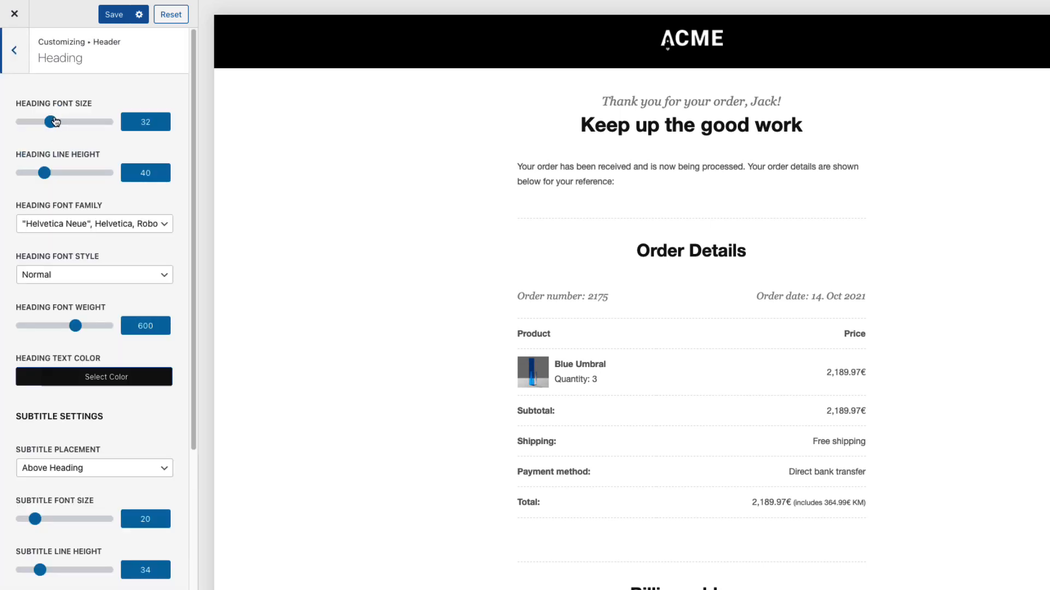
pyautogui.moveTo(51, 122); pyautogui.dragTo(44, 121)
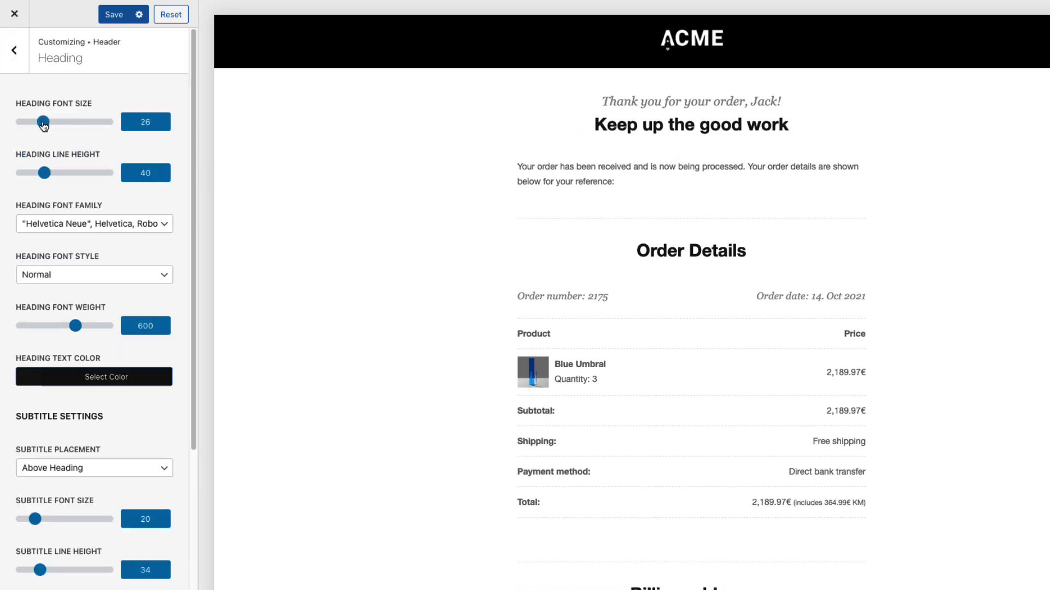
pyautogui.moveTo(44, 122); pyautogui.dragTo(53, 122)
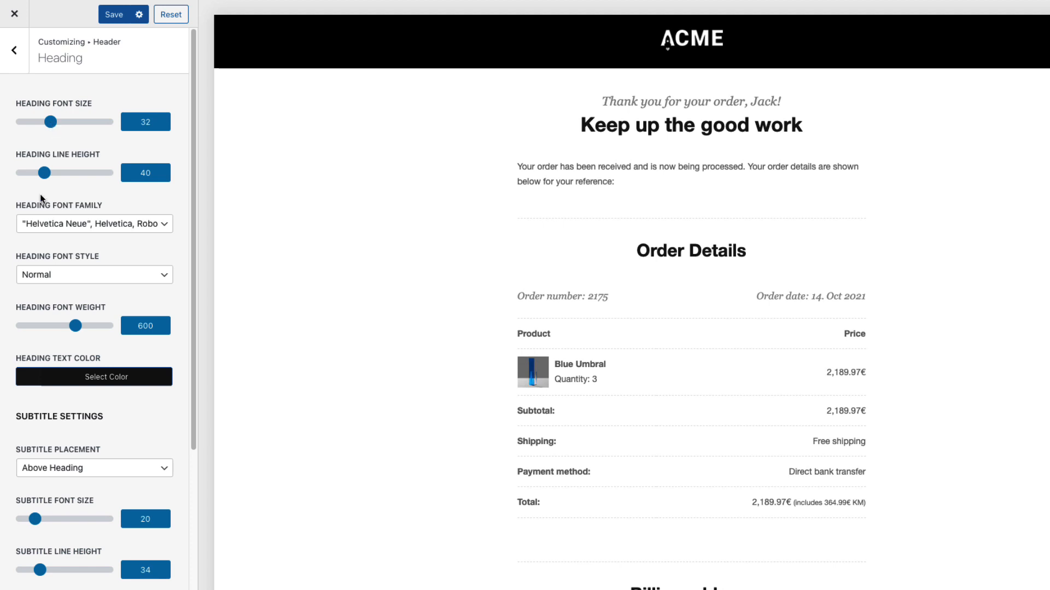
pyautogui.click(94, 223)
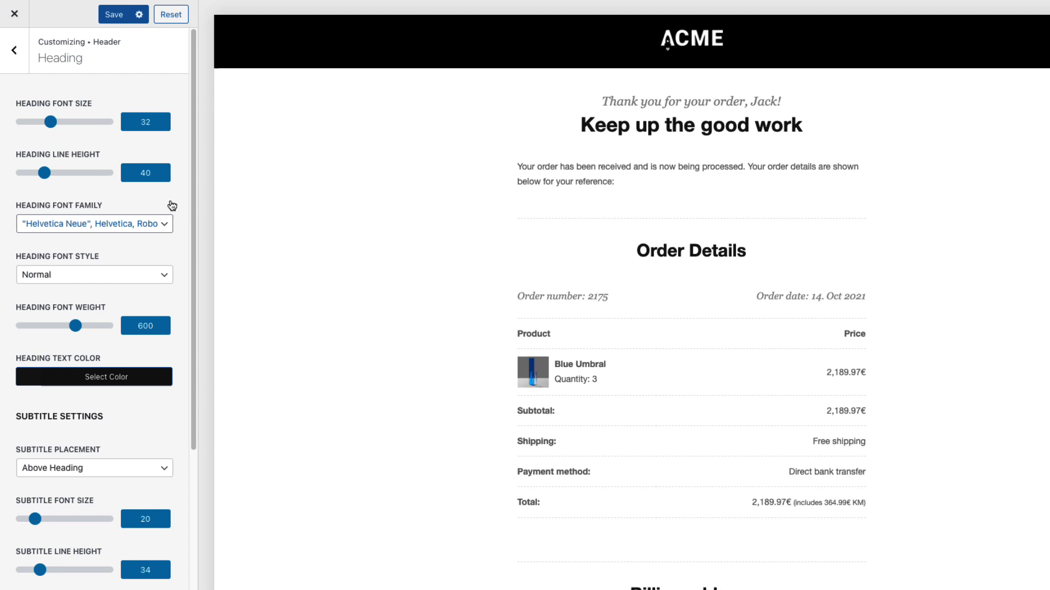
pyautogui.scroll(-3)
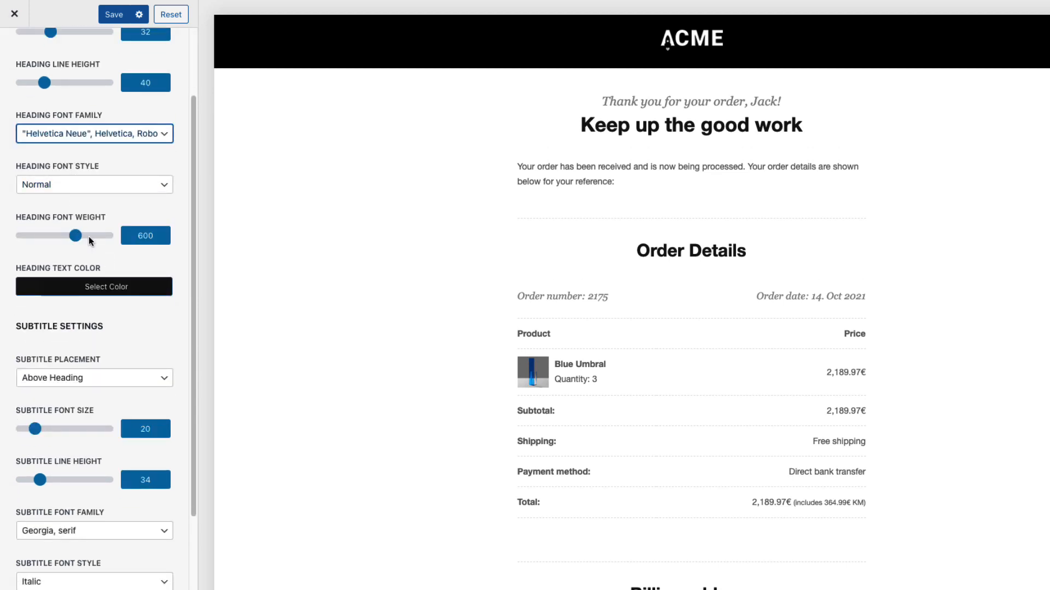
pyautogui.moveTo(73, 235); pyautogui.dragTo(43, 235)
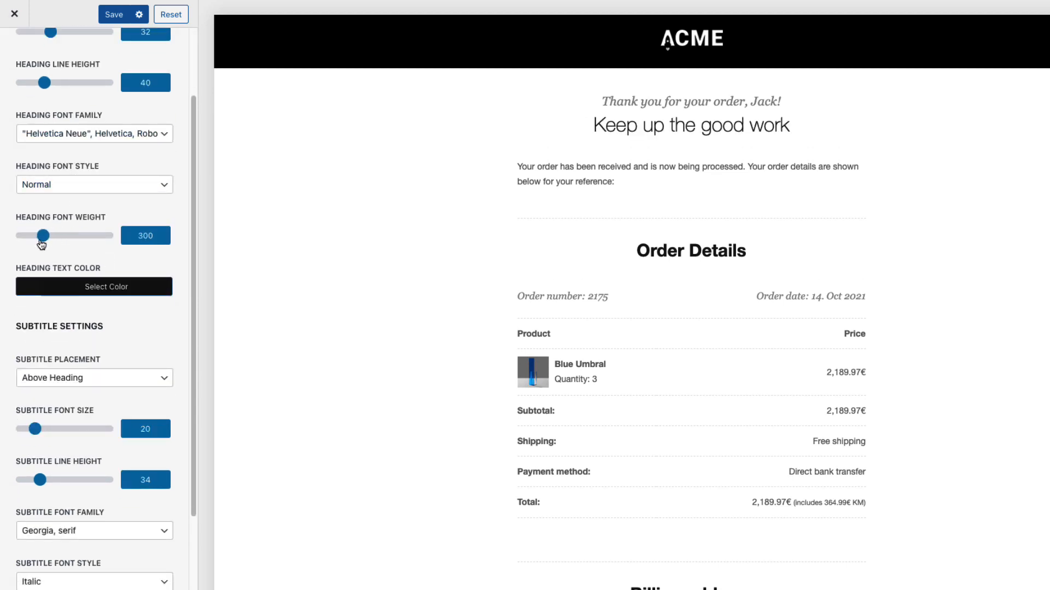
pyautogui.moveTo(44, 235); pyautogui.dragTo(54, 235)
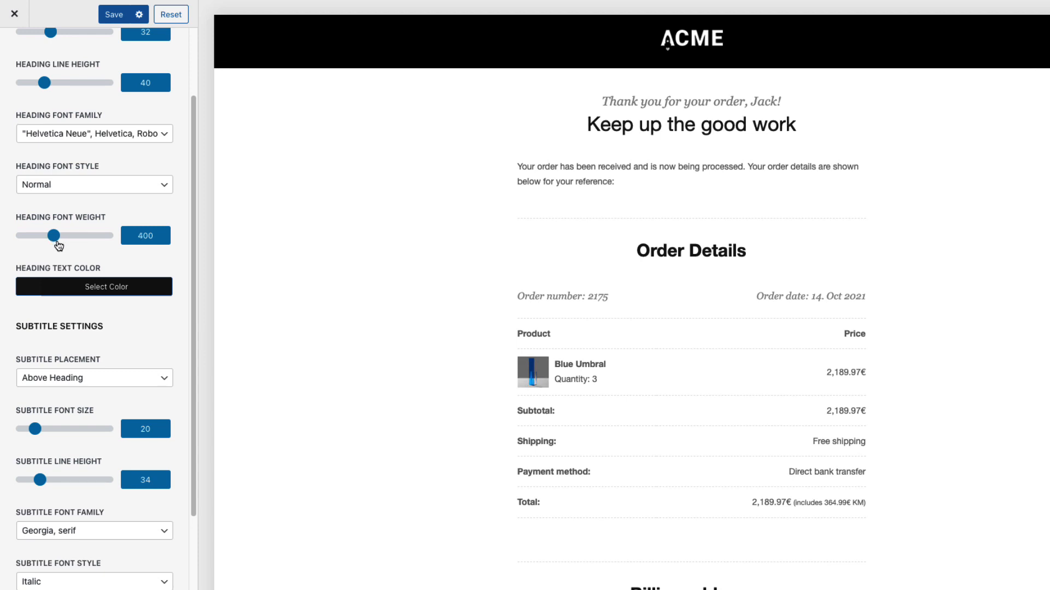
pyautogui.moveTo(149, 215)
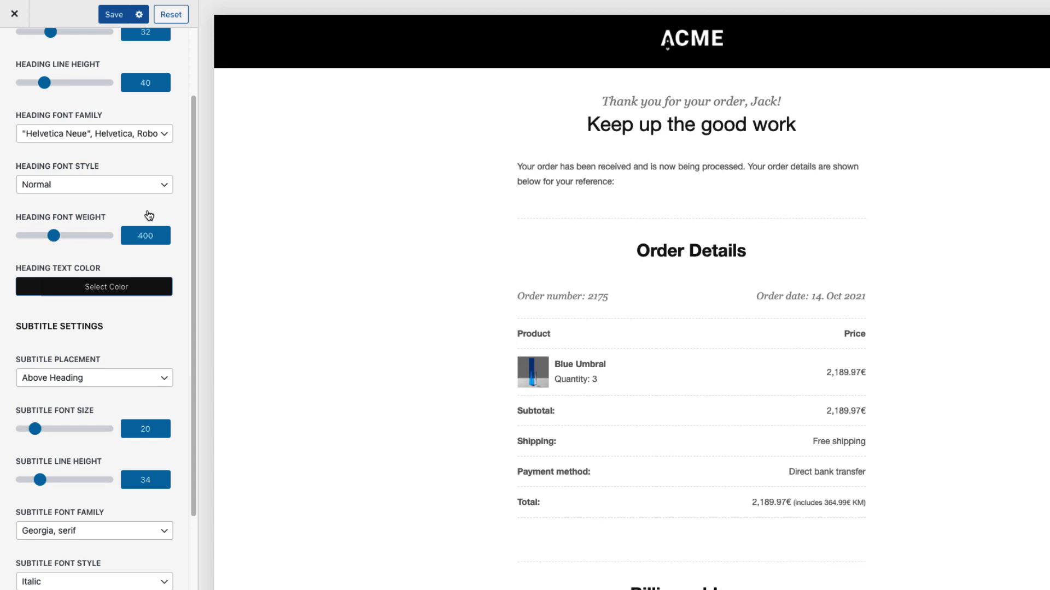
# Try the subtitle below the heading, put it back above, and return to the header options
pyautogui.scroll(-3)
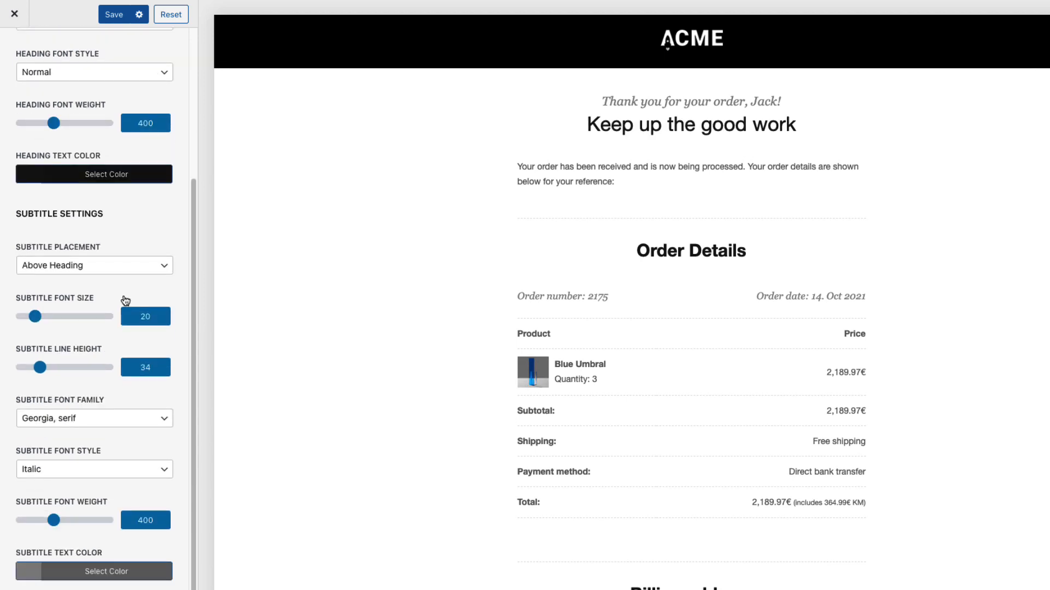
pyautogui.click(94, 265)
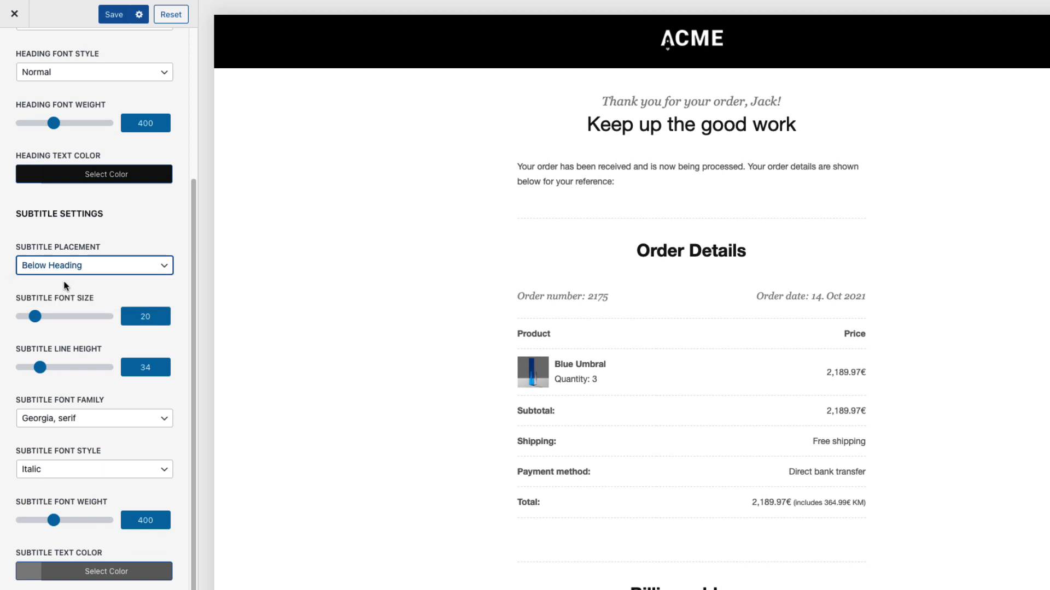
pyautogui.click(94, 265)
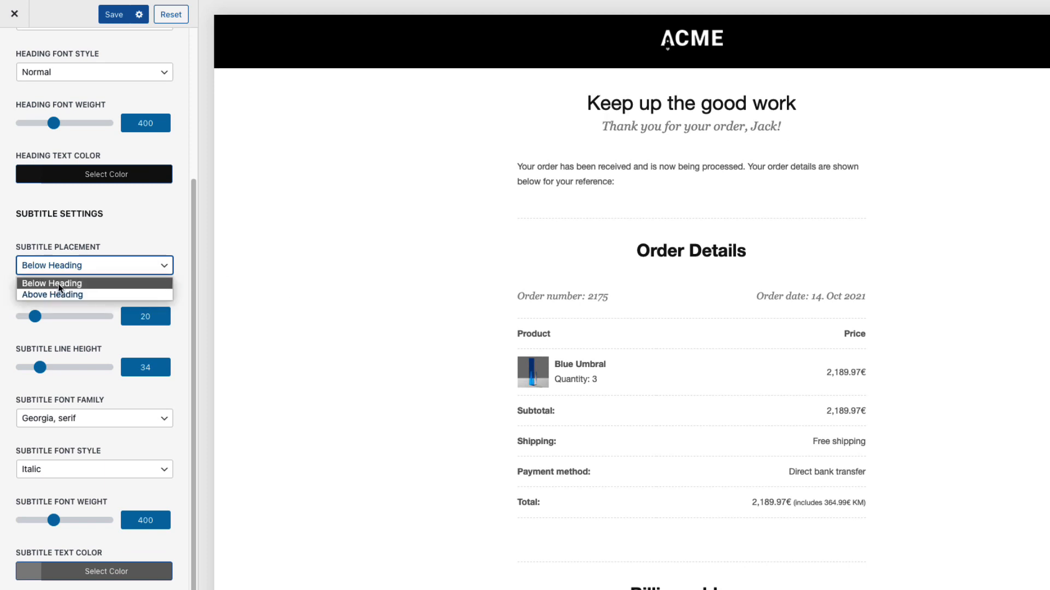
pyautogui.click(51, 294)
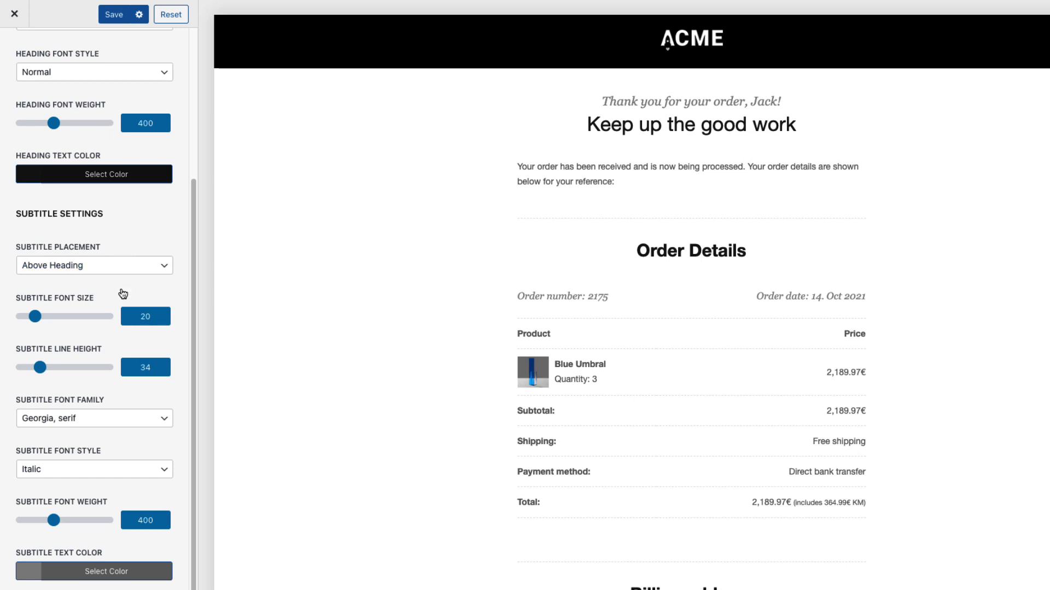
pyautogui.moveTo(102, 316)
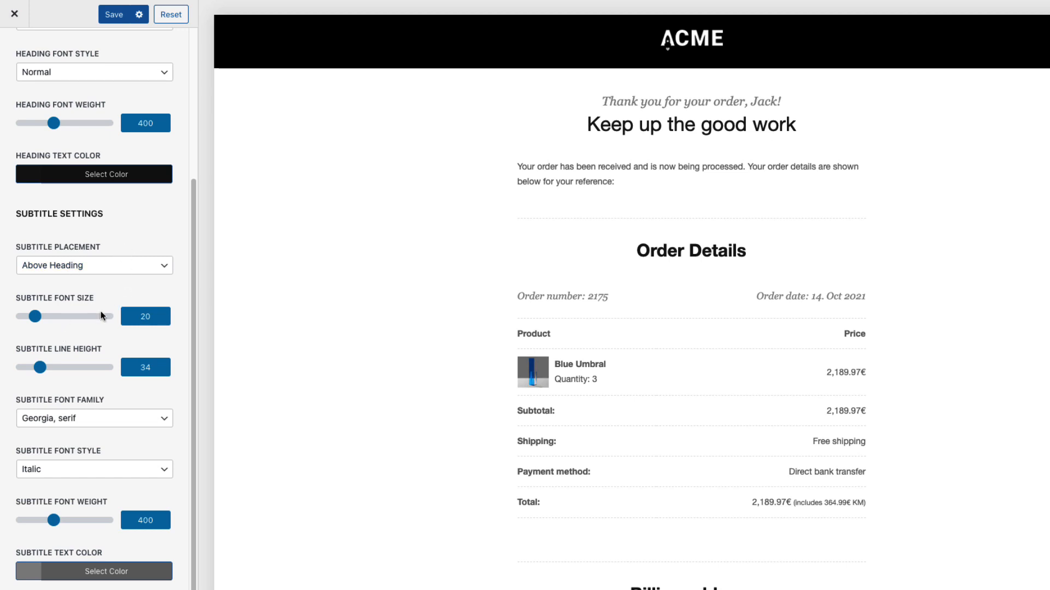
pyautogui.scroll(3)
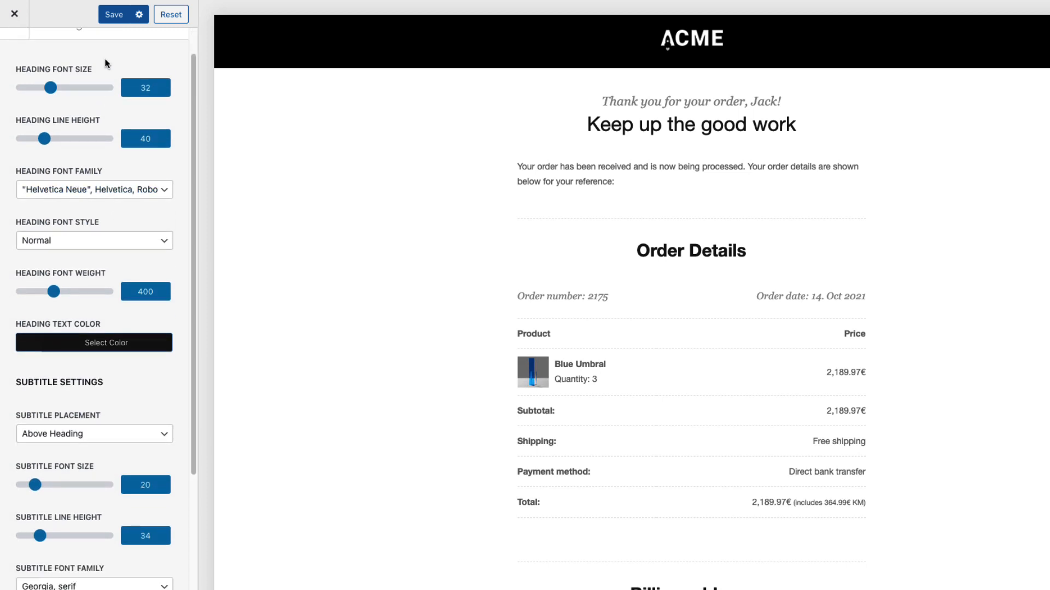
pyautogui.click(16, 52)
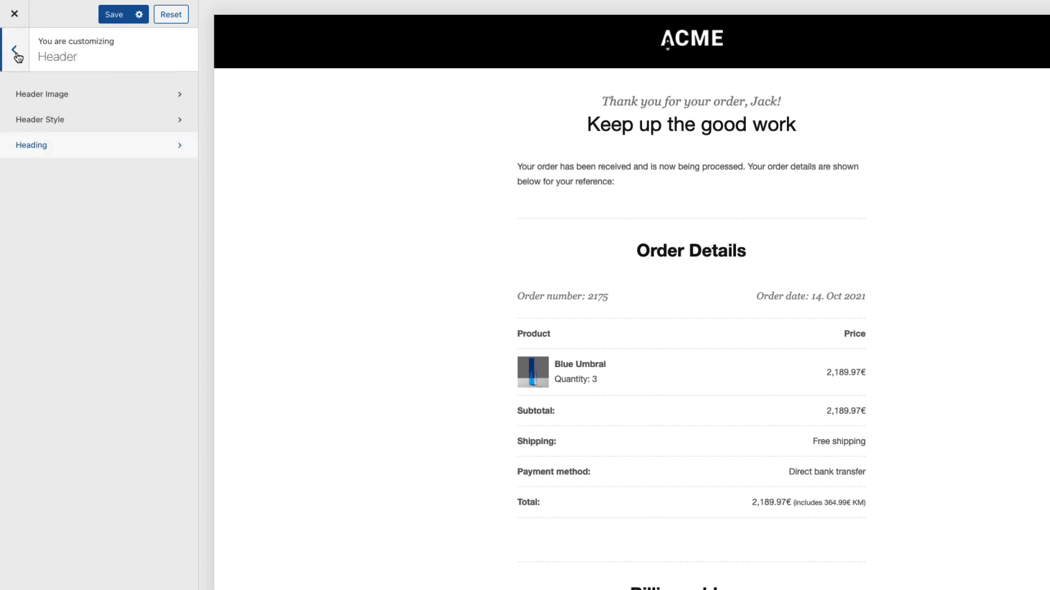
# In Content Container try an orange background for the order content, then revert it to white
pyautogui.click(15, 51)
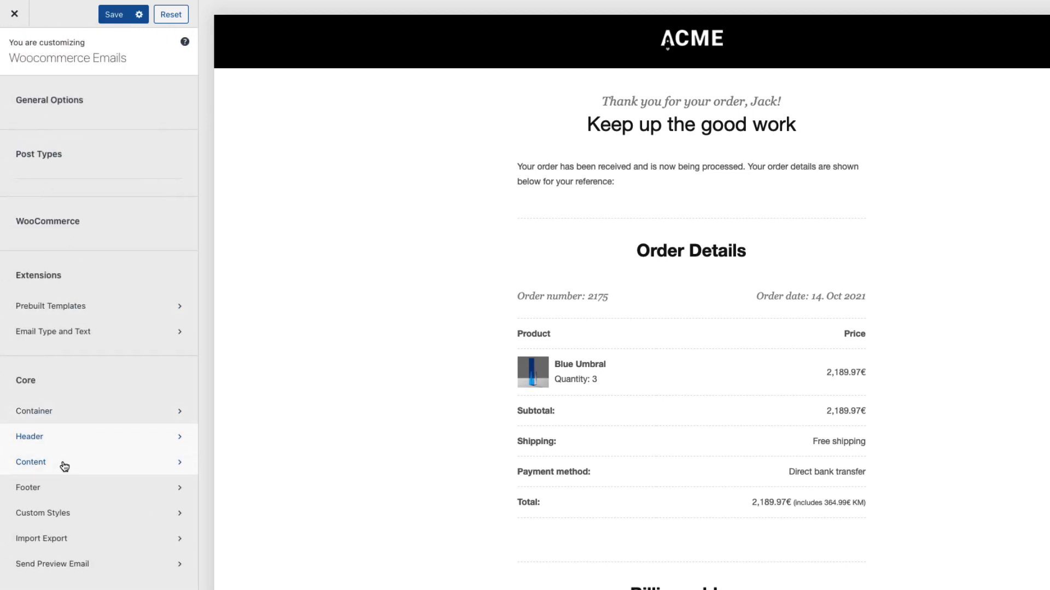
pyautogui.click(30, 461)
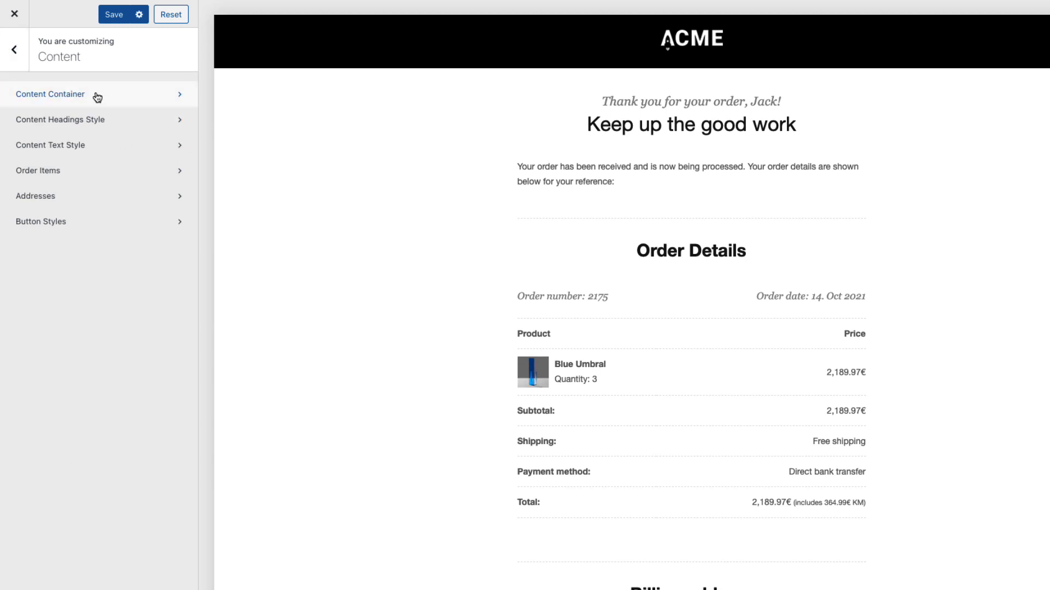
pyautogui.click(50, 94)
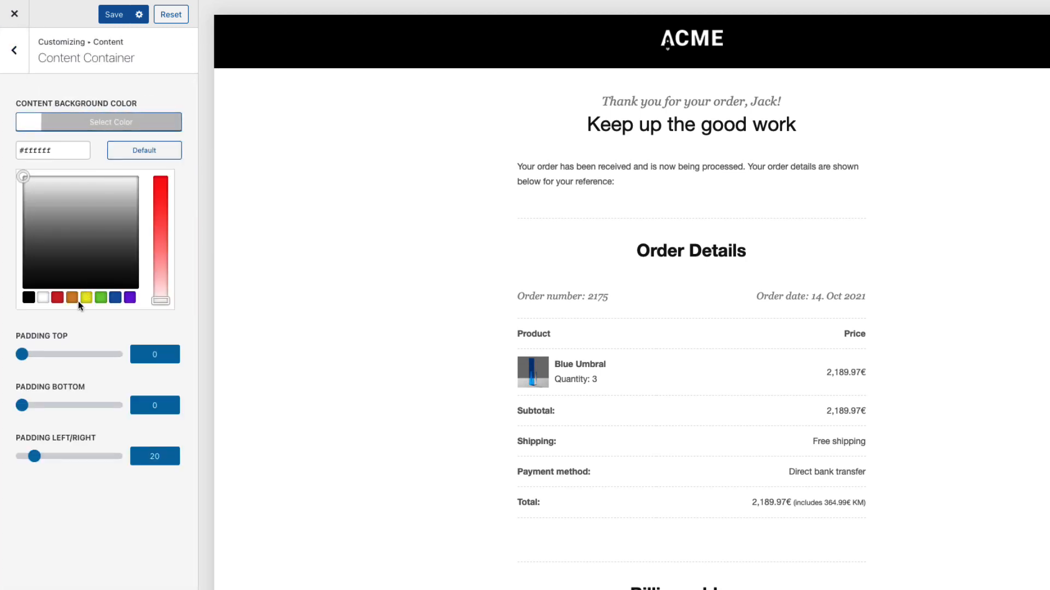
pyautogui.click(72, 297)
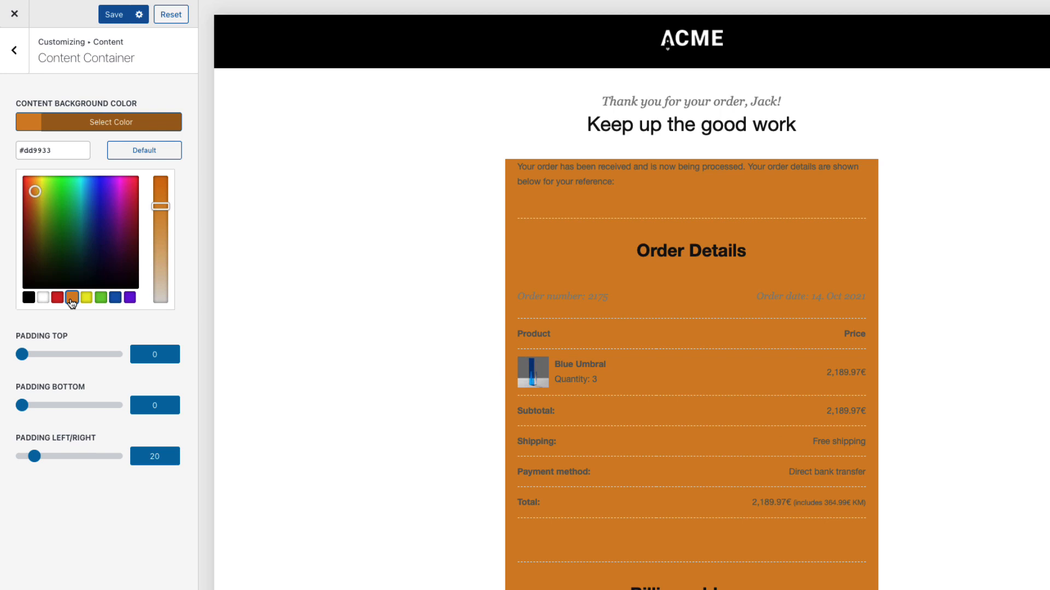
pyautogui.click(143, 150)
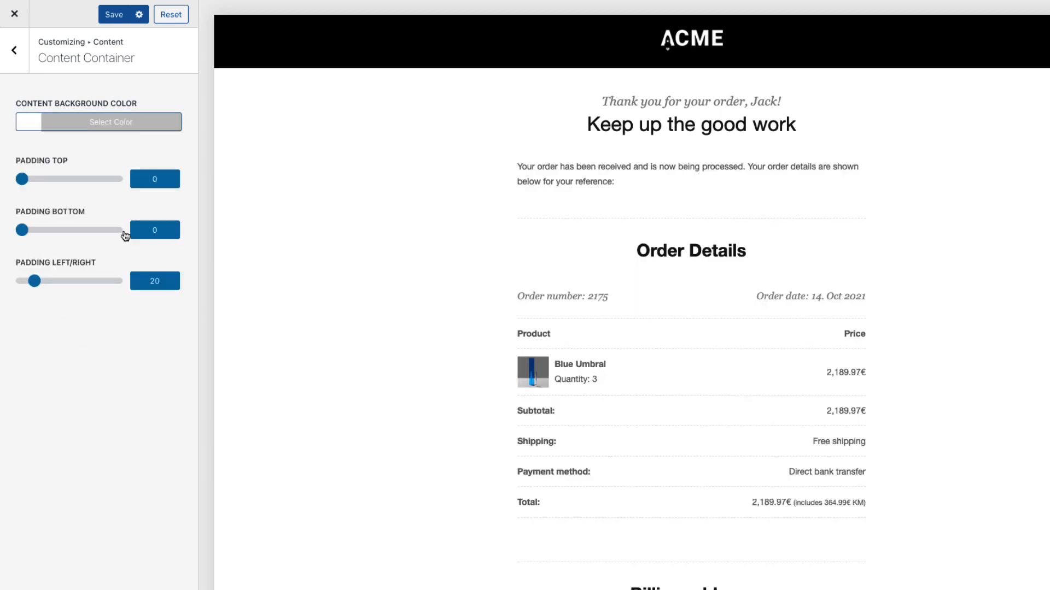
pyautogui.moveTo(14, 51)
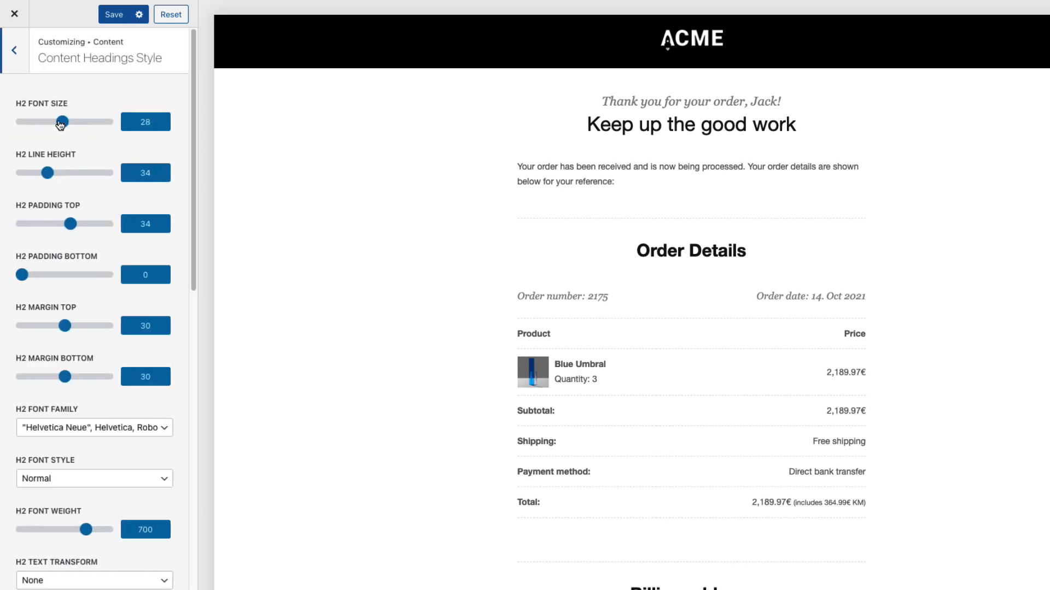
# Give H2 headings font size 34, weight 400 and separator height 3, then save
pyautogui.moveTo(59, 121); pyautogui.dragTo(91, 122)
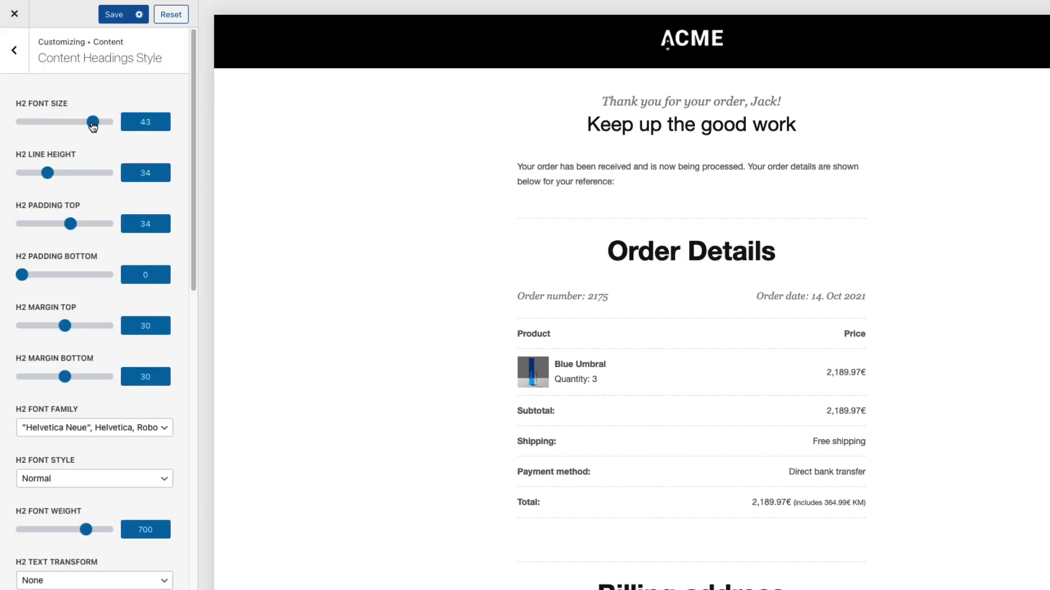
pyautogui.click(94, 478)
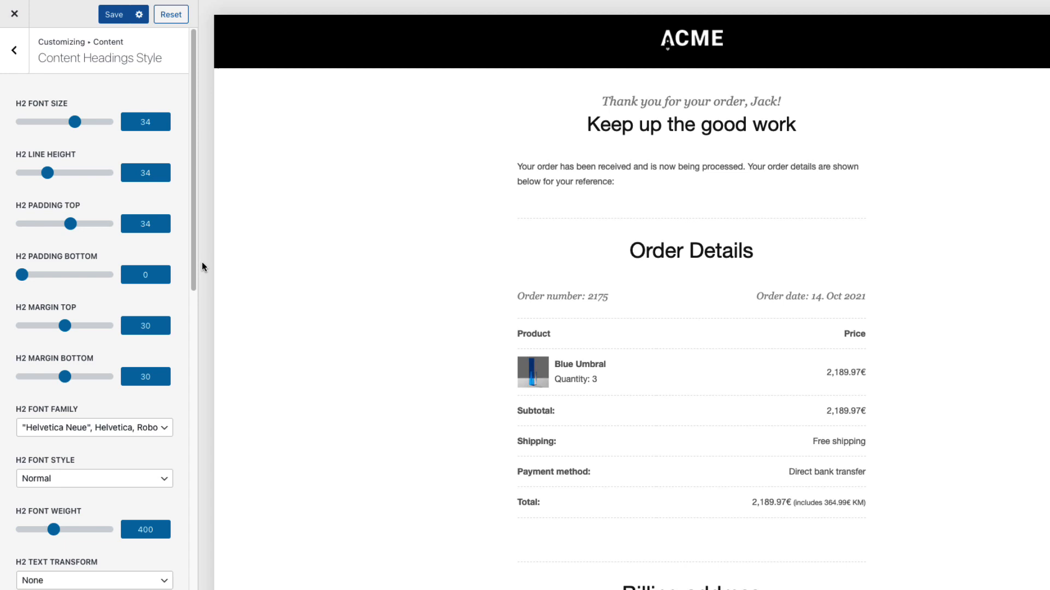
pyautogui.scroll(-3)
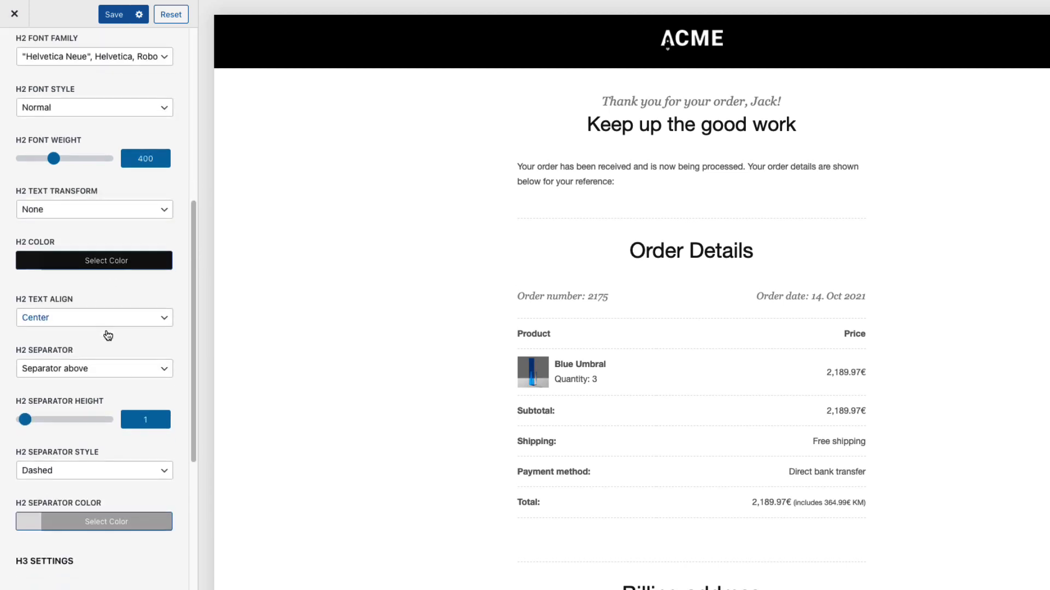
pyautogui.scroll(-3)
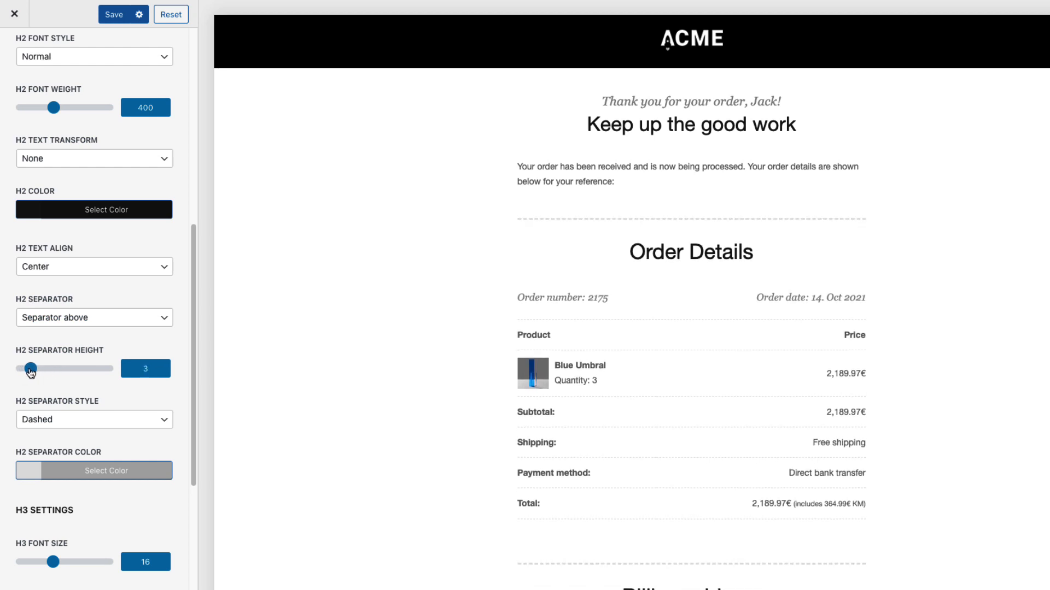
pyautogui.scroll(3)
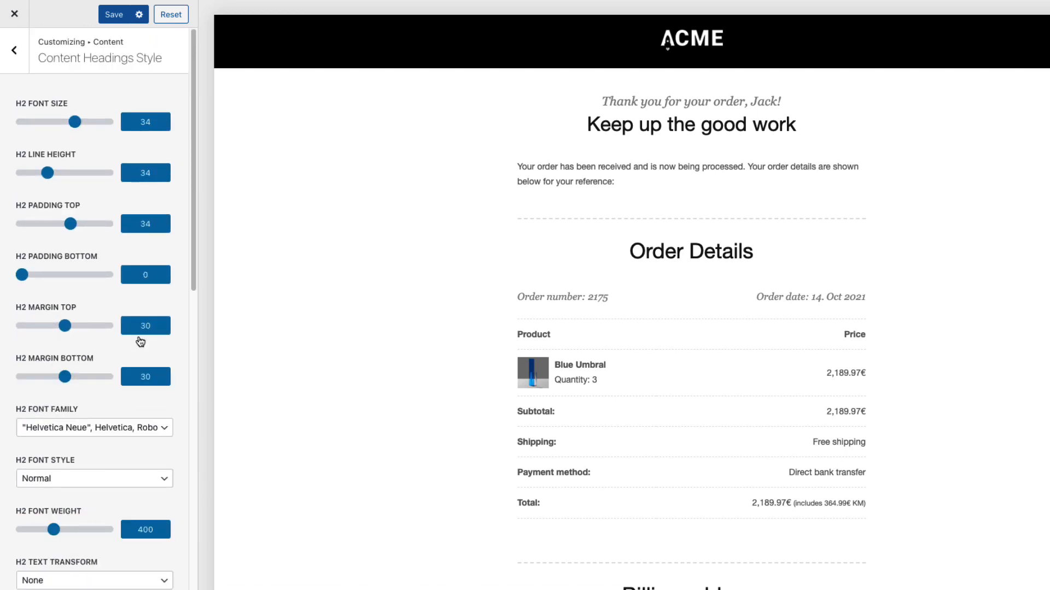
pyautogui.click(13, 49)
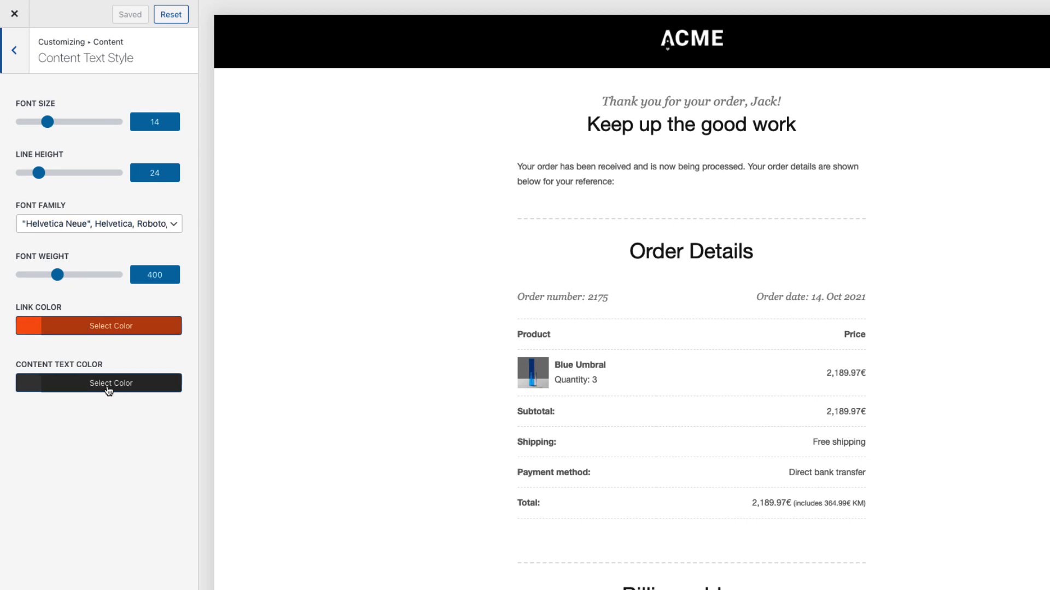
# Change the content link colour to the purple swatch instead of orange
pyautogui.click(99, 383)
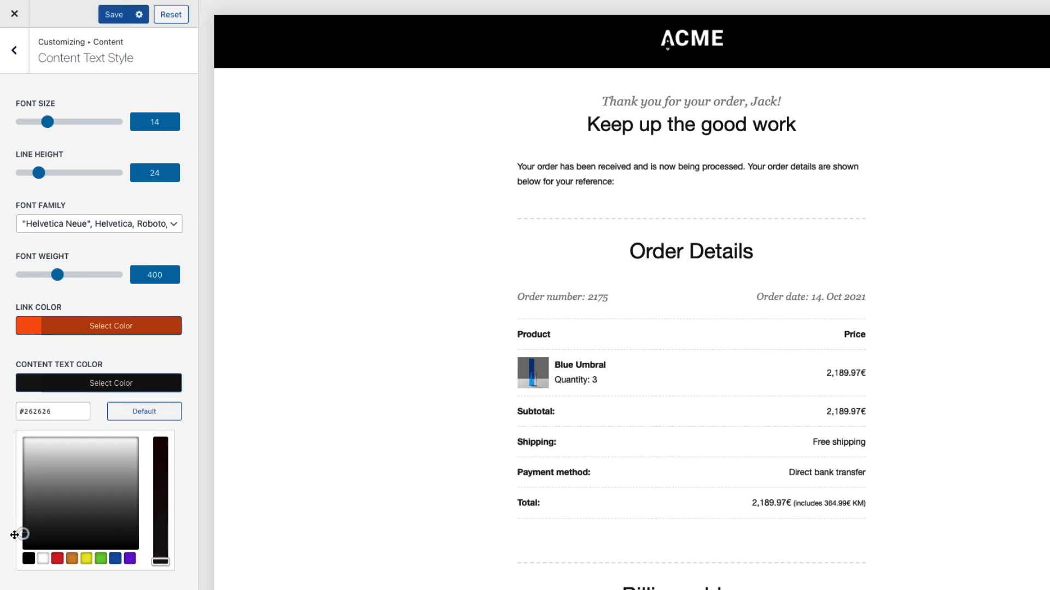
pyautogui.click(99, 383)
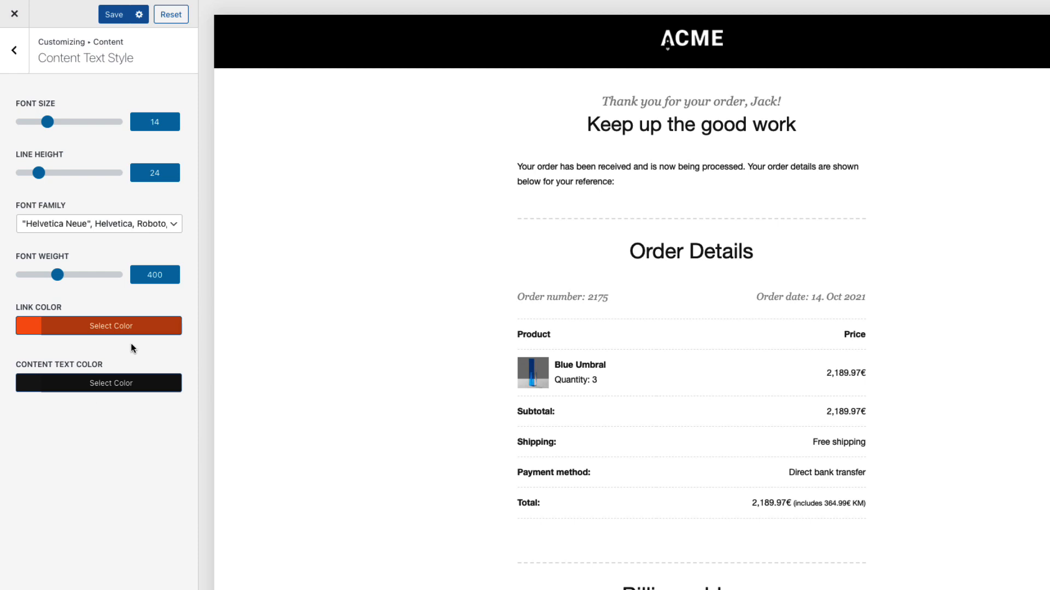
pyautogui.click(99, 326)
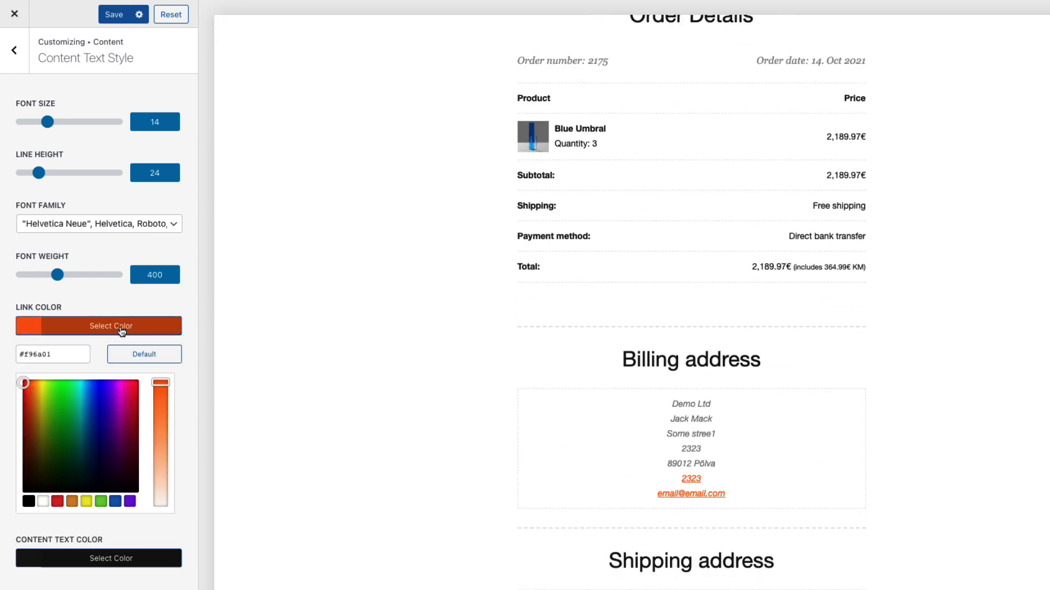
pyautogui.click(111, 393)
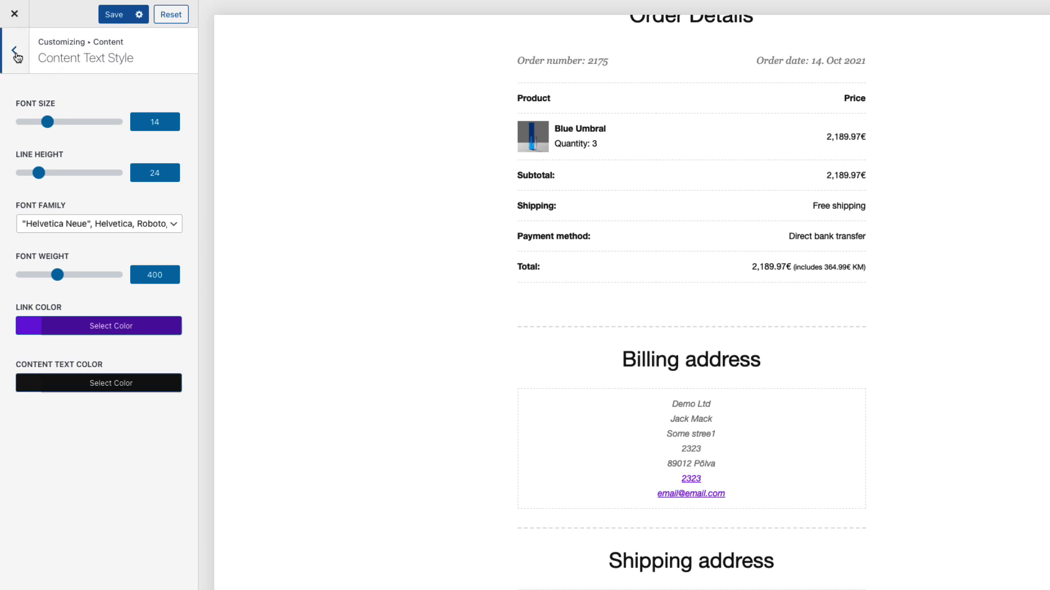
pyautogui.click(13, 50)
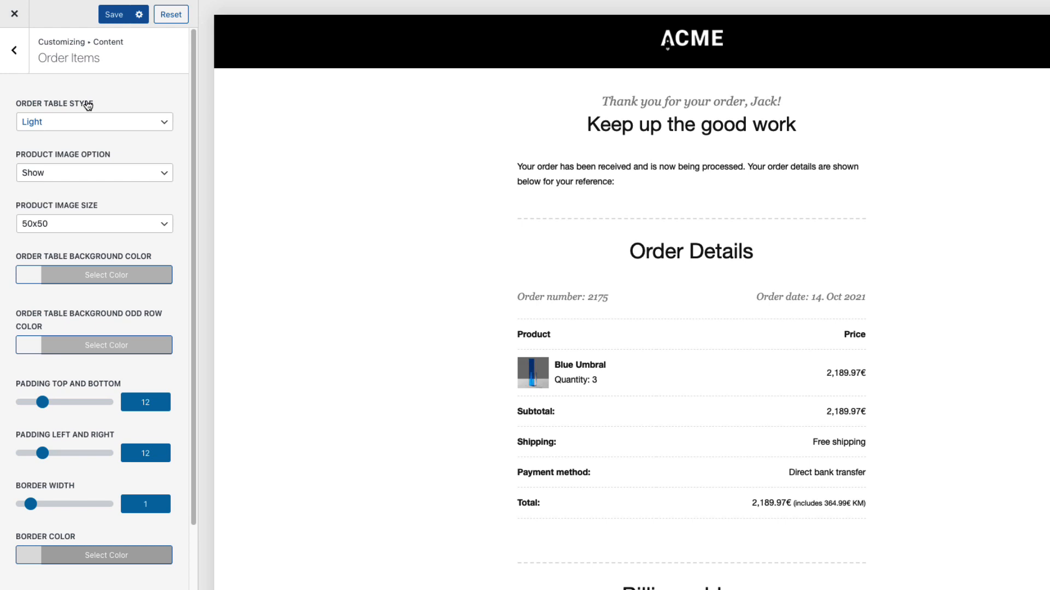
# Keep the order table style Light and product images at 50x50 after trying alternatives
pyautogui.click(94, 121)
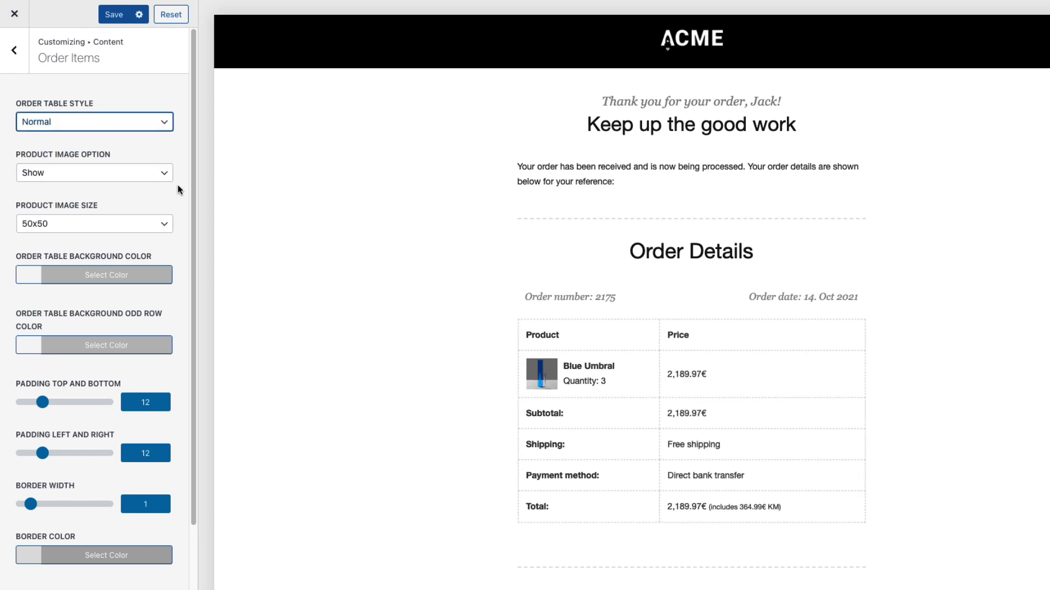
pyautogui.click(94, 121)
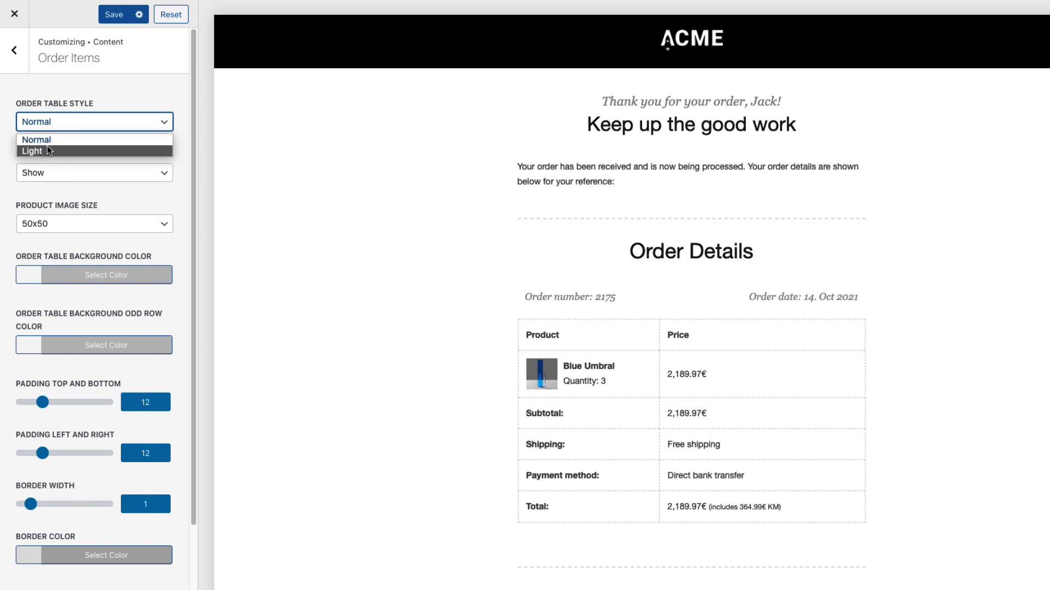
pyautogui.click(94, 151)
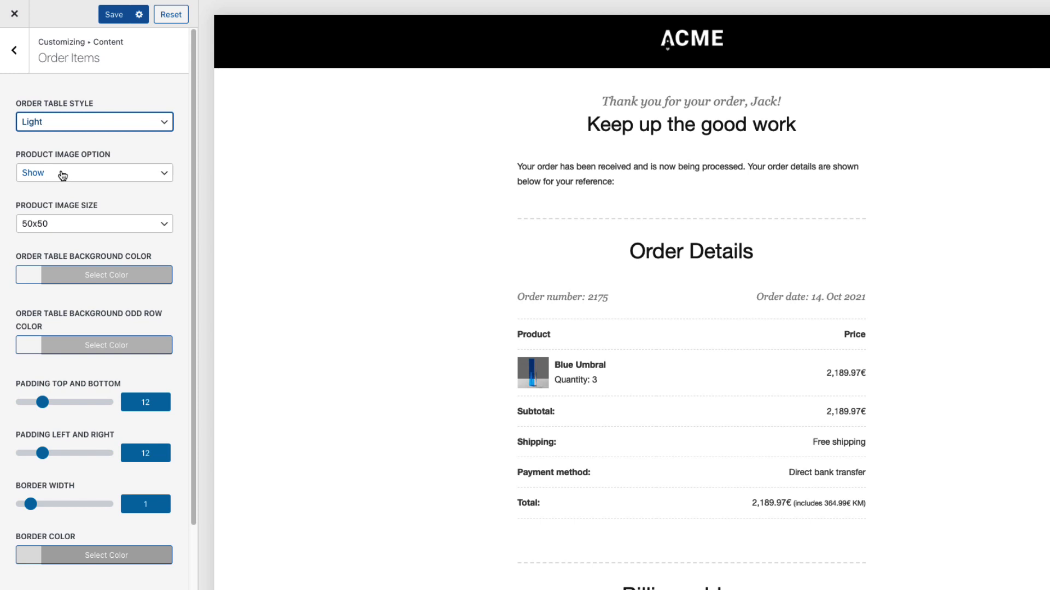
pyautogui.click(94, 223)
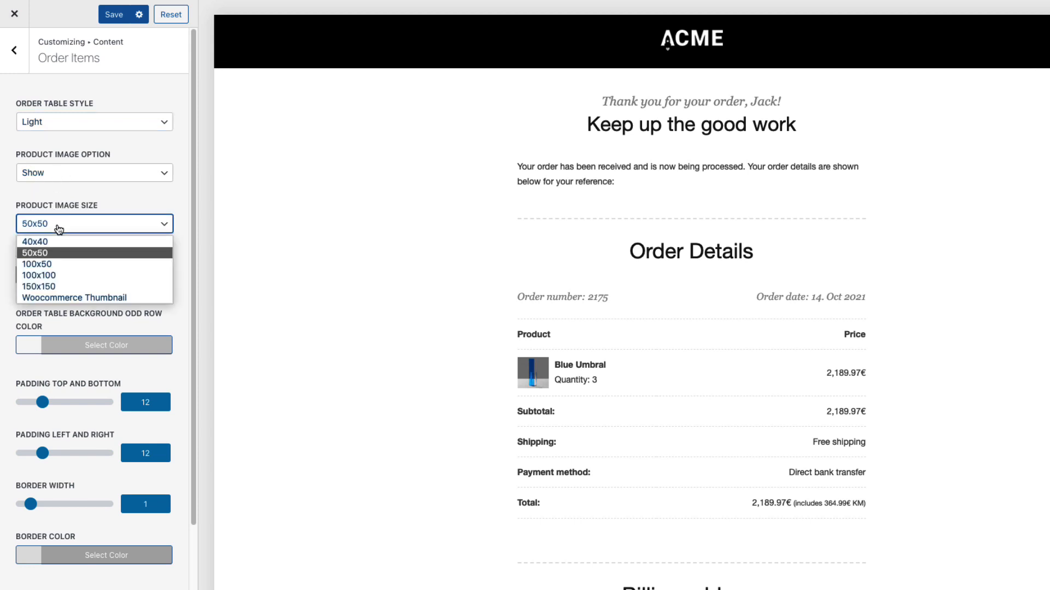
pyautogui.click(35, 242)
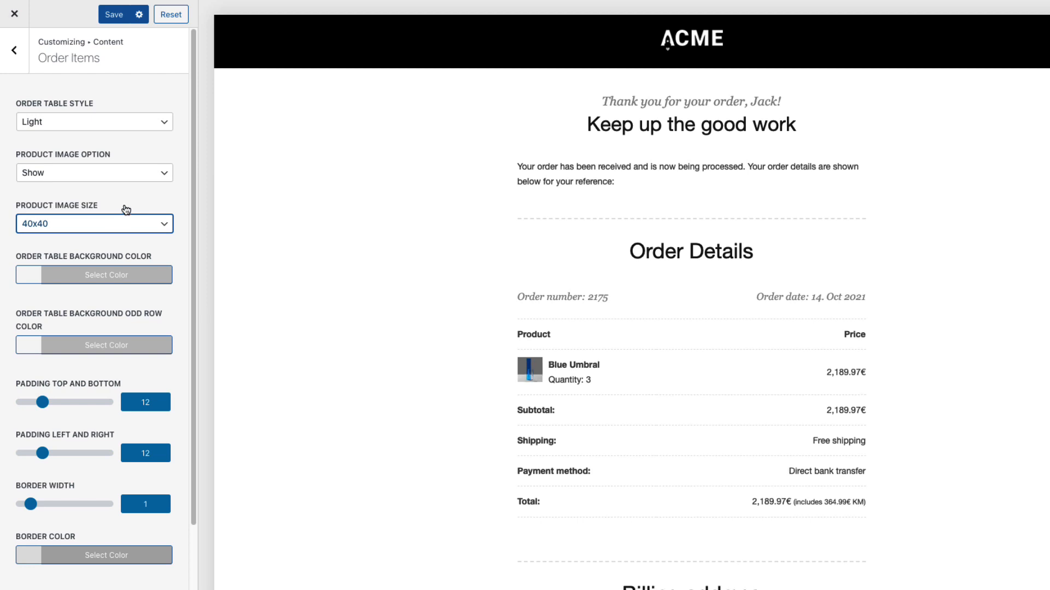
pyautogui.click(94, 223)
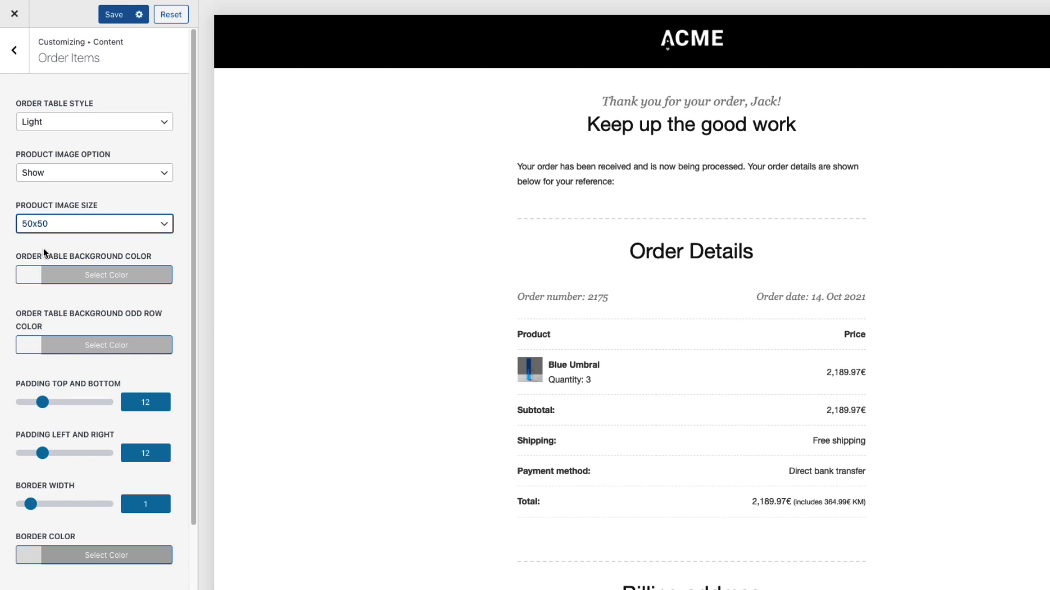
# Give odd table rows a grey background and try the Normal table heading style
pyautogui.scroll(-3)
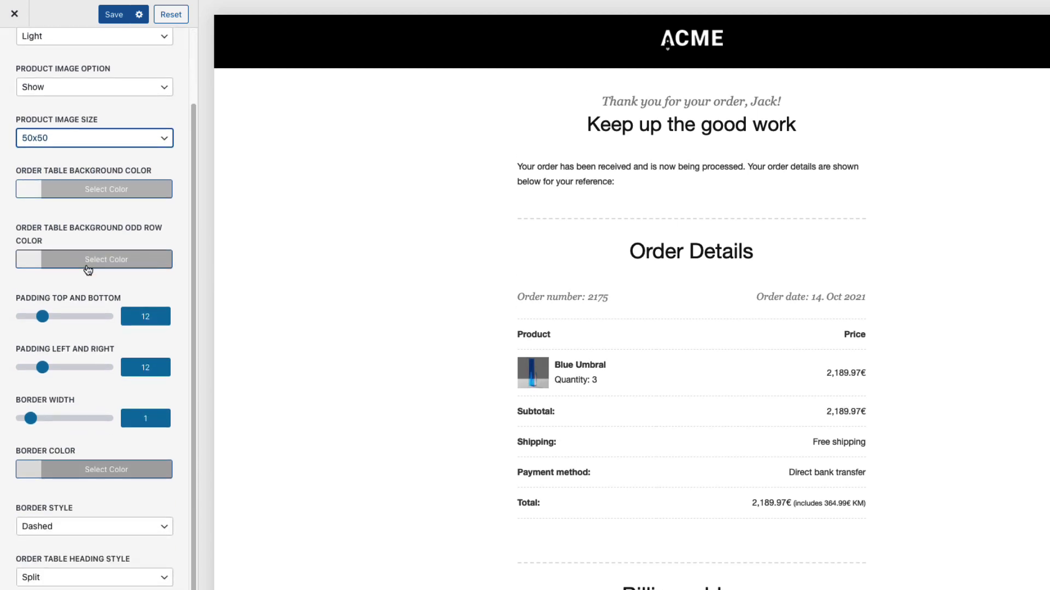
pyautogui.click(106, 259)
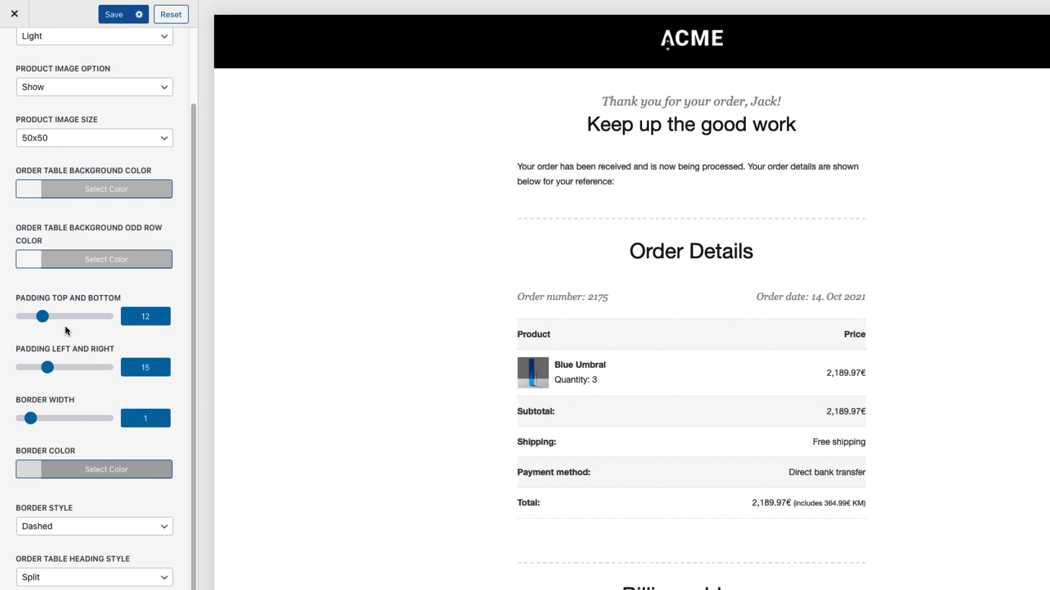
pyautogui.moveTo(43, 355)
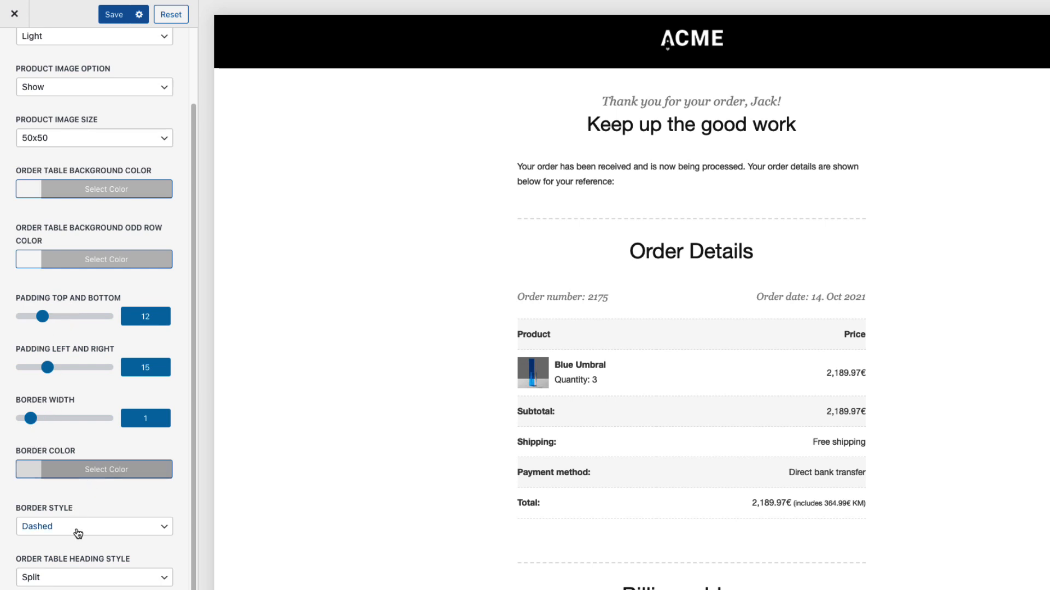
pyautogui.moveTo(70, 578)
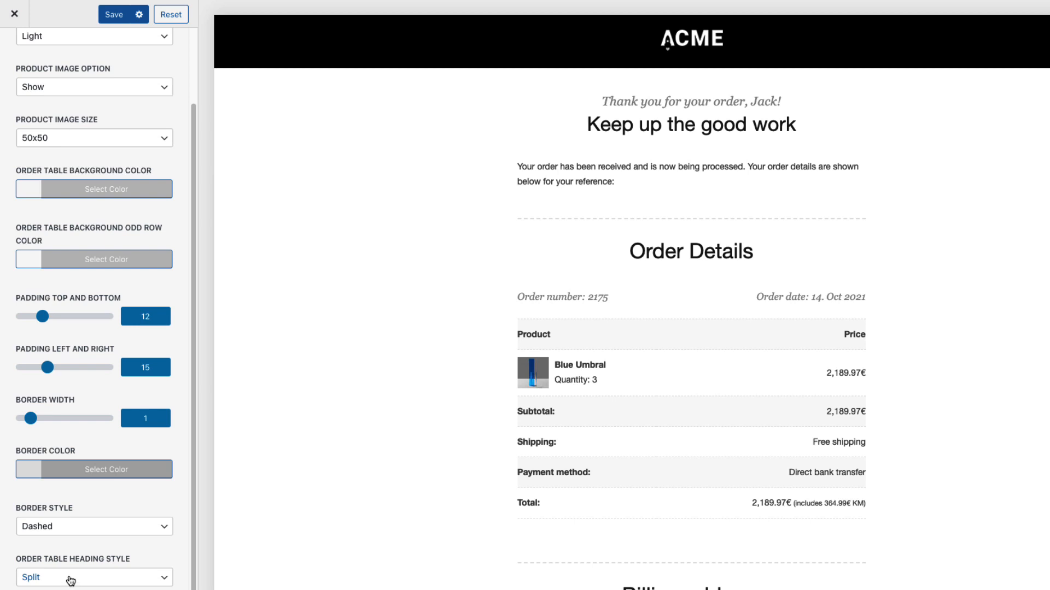
pyautogui.click(95, 578)
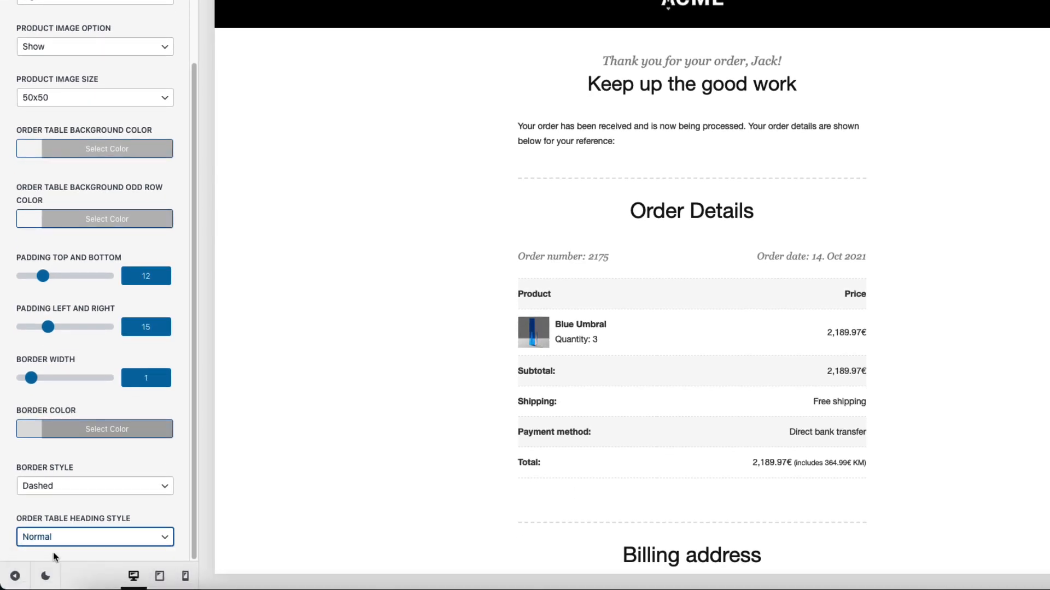
pyautogui.moveTo(70, 537)
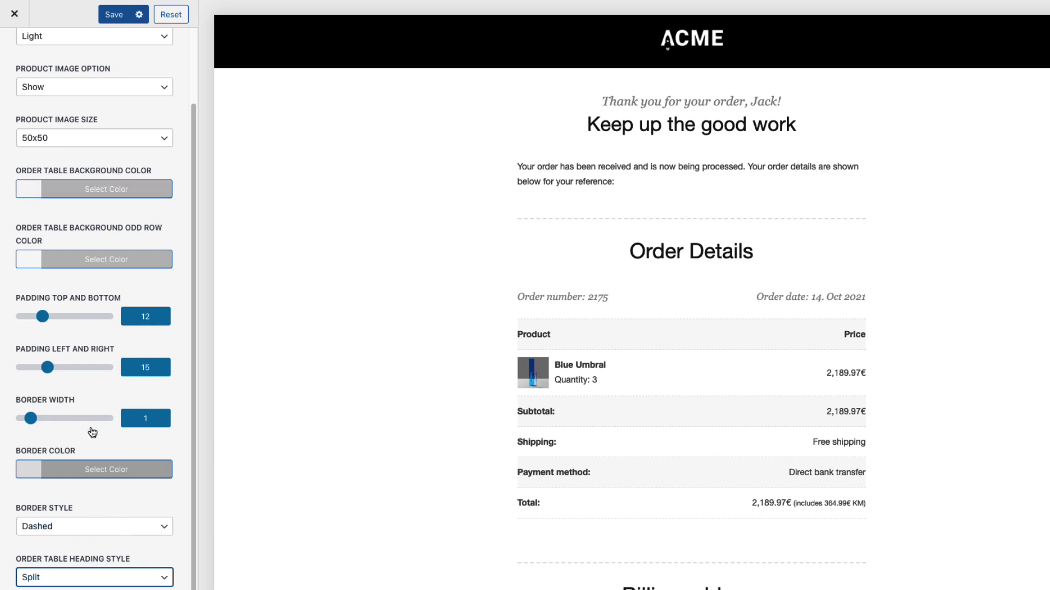
# Give the billing and shipping address boxes a grey background in Content > Addresses
pyautogui.scroll(3)
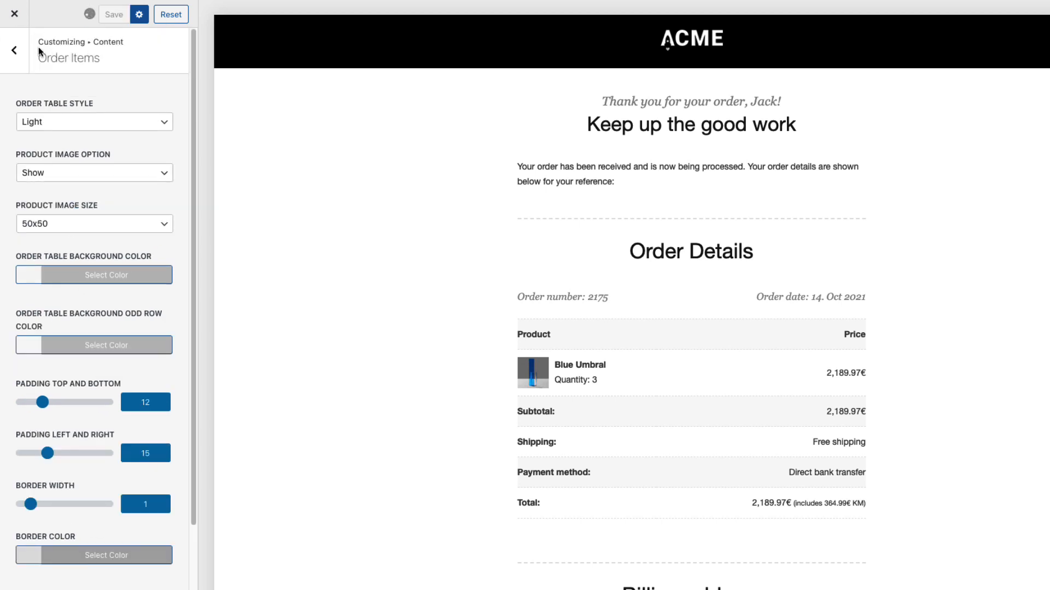
pyautogui.click(14, 51)
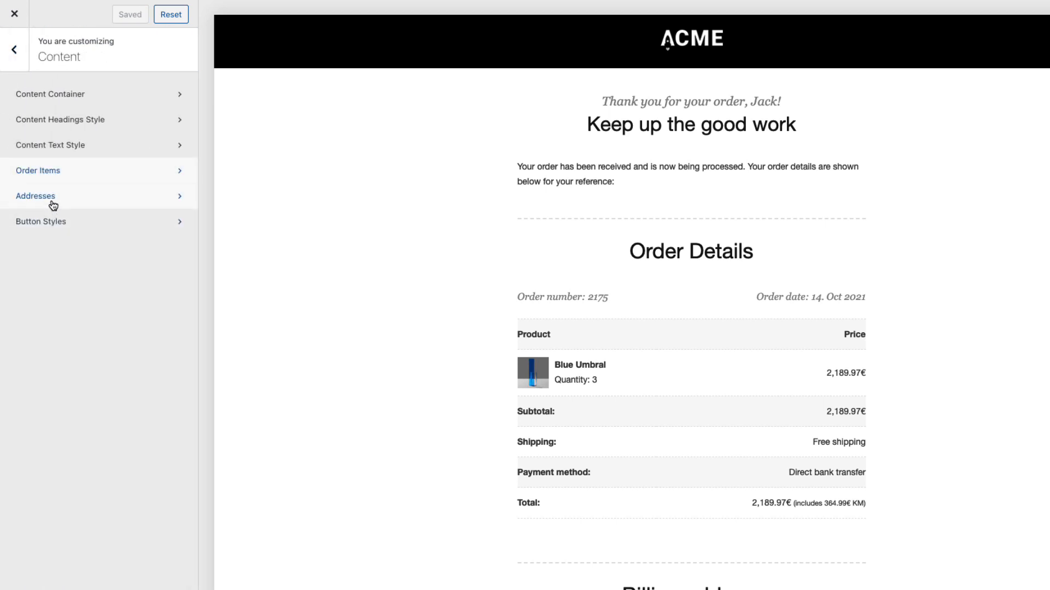
pyautogui.click(35, 196)
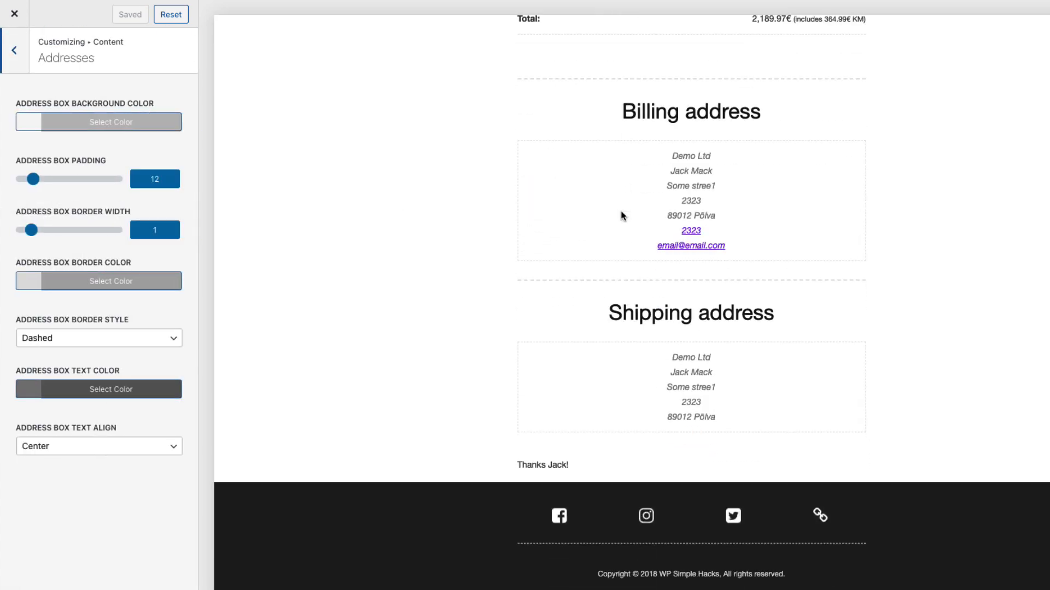
pyautogui.scroll(3)
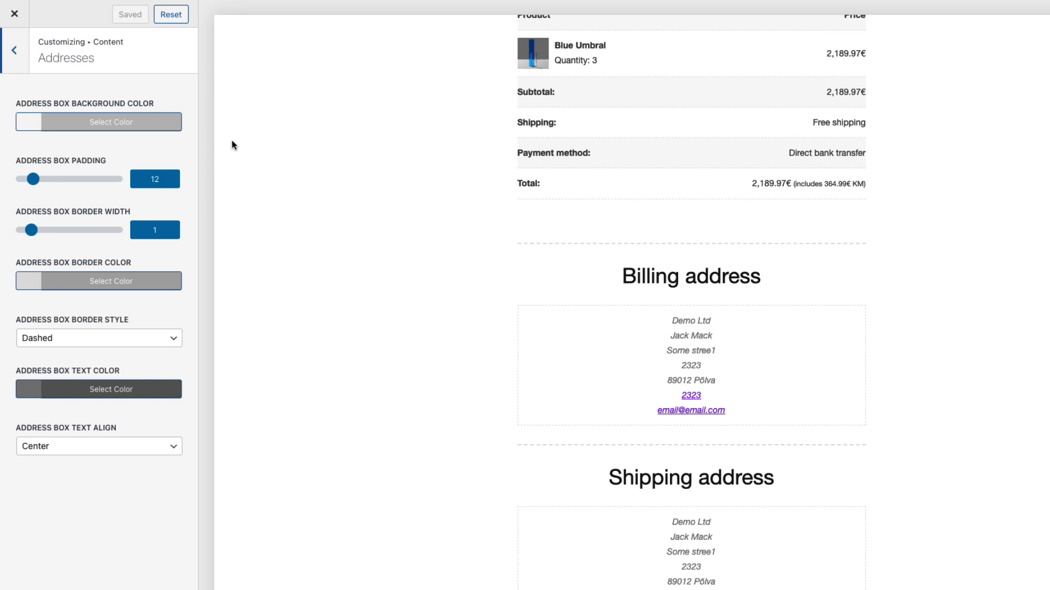
pyautogui.click(98, 122)
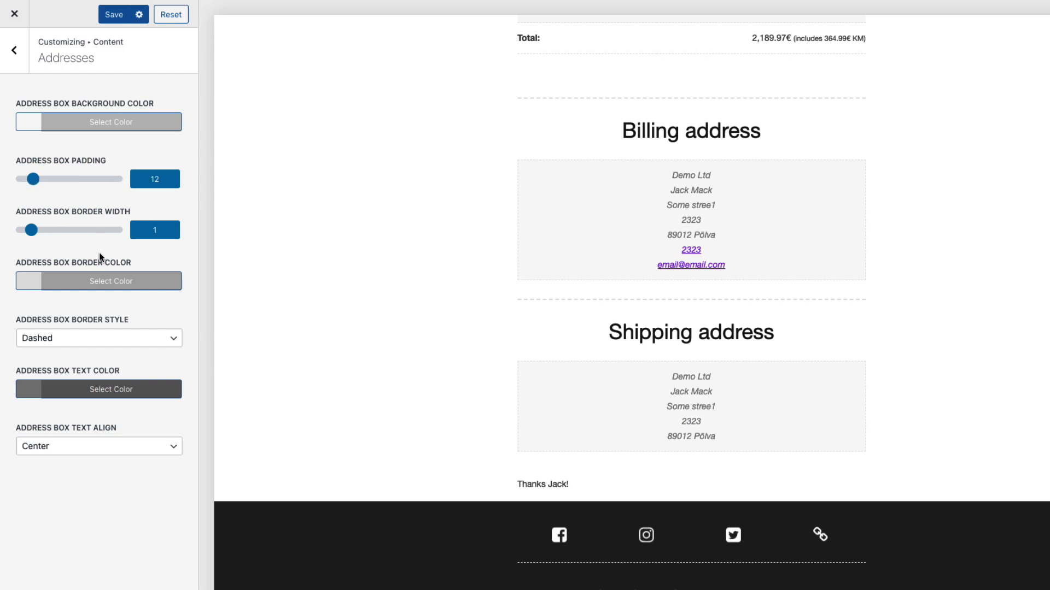
# Set the address box border colour to #ddd, border style Solid, and darken the text
pyautogui.click(98, 281)
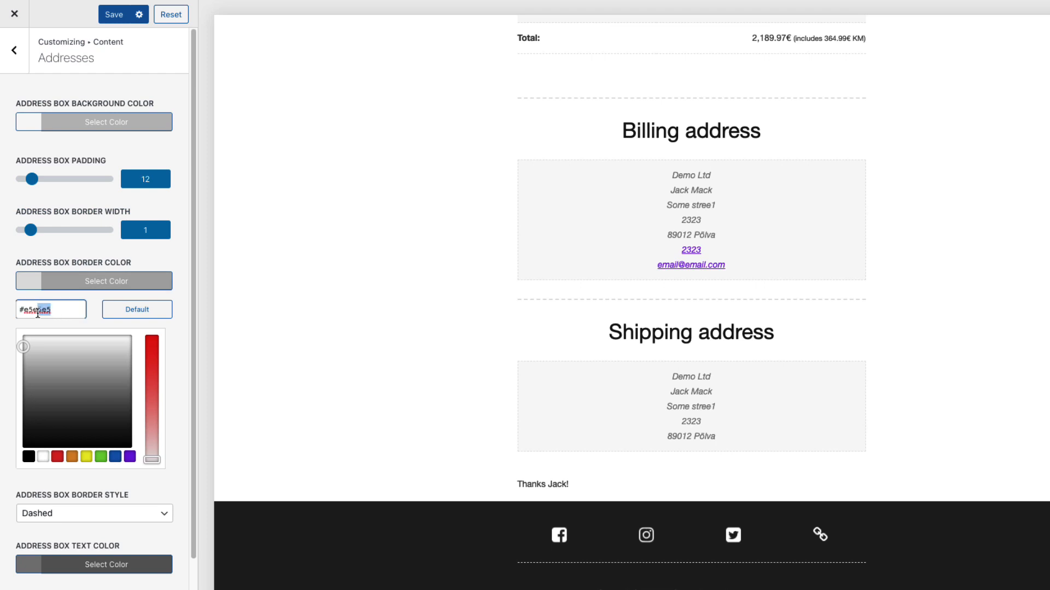
pyautogui.write('#ddd')
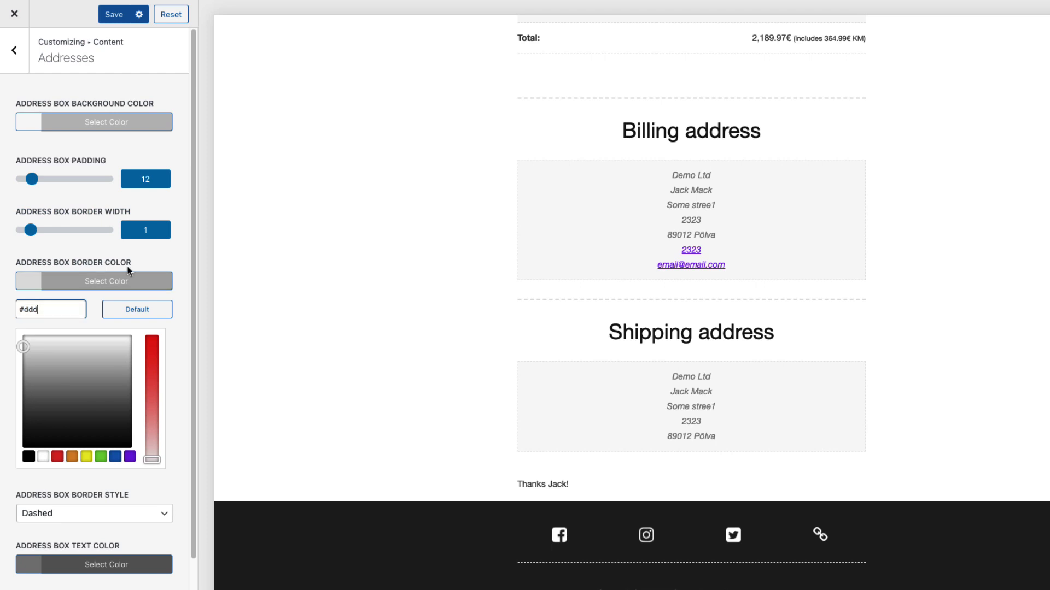
pyautogui.click(94, 338)
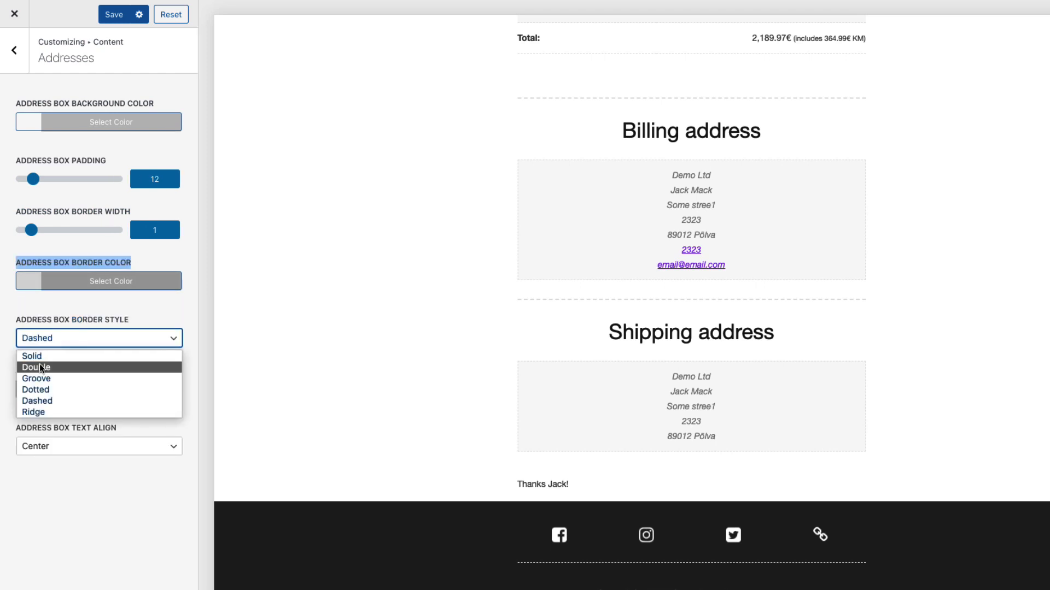
pyautogui.click(31, 355)
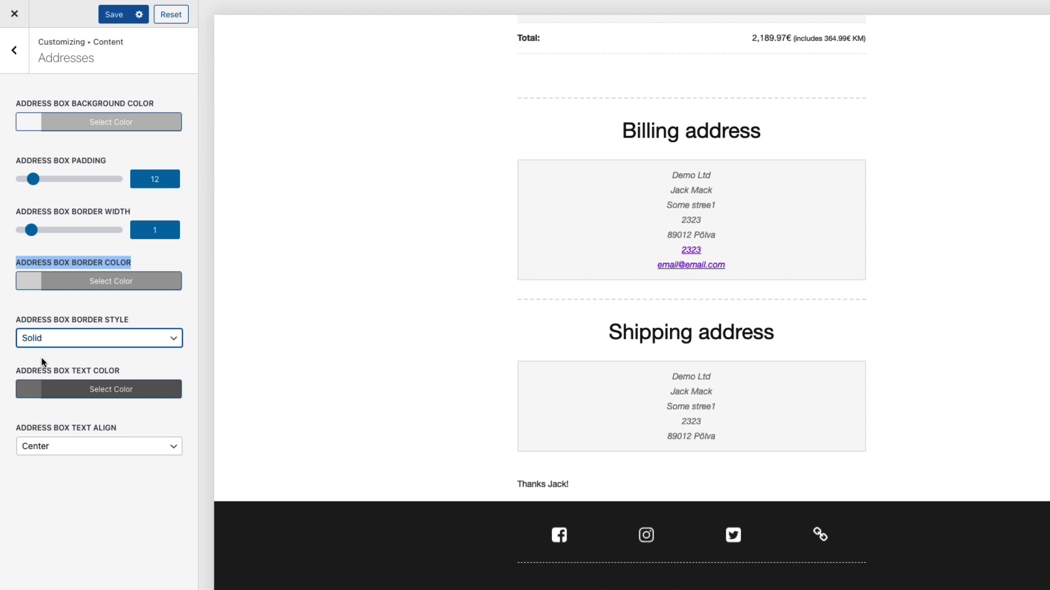
pyautogui.moveTo(127, 389)
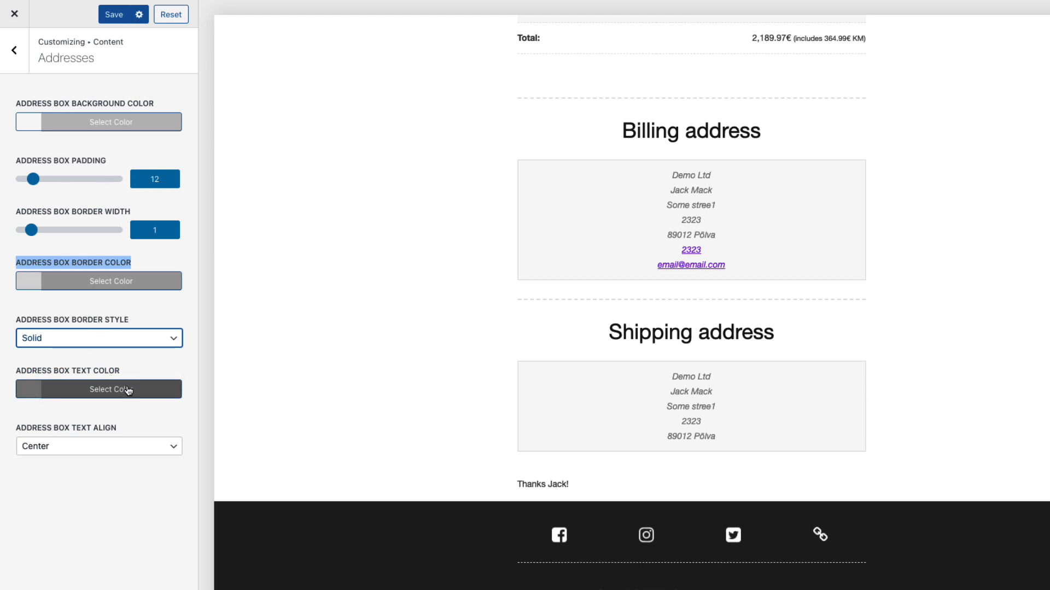
pyautogui.click(98, 389)
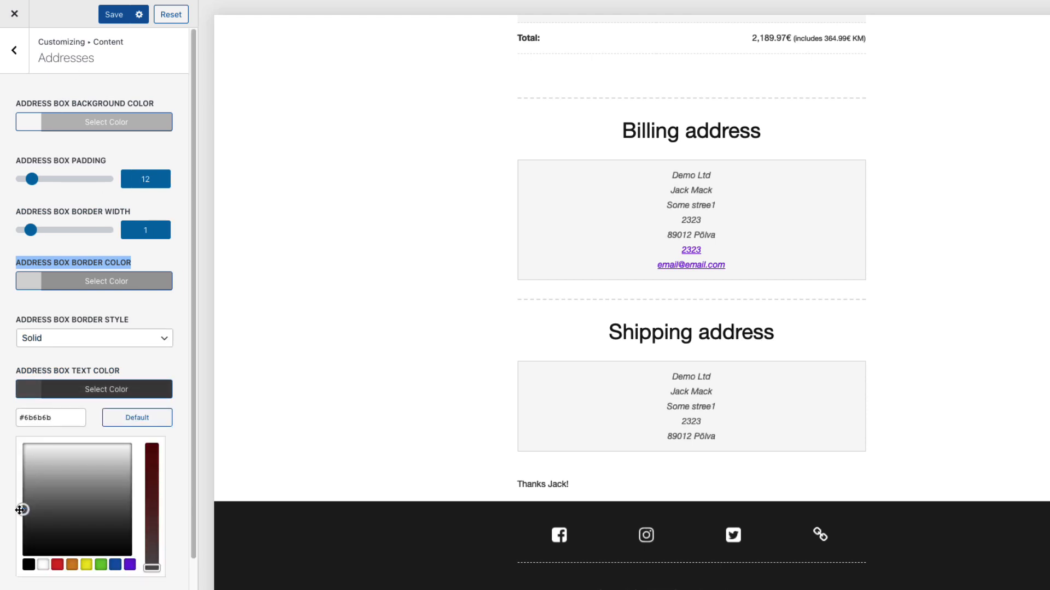
pyautogui.click(99, 389)
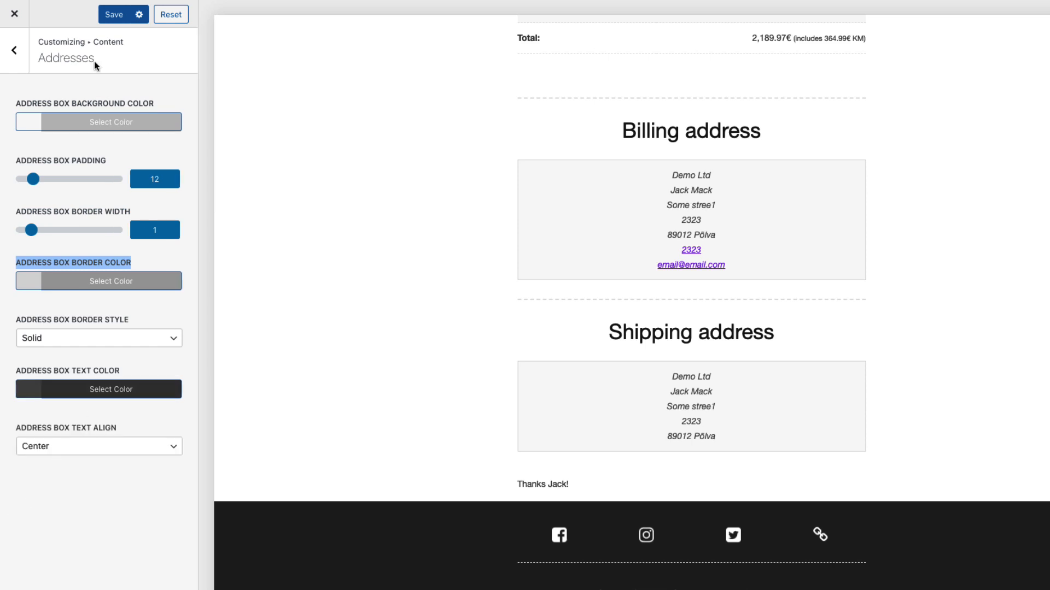
pyautogui.click(13, 50)
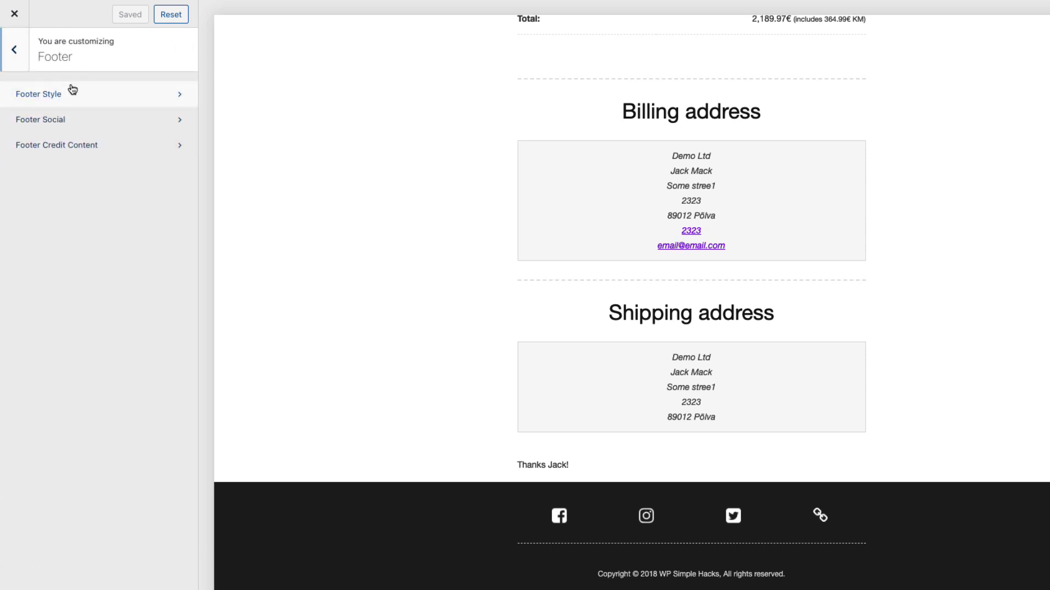
# Set Footer Background Placement to Outside Body Container and save
pyautogui.click(38, 94)
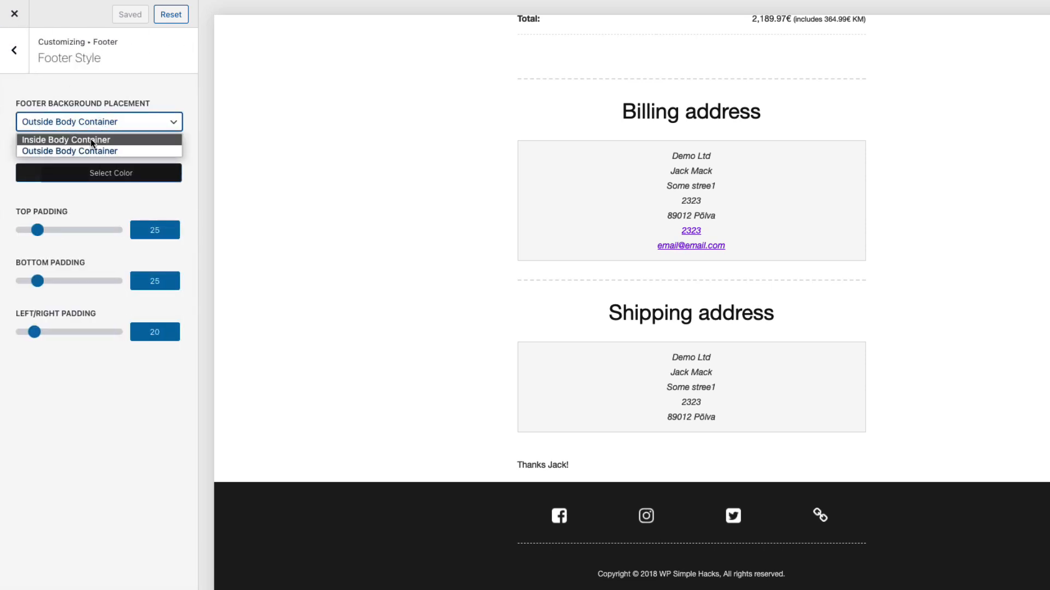
pyautogui.click(65, 139)
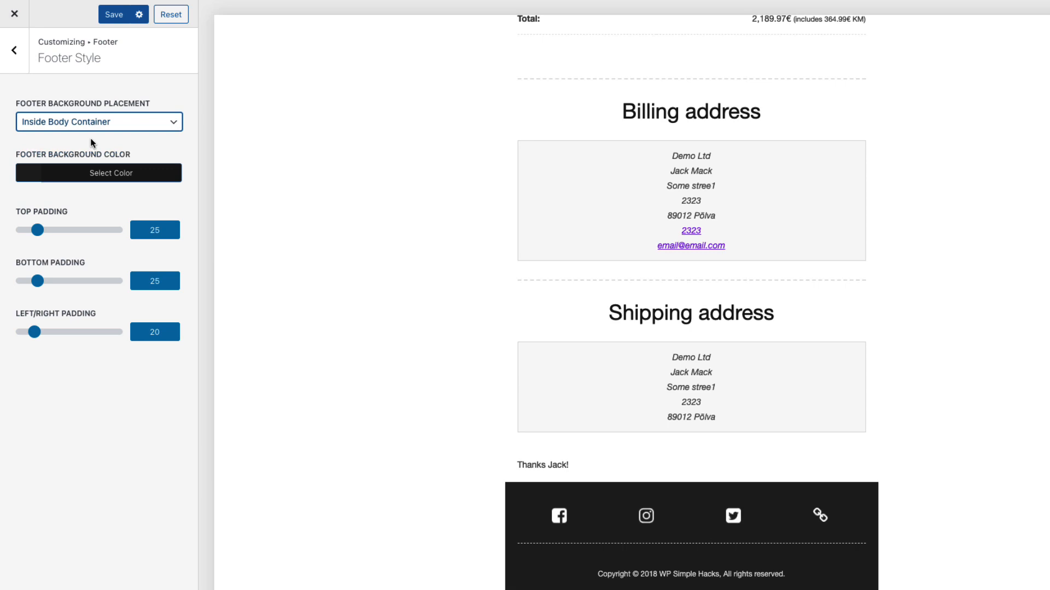
pyautogui.click(98, 121)
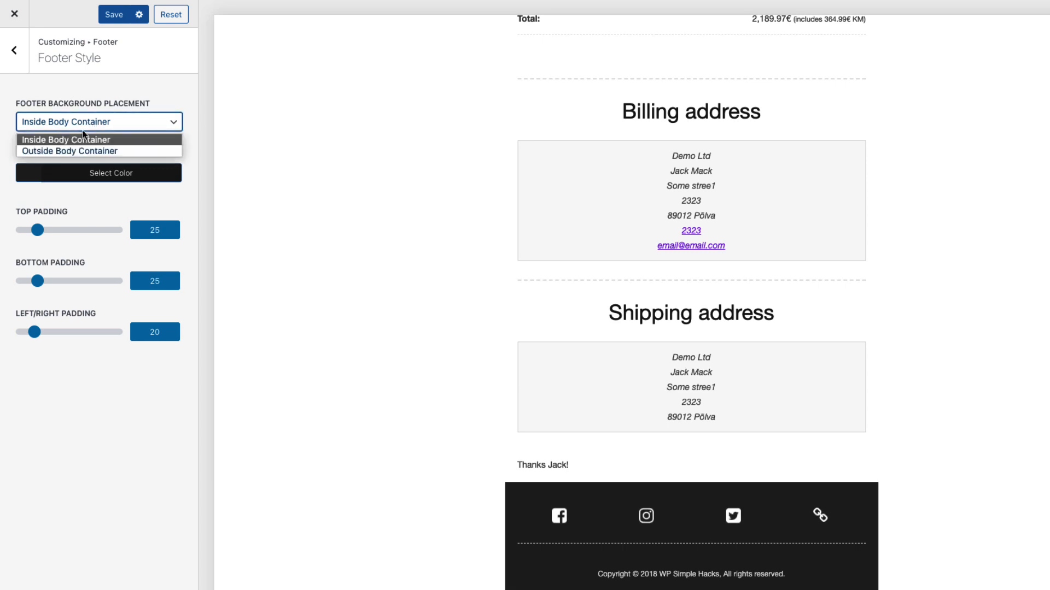
pyautogui.click(70, 151)
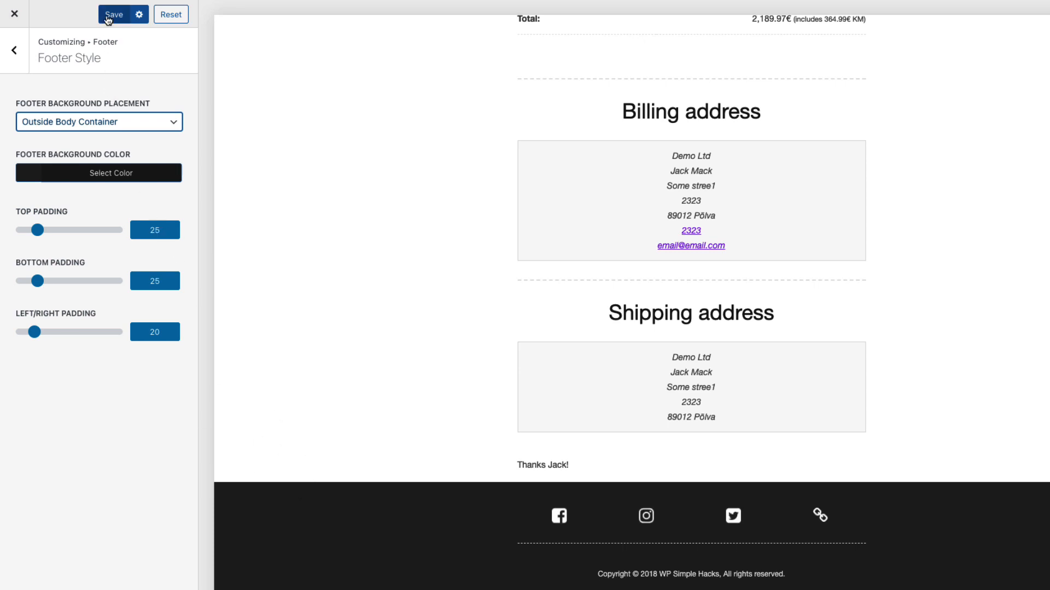
pyautogui.click(13, 49)
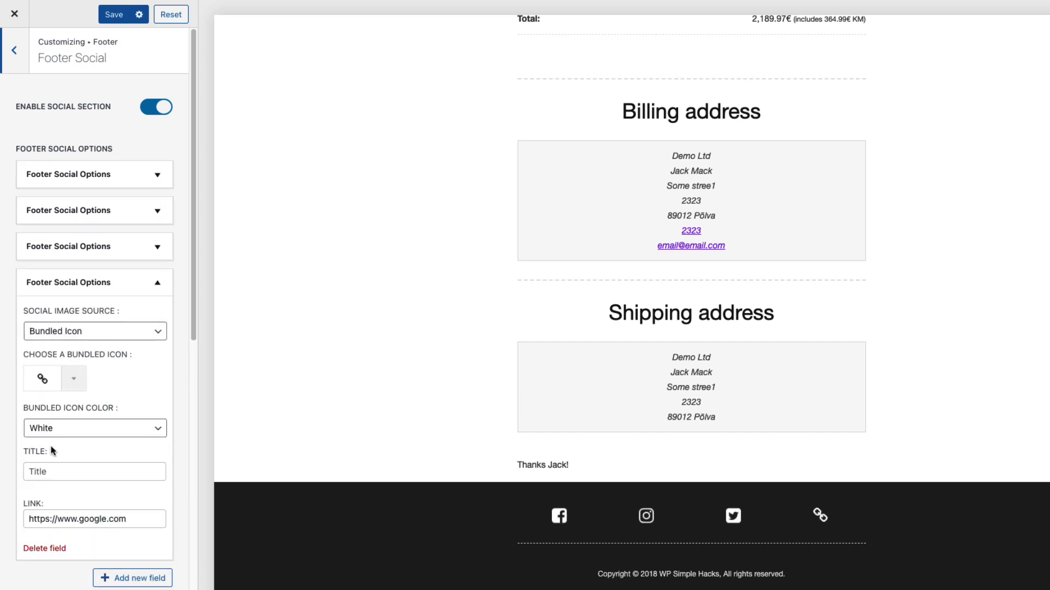
# Remove the link social item, add then delete a new field, leaving Facebook, Instagram, Twitter
pyautogui.click(94, 282)
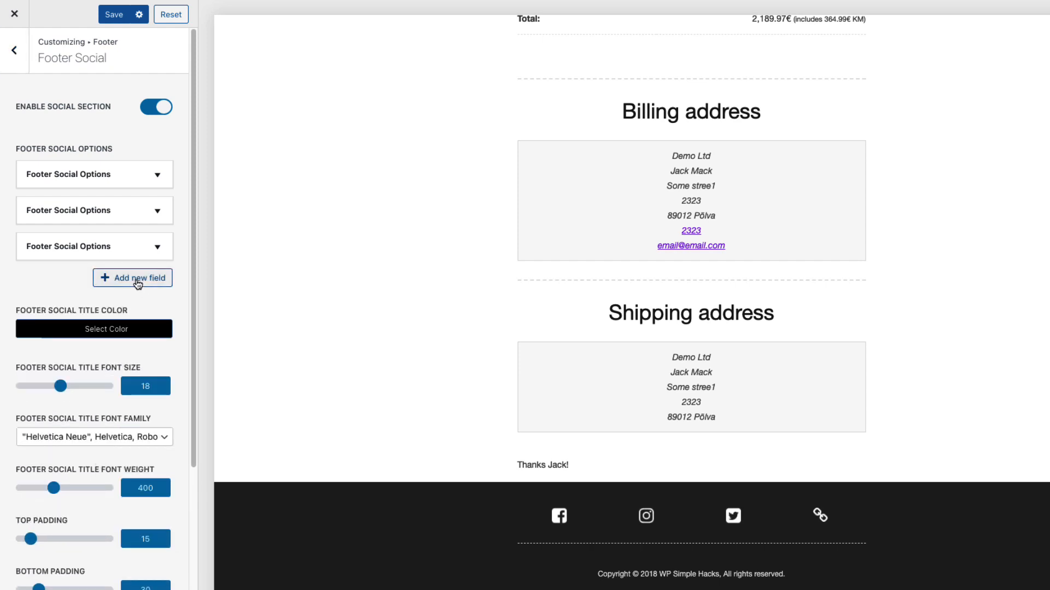
pyautogui.click(133, 278)
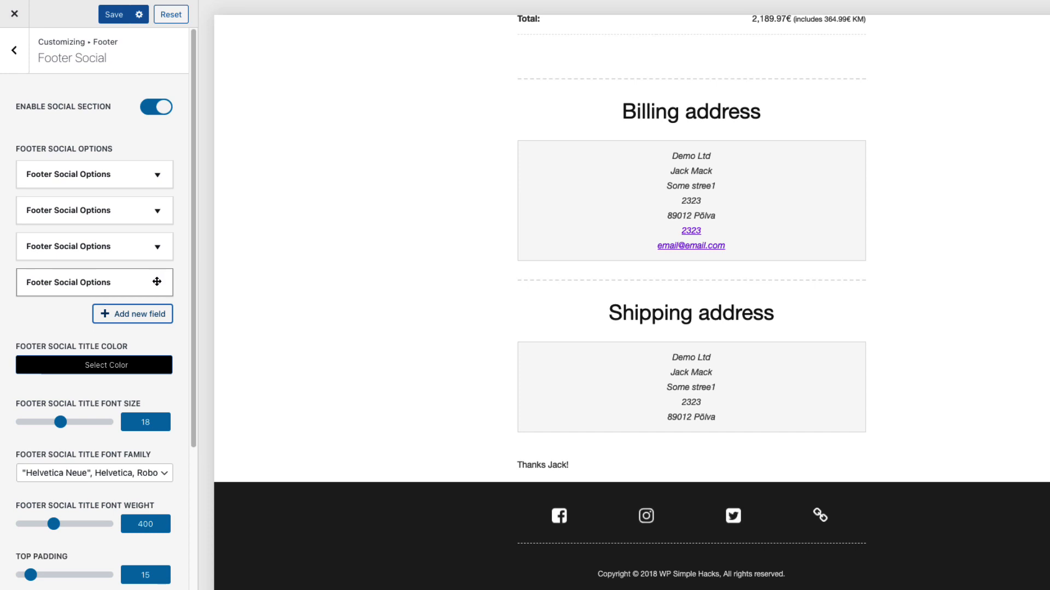
pyautogui.click(94, 282)
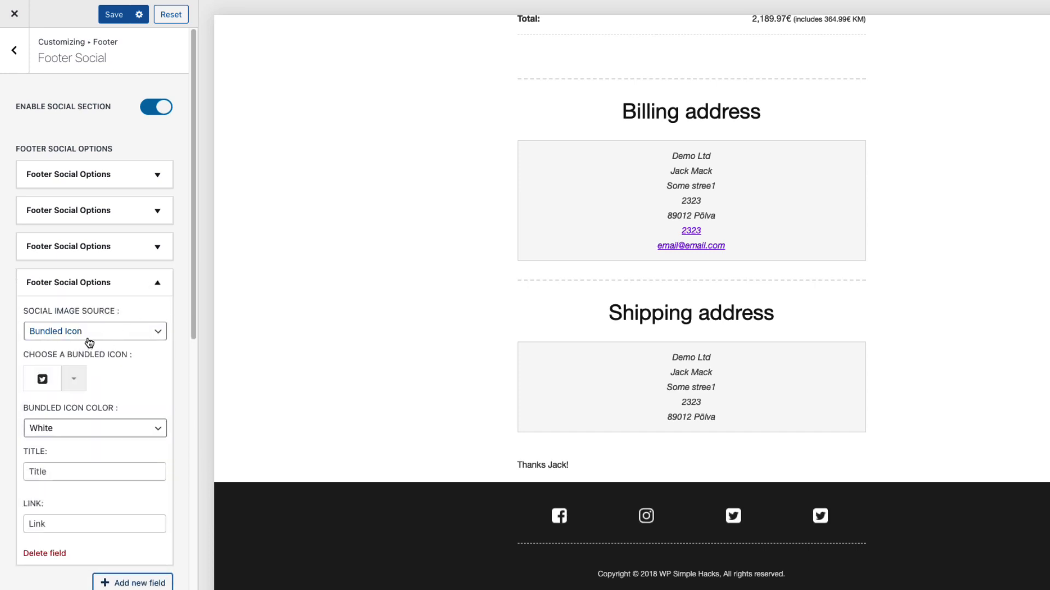
pyautogui.click(94, 330)
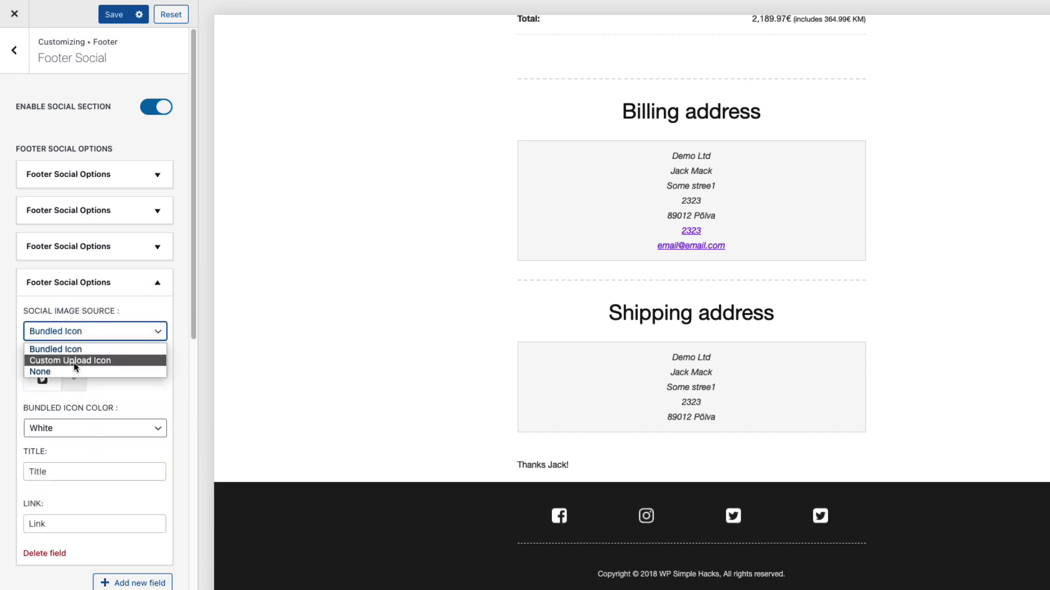
pyautogui.click(54, 349)
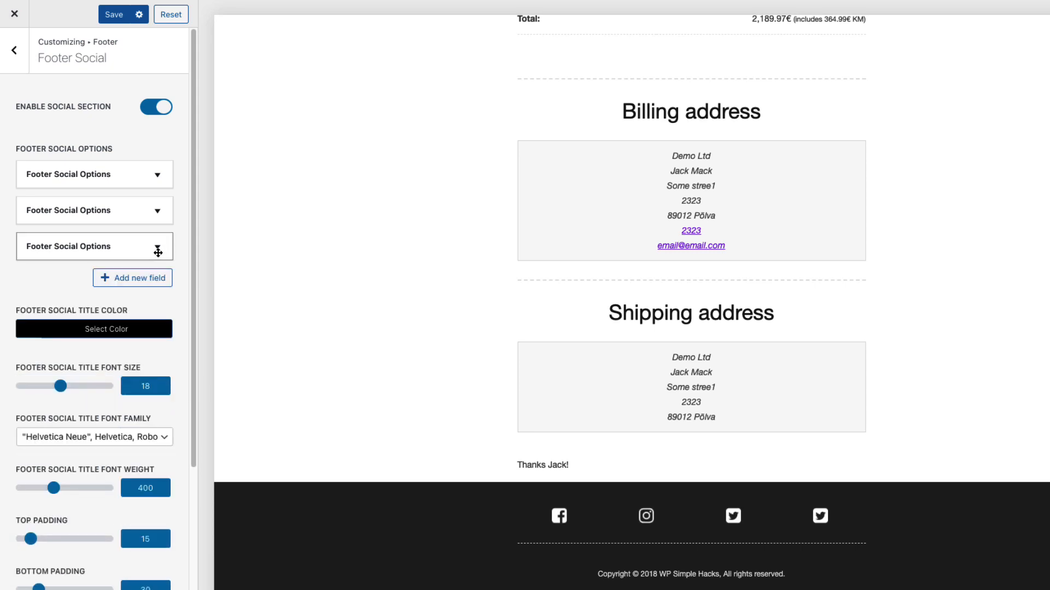
pyautogui.scroll(-3)
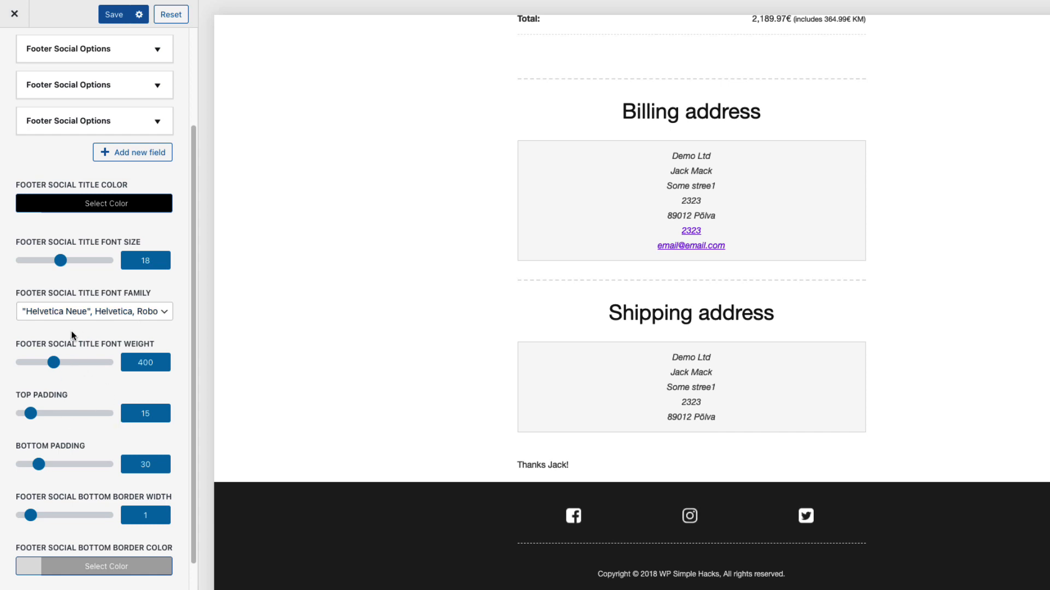
pyautogui.click(14, 52)
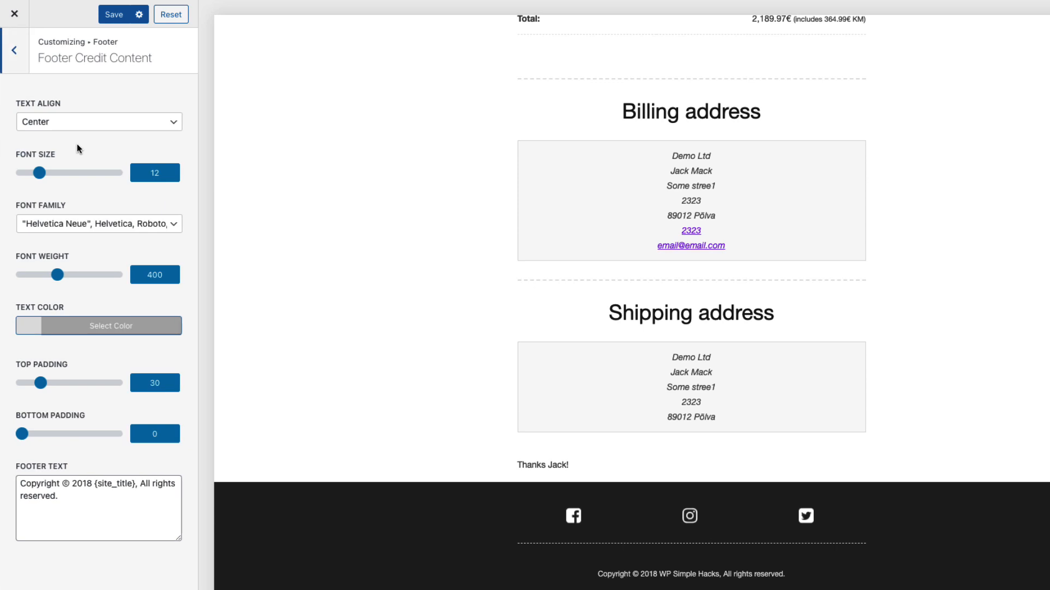
pyautogui.click(98, 508)
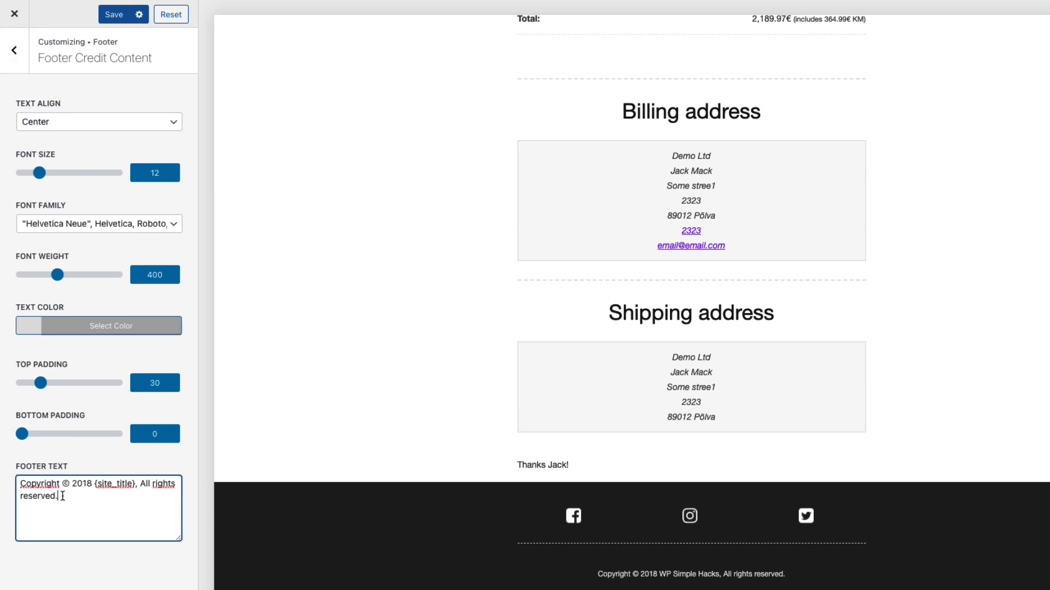
pyautogui.doubleClick(113, 483)
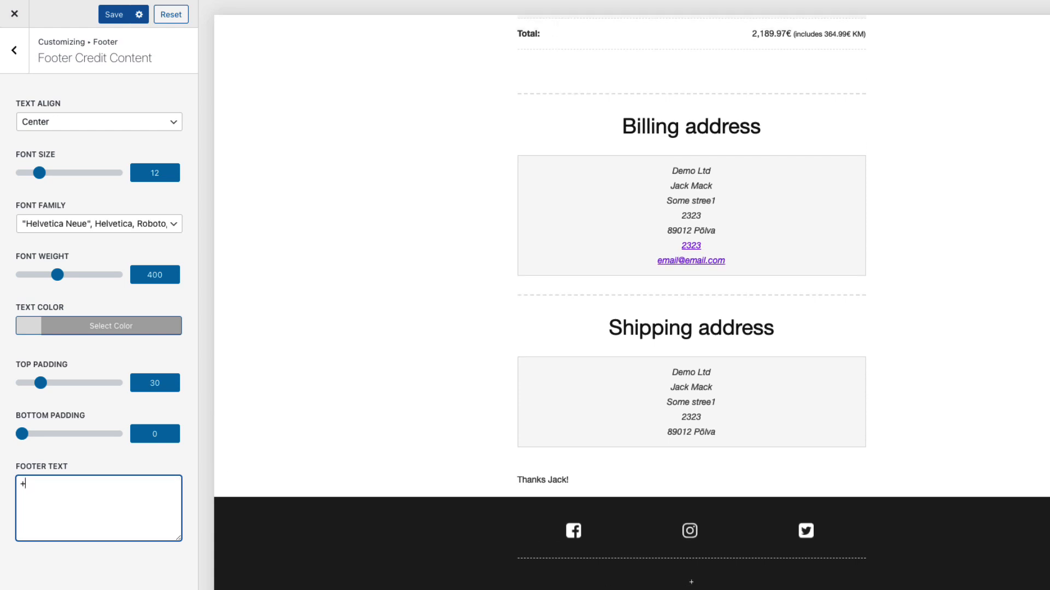
pyautogui.write('372 5678 9012 | em')
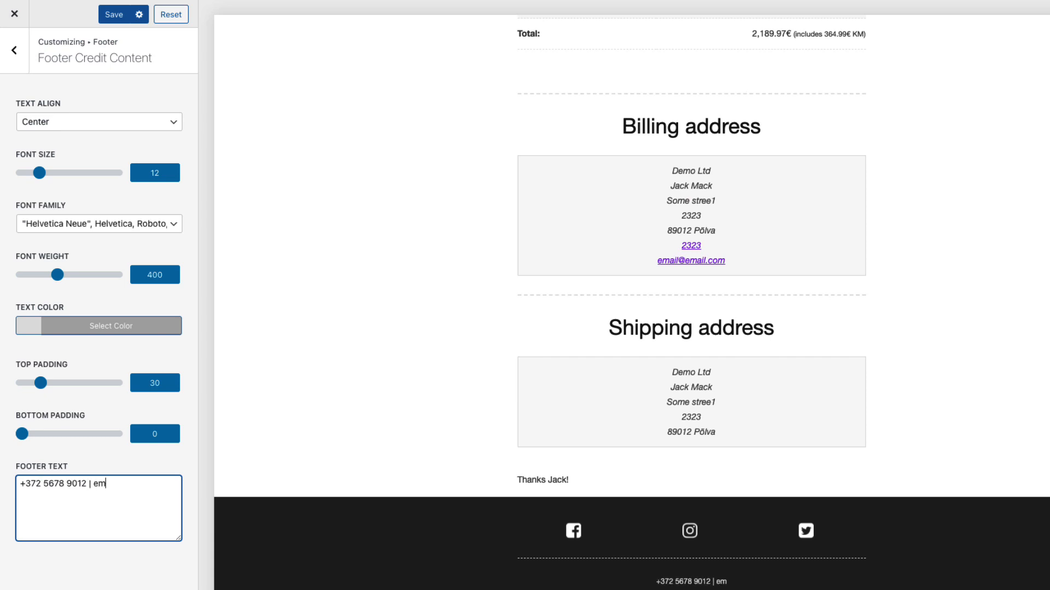
pyautogui.write('ail@email.com')
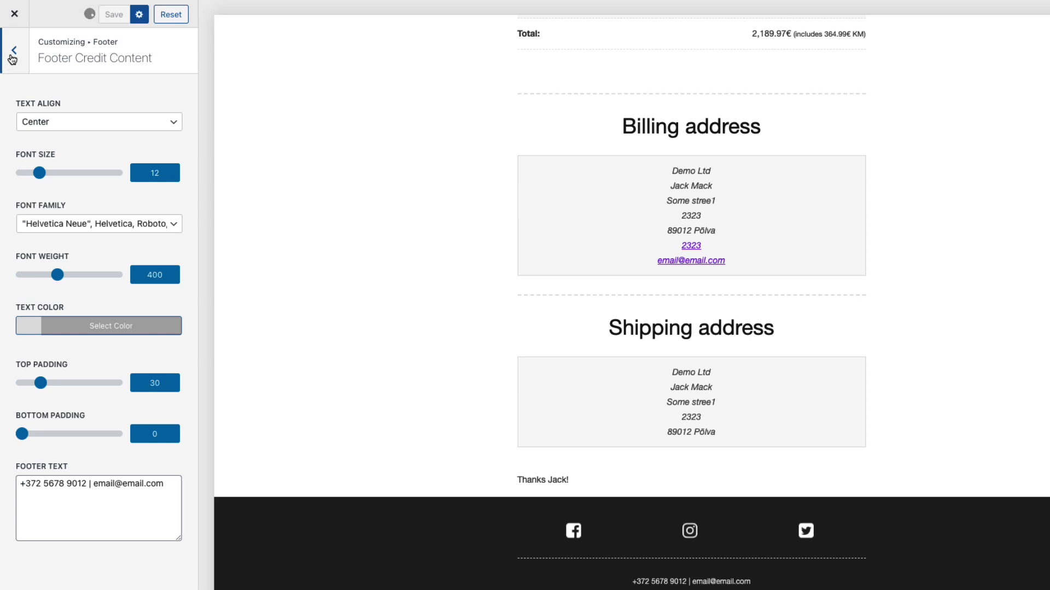
pyautogui.click(11, 49)
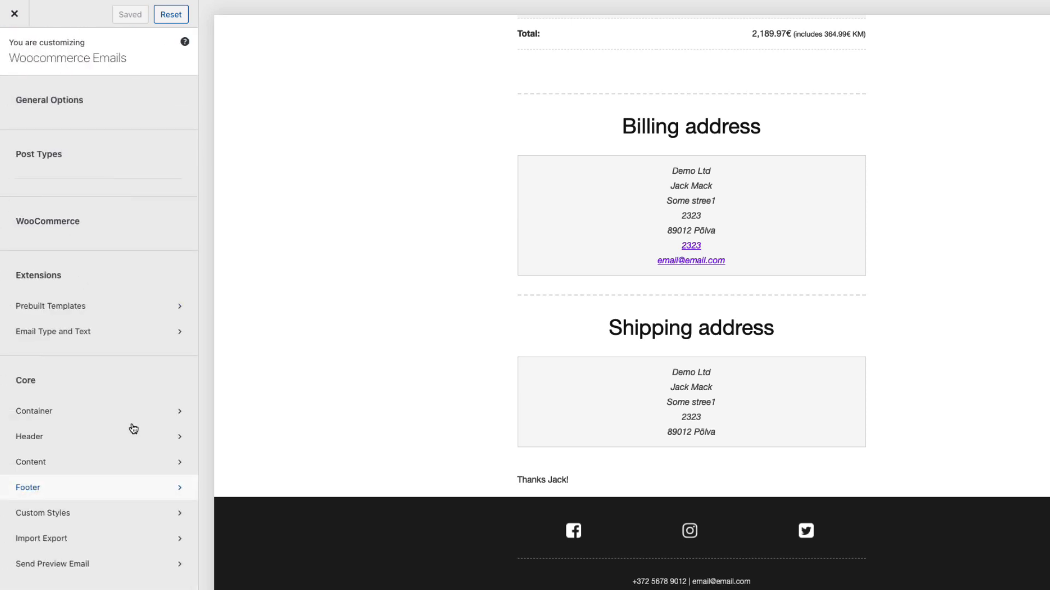
pyautogui.moveTo(67, 519)
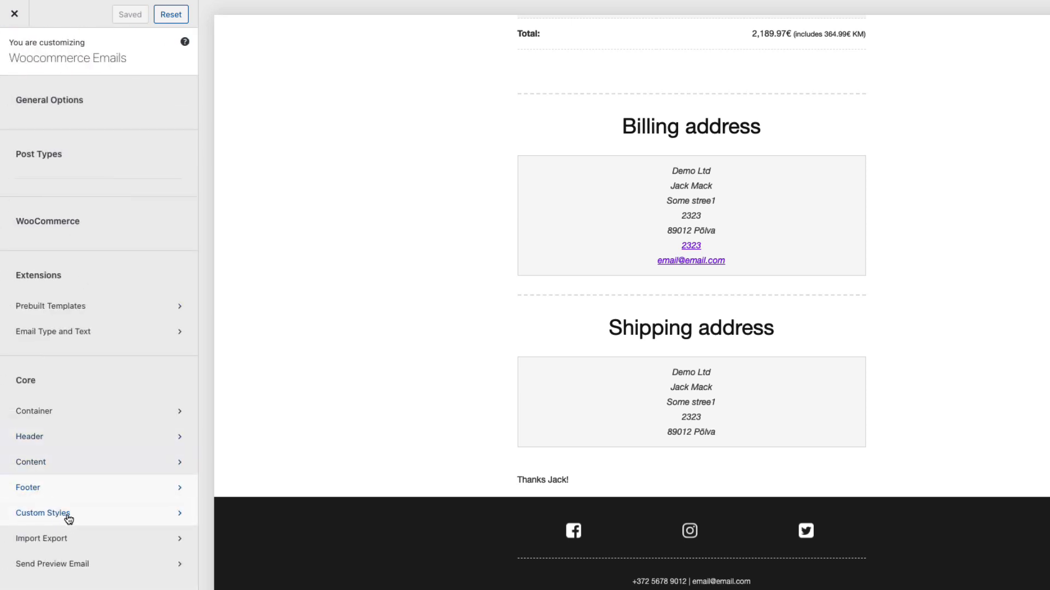
# Peek at Custom Styles, then export the customization settings via Import Export and download the file
pyautogui.click(43, 513)
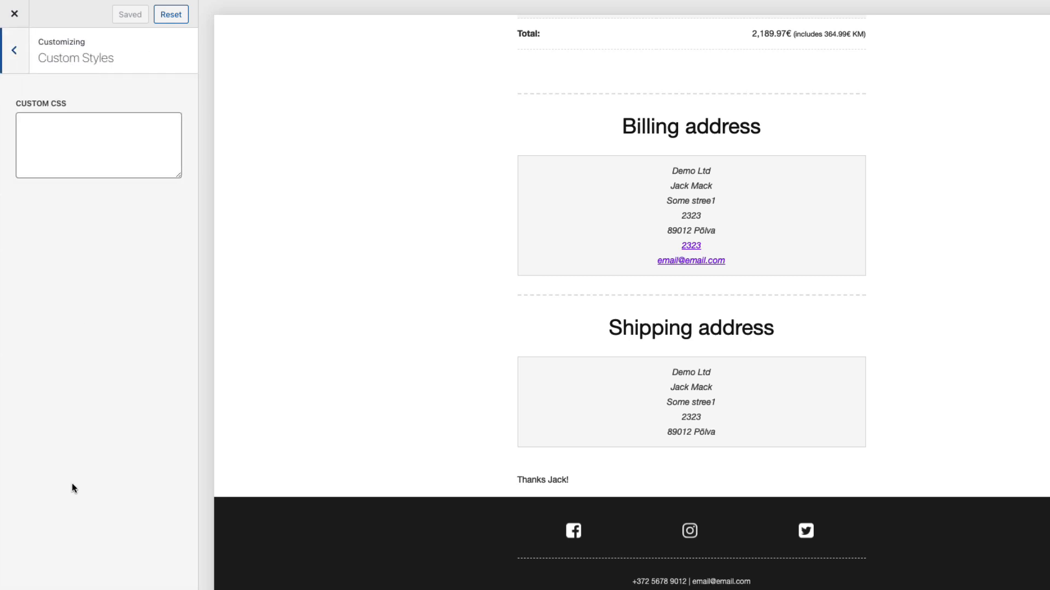
pyautogui.click(13, 49)
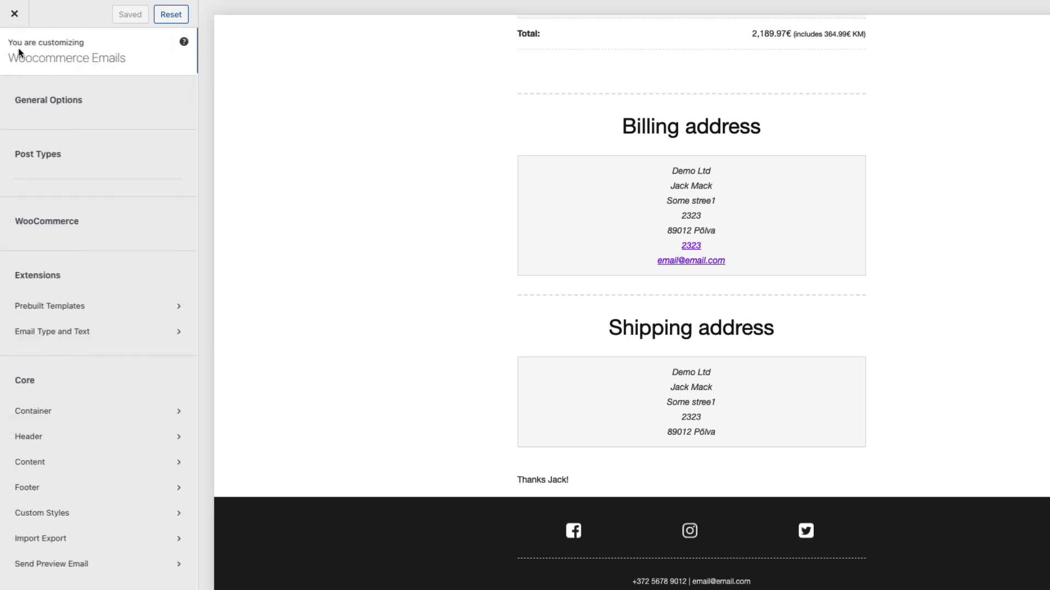
pyautogui.click(40, 538)
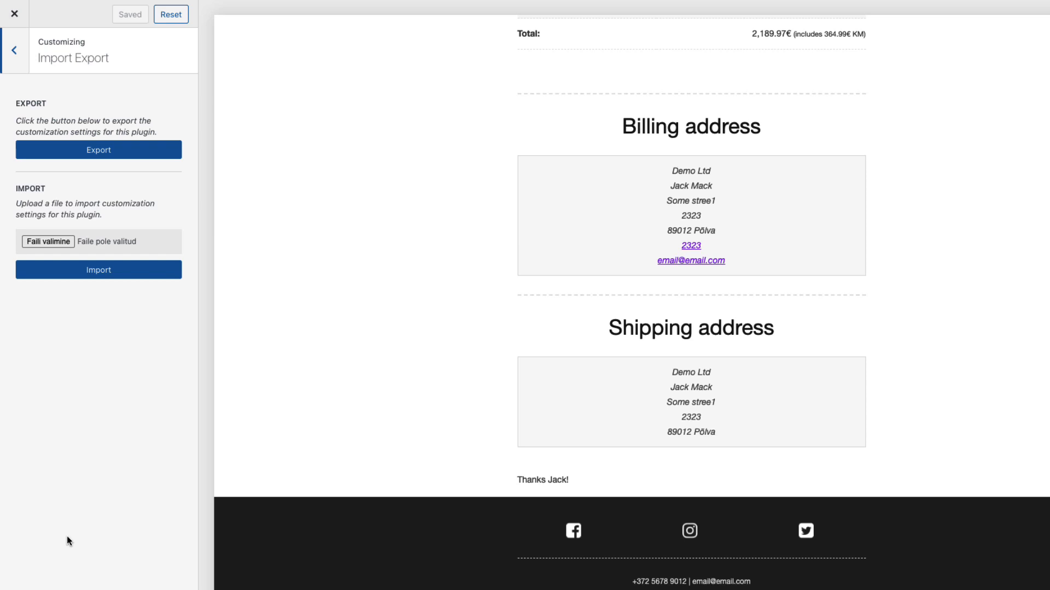
pyautogui.click(99, 150)
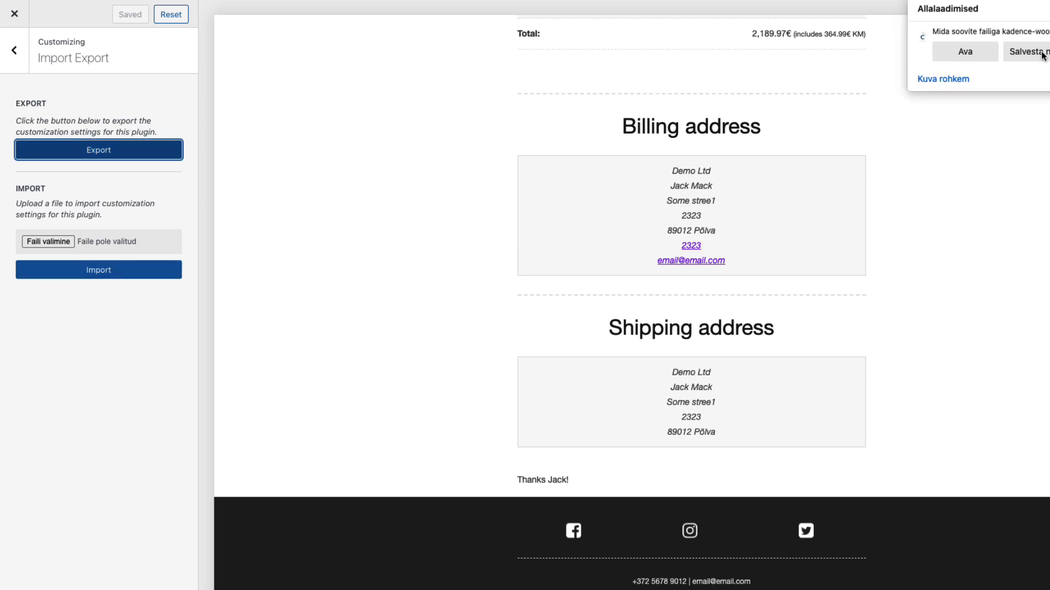
pyautogui.click(1028, 52)
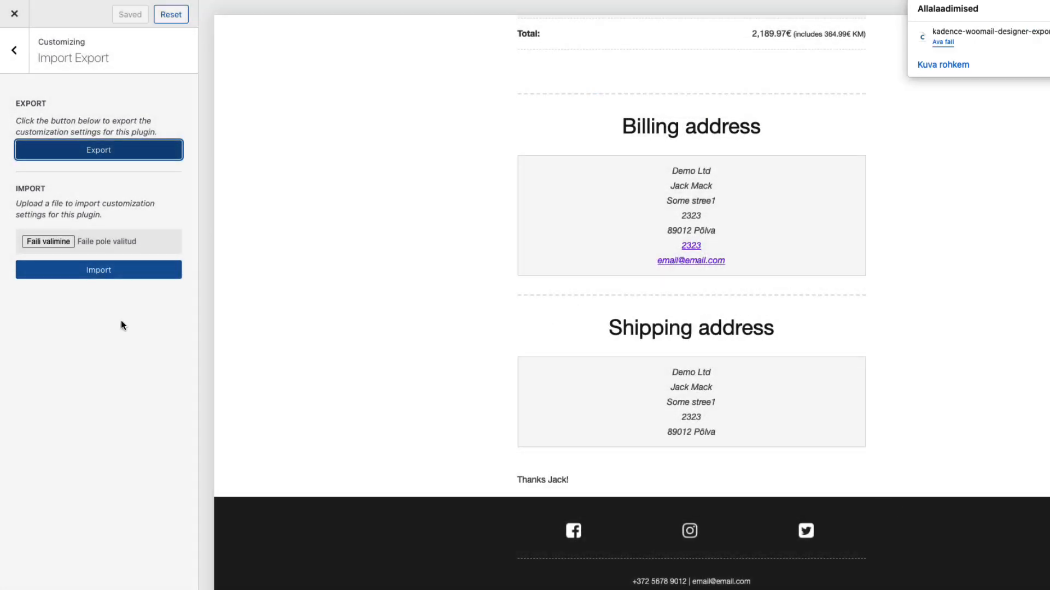
pyautogui.moveTo(48, 240)
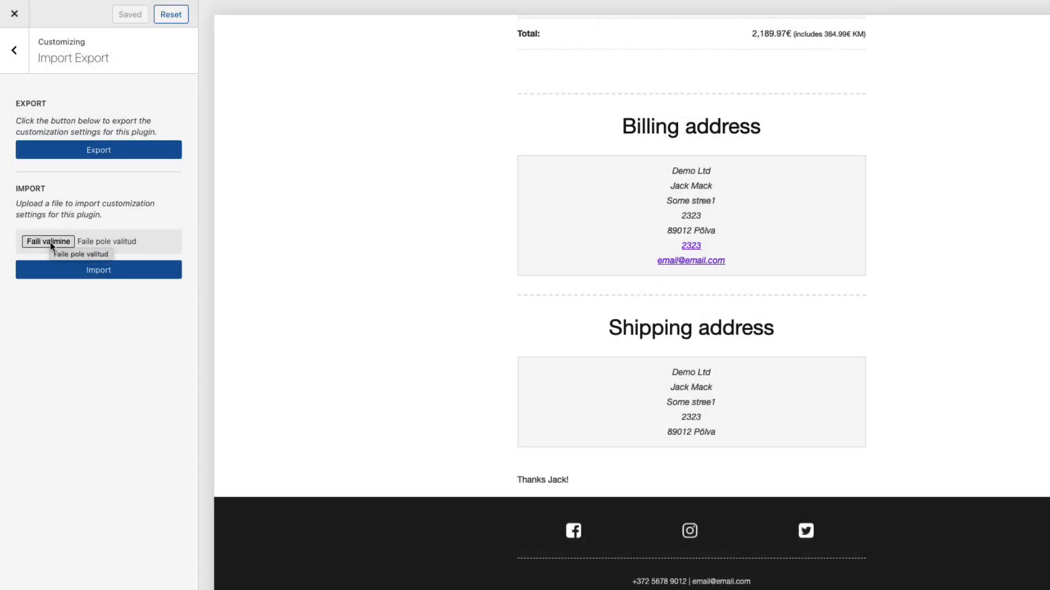
pyautogui.click(14, 51)
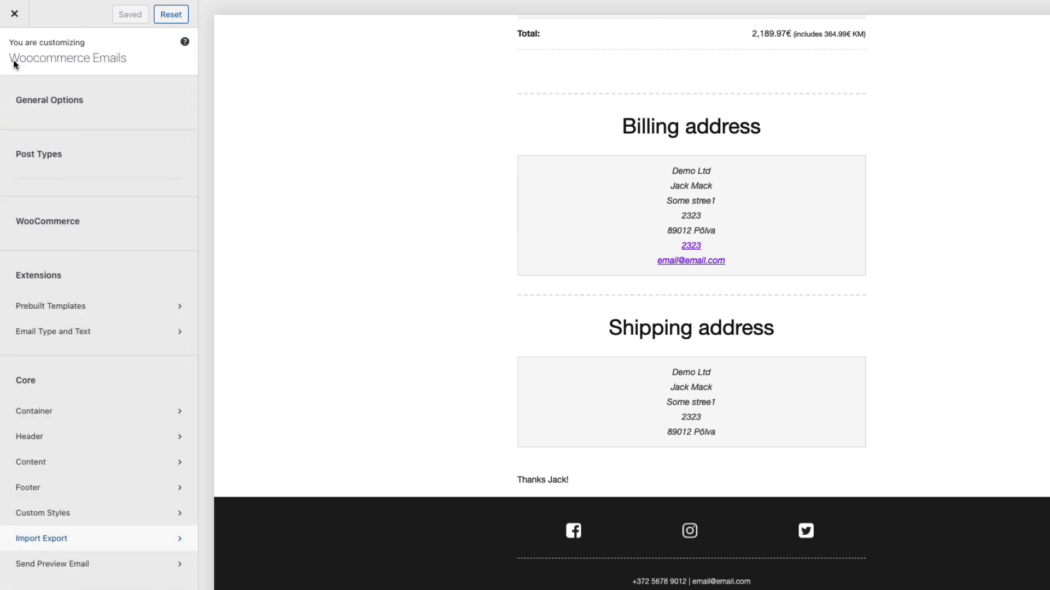
pyautogui.click(52, 564)
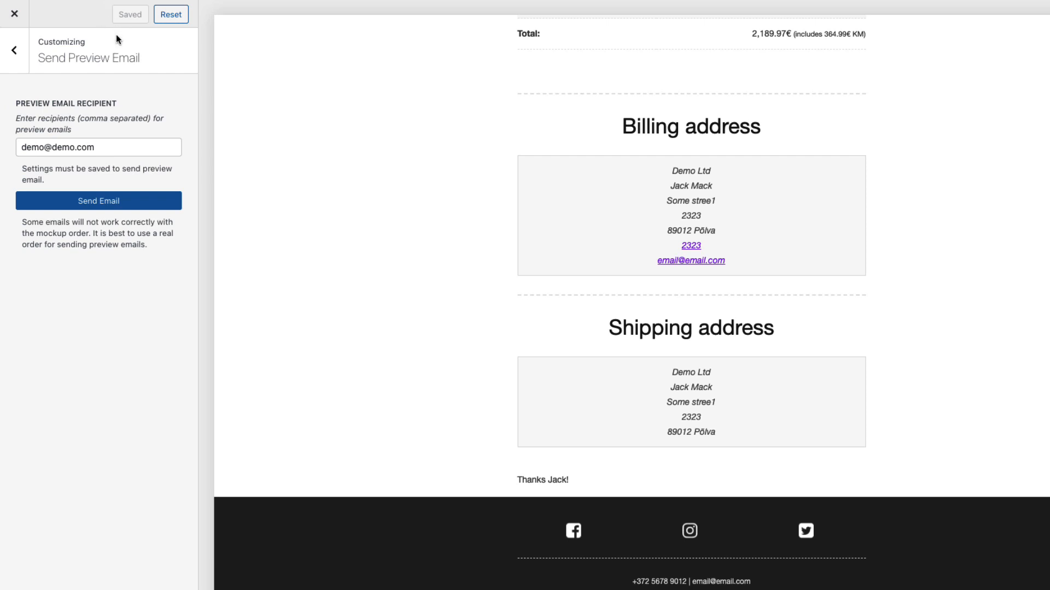
# Send a preview of the order email and confirm the dialog
pyautogui.click(99, 202)
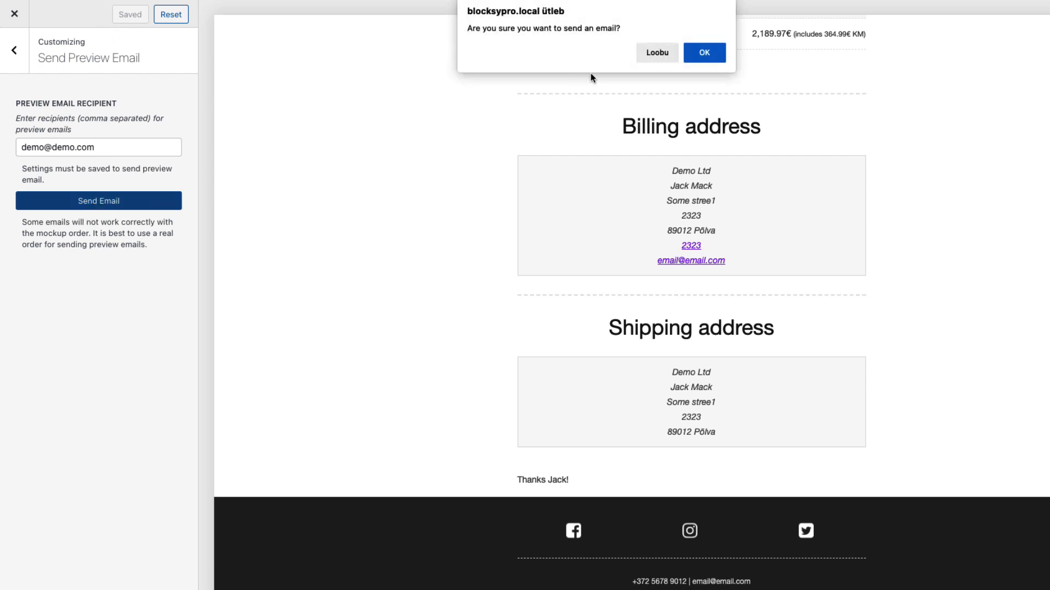
pyautogui.click(703, 53)
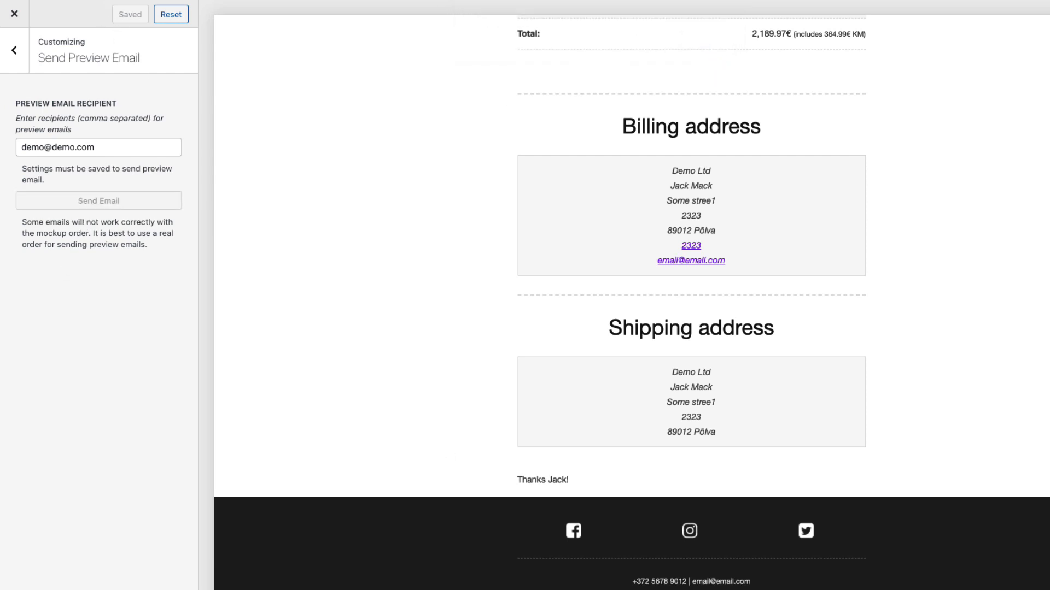
pyautogui.moveTo(411, 340)
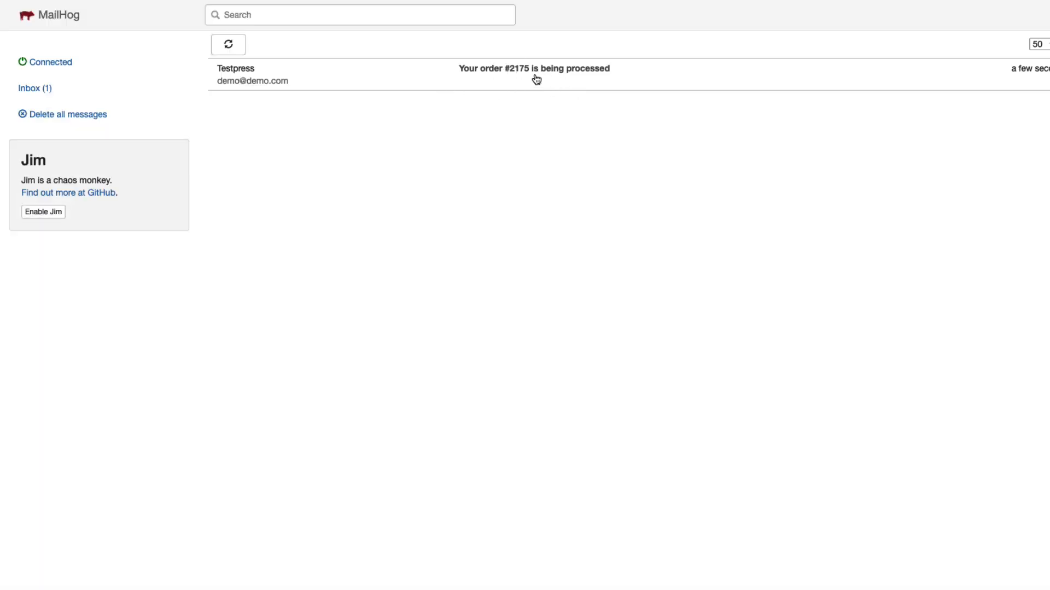
pyautogui.moveTo(577, 72)
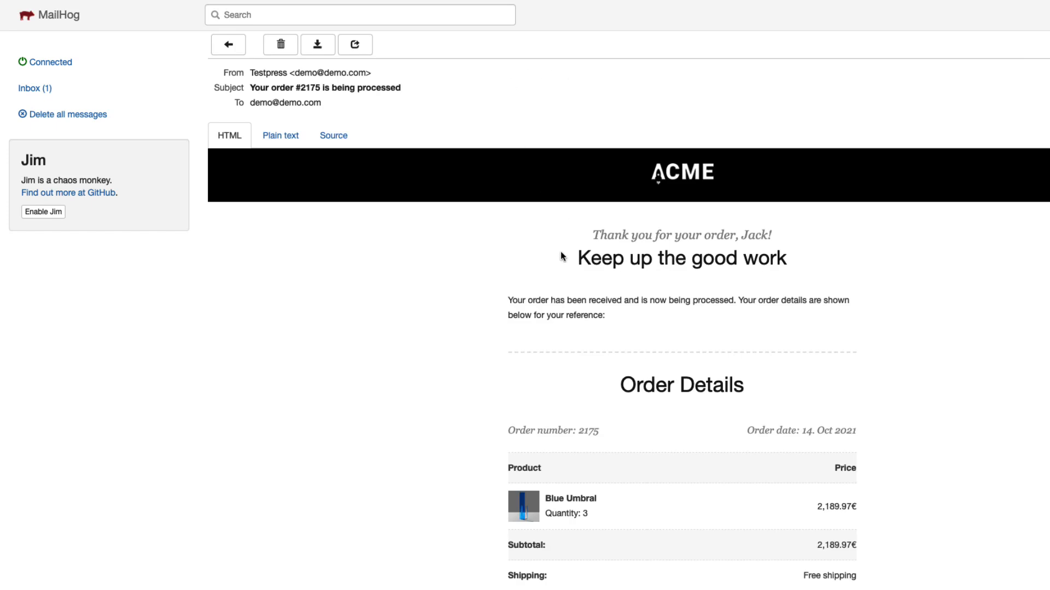
# Scroll through the received order #2175 email in MailHog to inspect header, addresses and footer
pyautogui.scroll(-3)
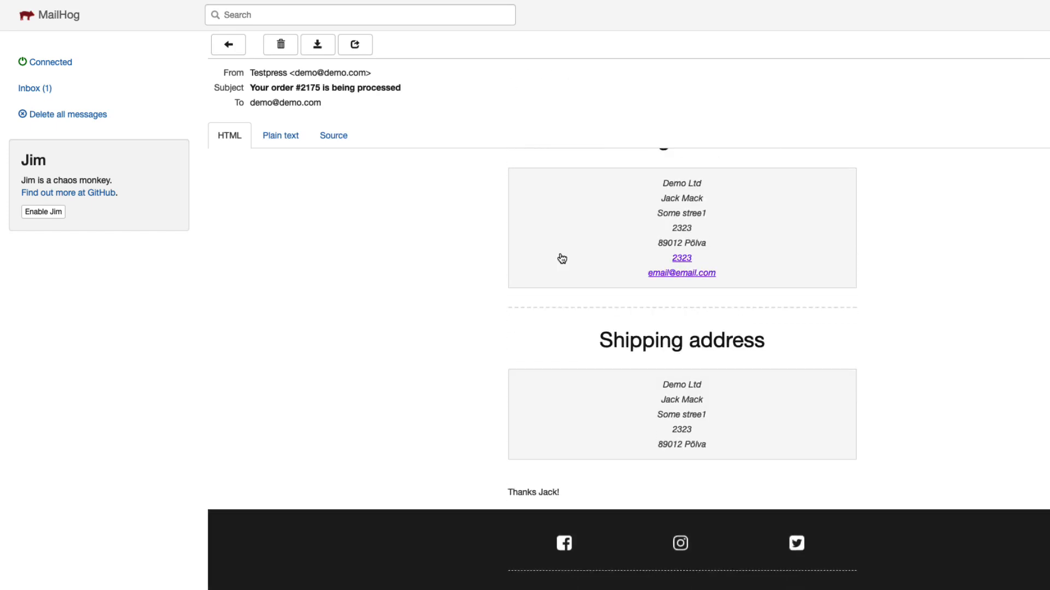
pyautogui.scroll(3)
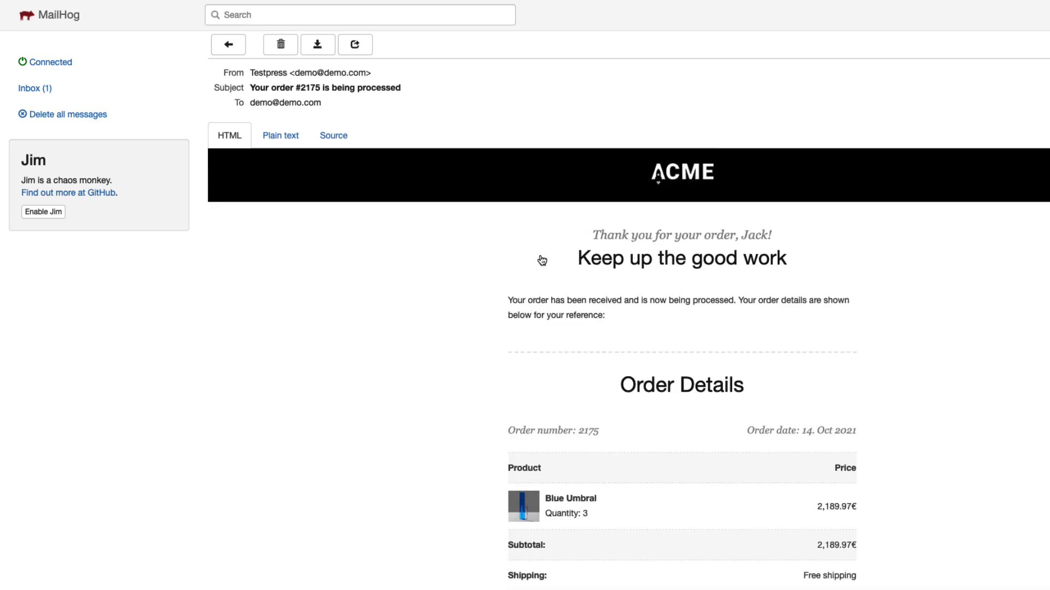